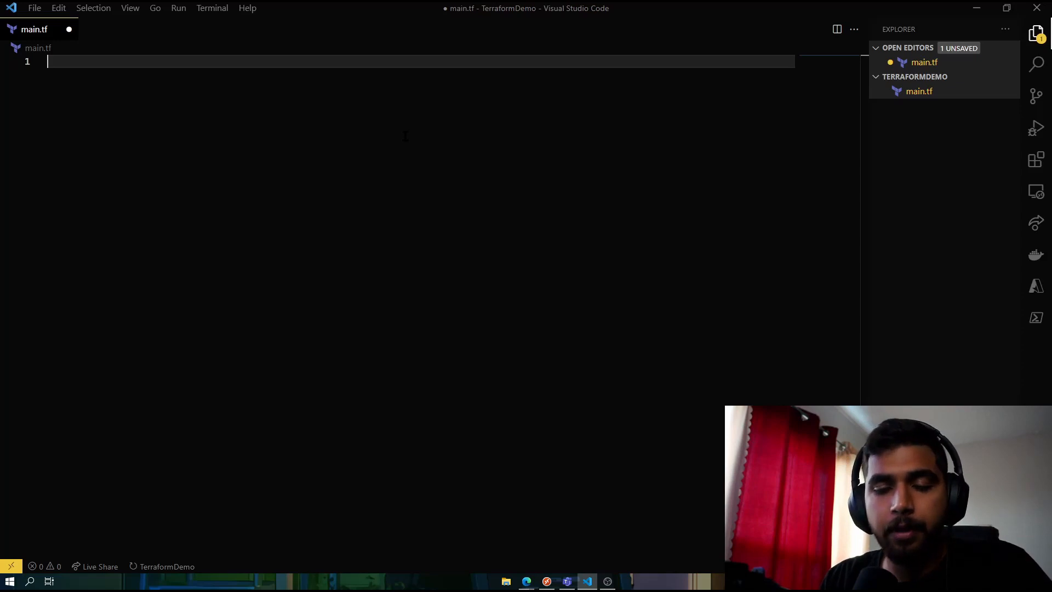
- Write a provider "azurerm" block containing an empty features {} block
text(provider "azure" {)
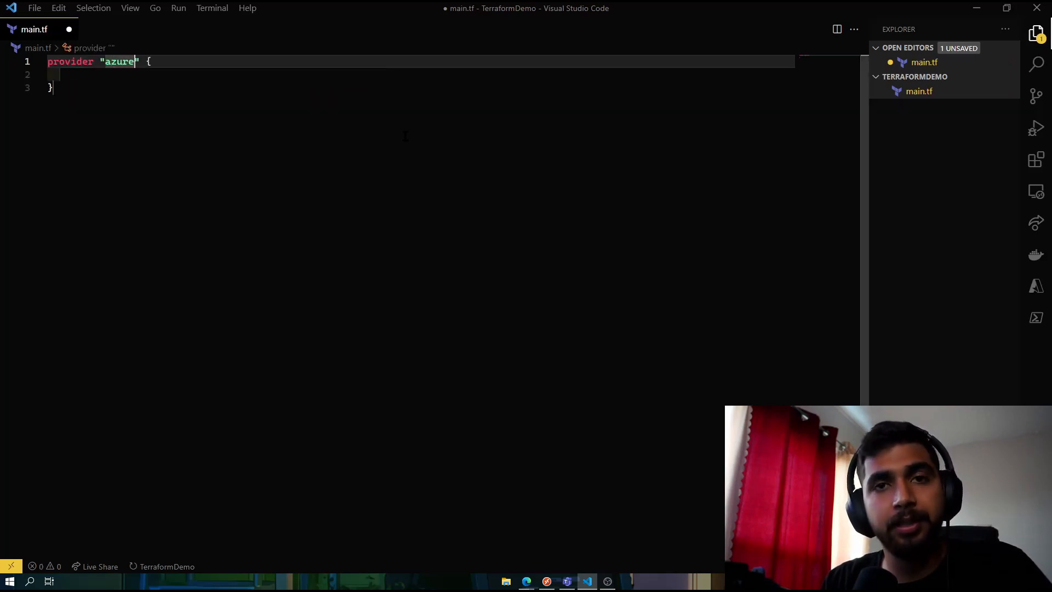
text(rm)
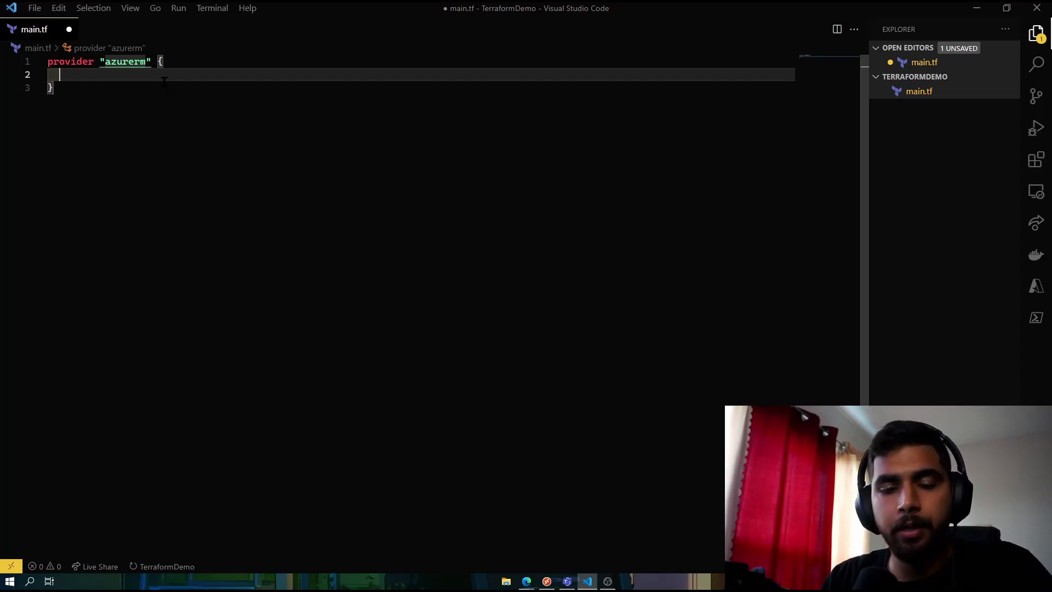
text(features)
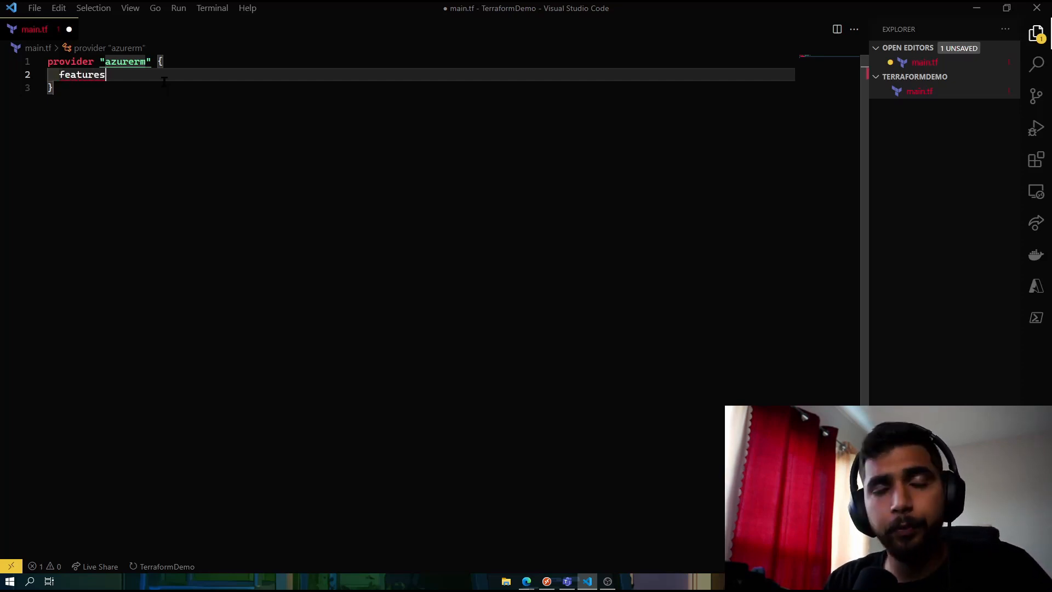
text({})
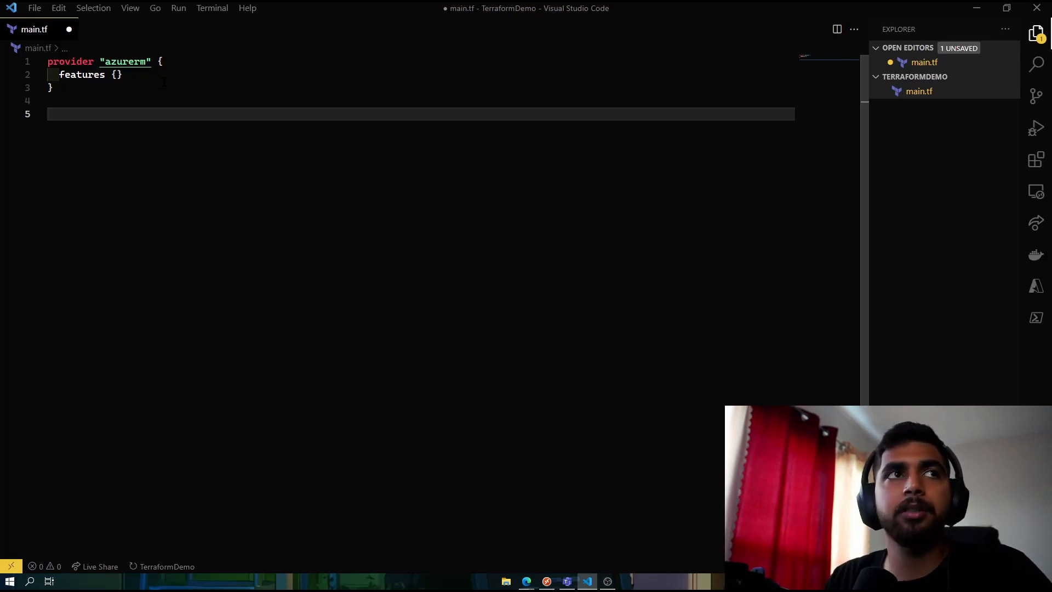
- Declare resource "azurerm_resource_group" "resource_group", fixing the mistyped label
text(r)
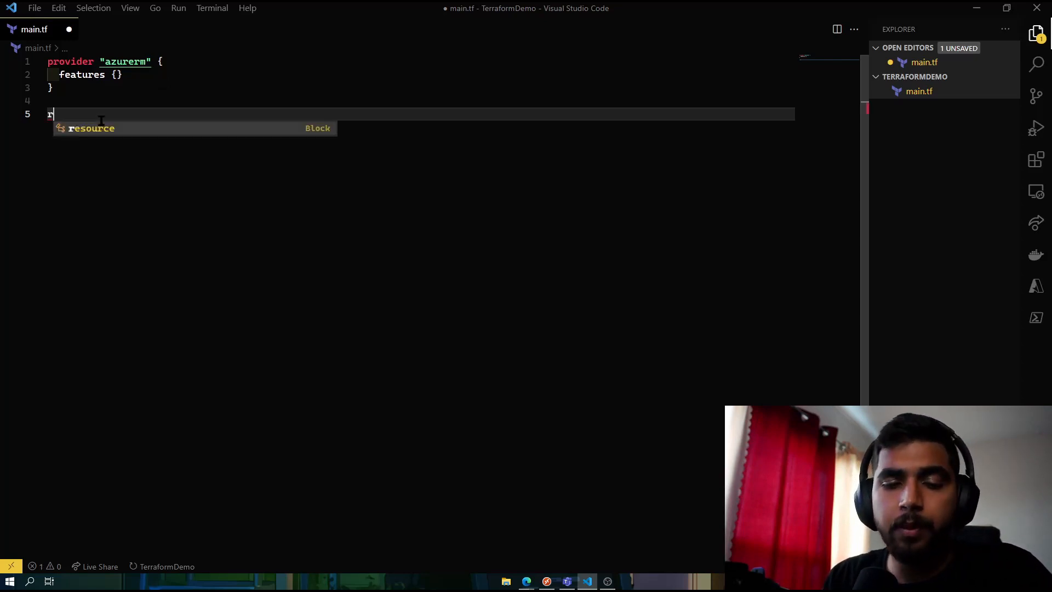
text(resource)
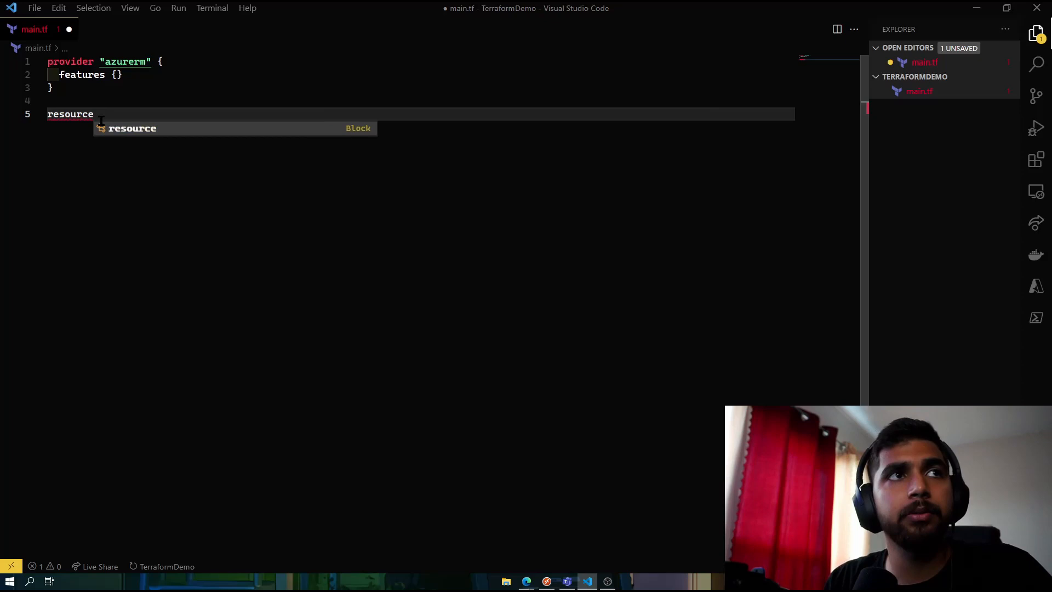
text("azur")
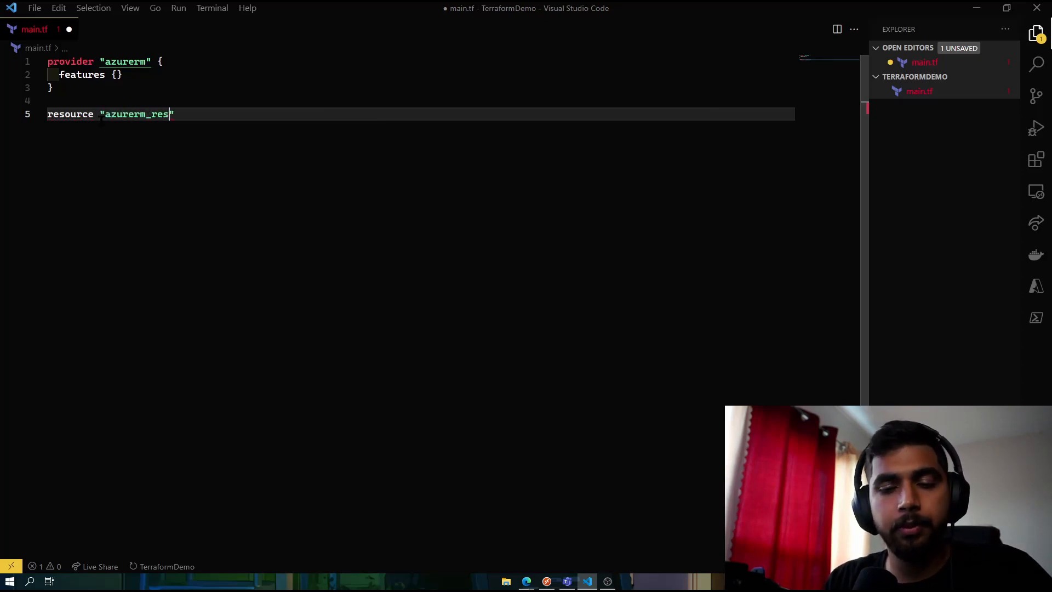
text(ource)
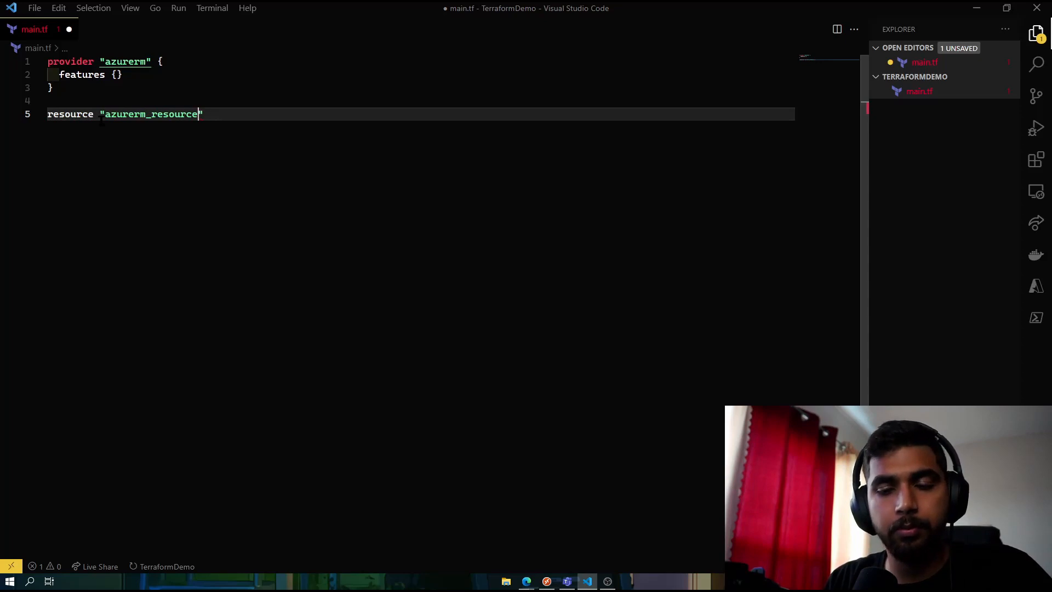
text(_group)
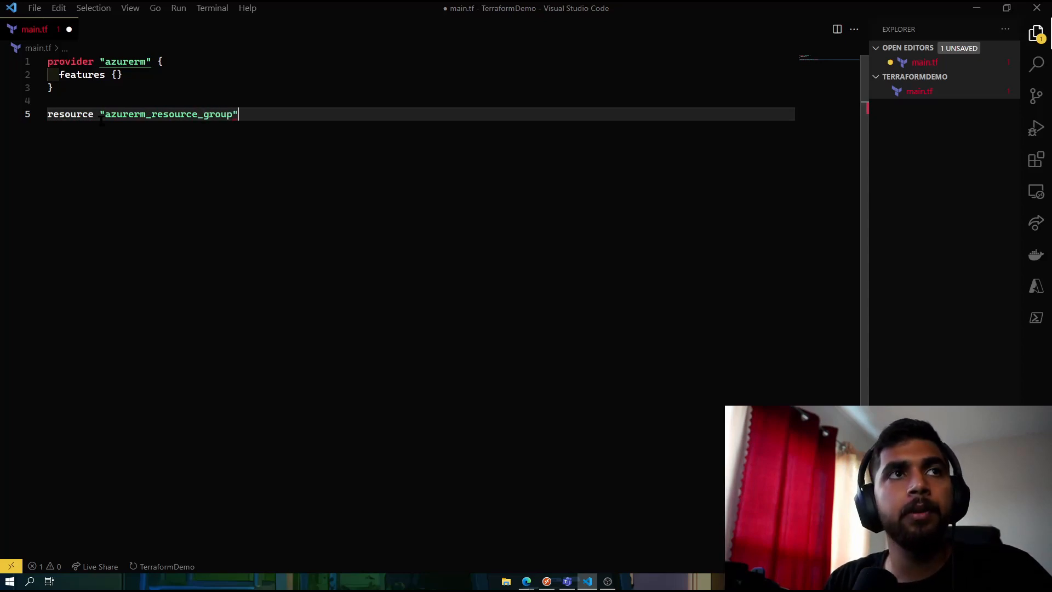
text("")
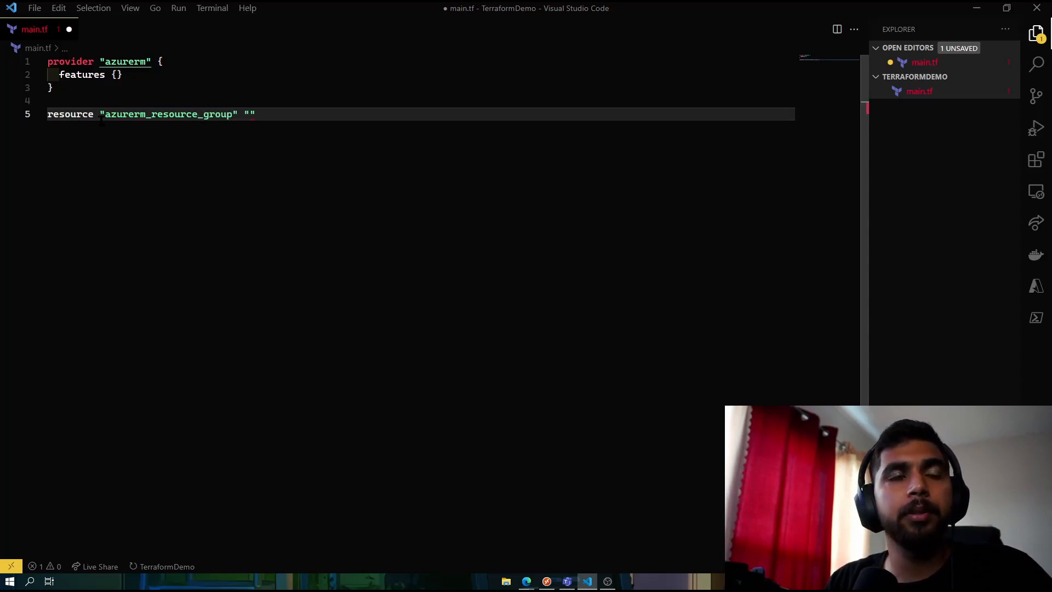
text(re)
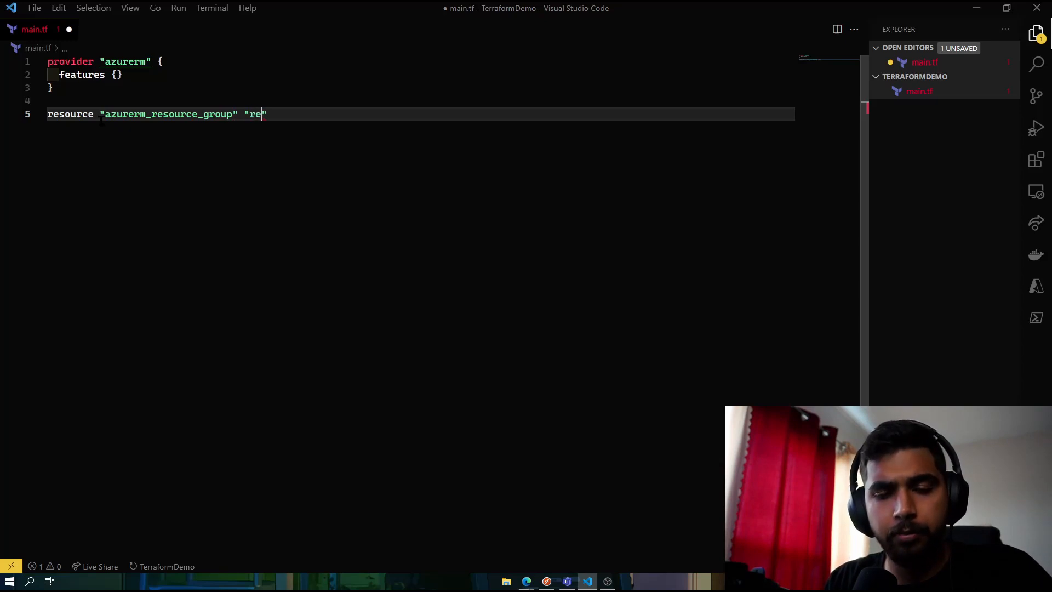
text(source_ga)
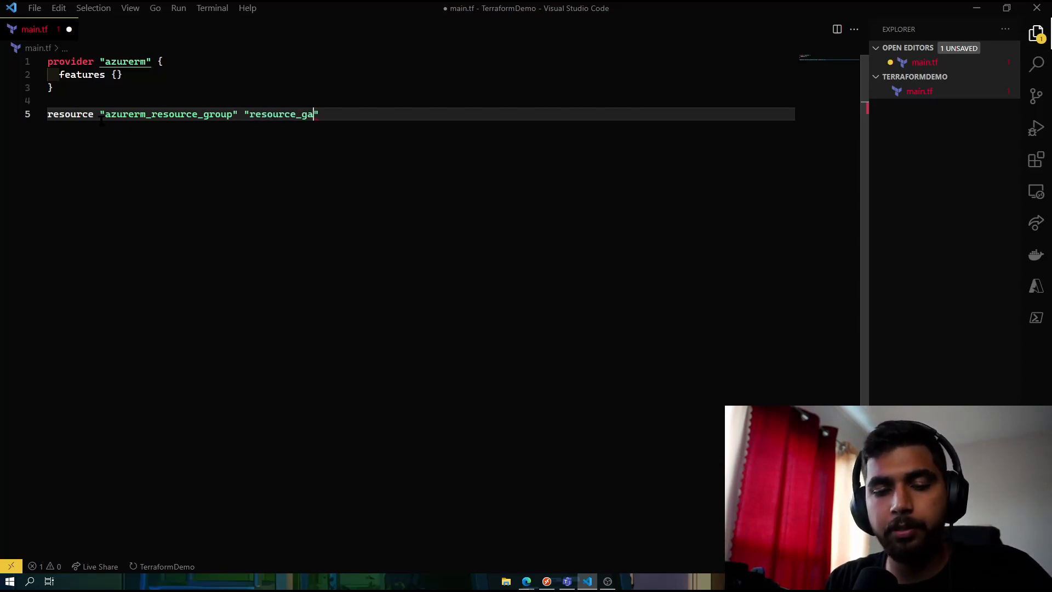
key(Backspace)
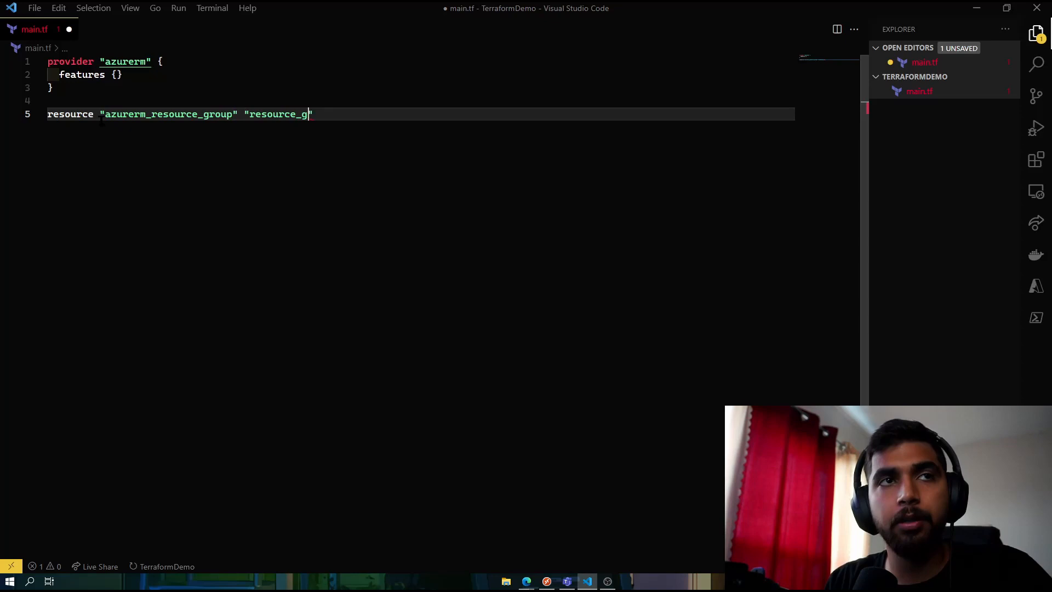
text(roup)
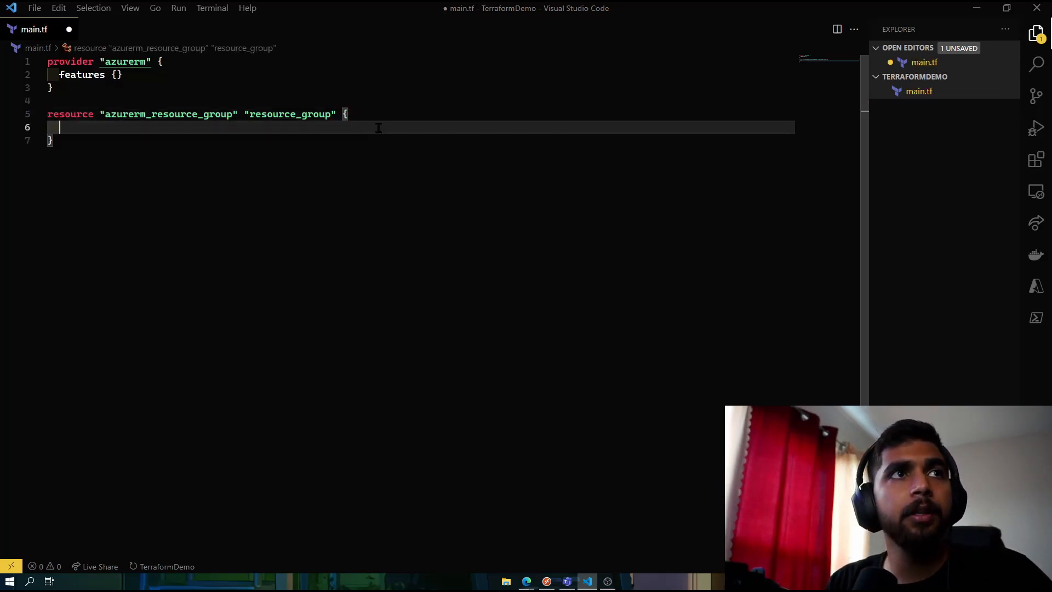
- Set the resource group's name to "rg-terraform-demo" and location to "eastus"
text(name =)
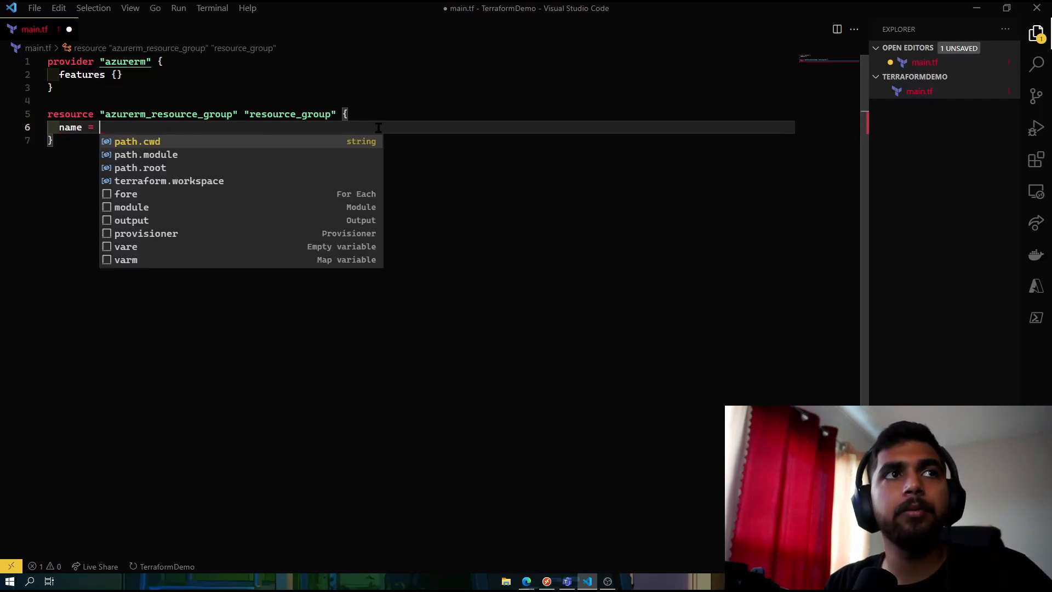
text(")
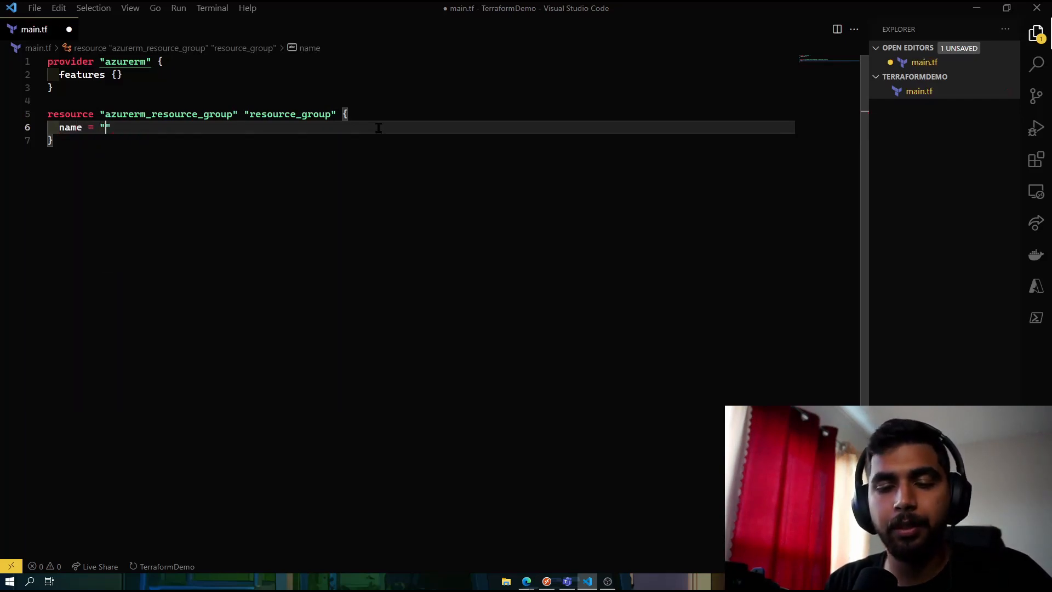
text(rg-)
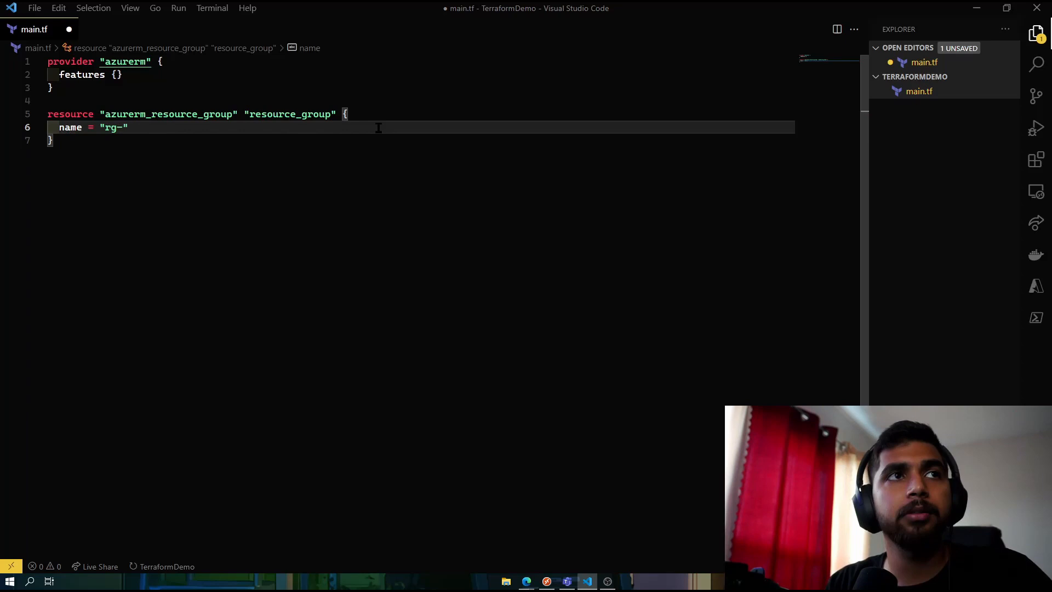
text(terr)
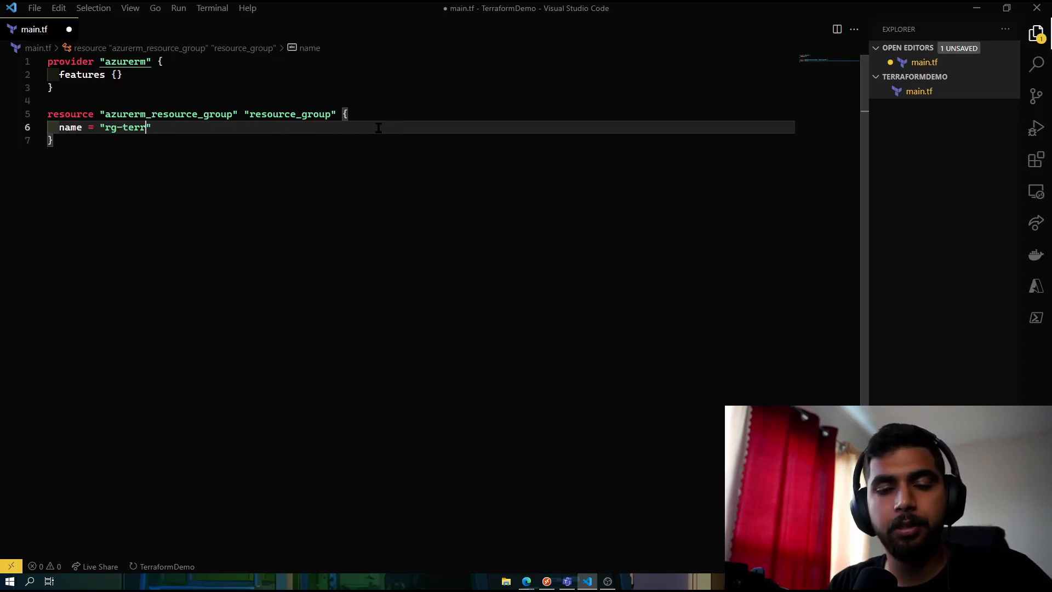
text(aform=)
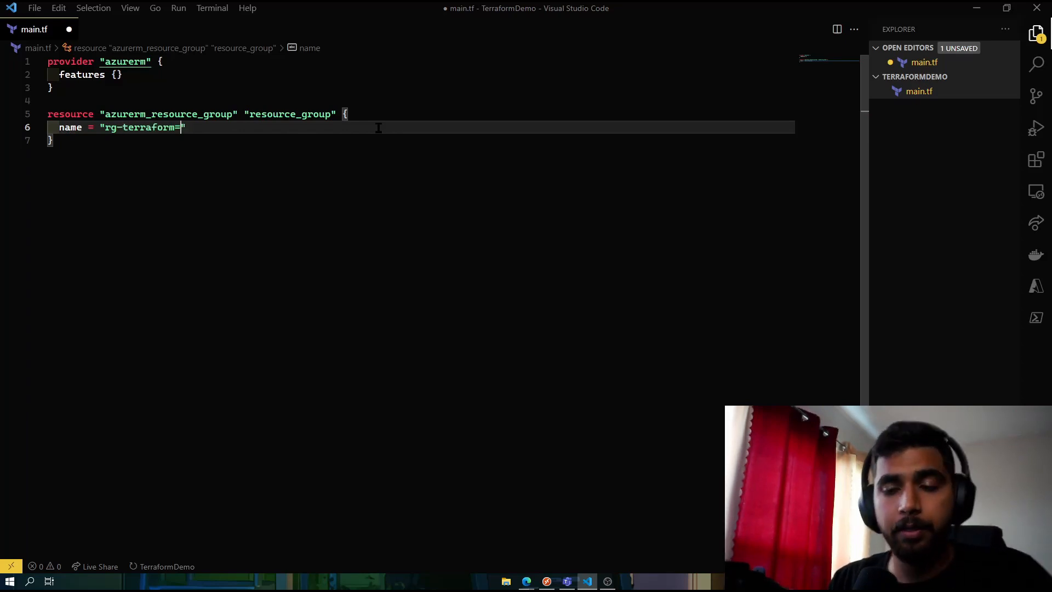
text(deo)
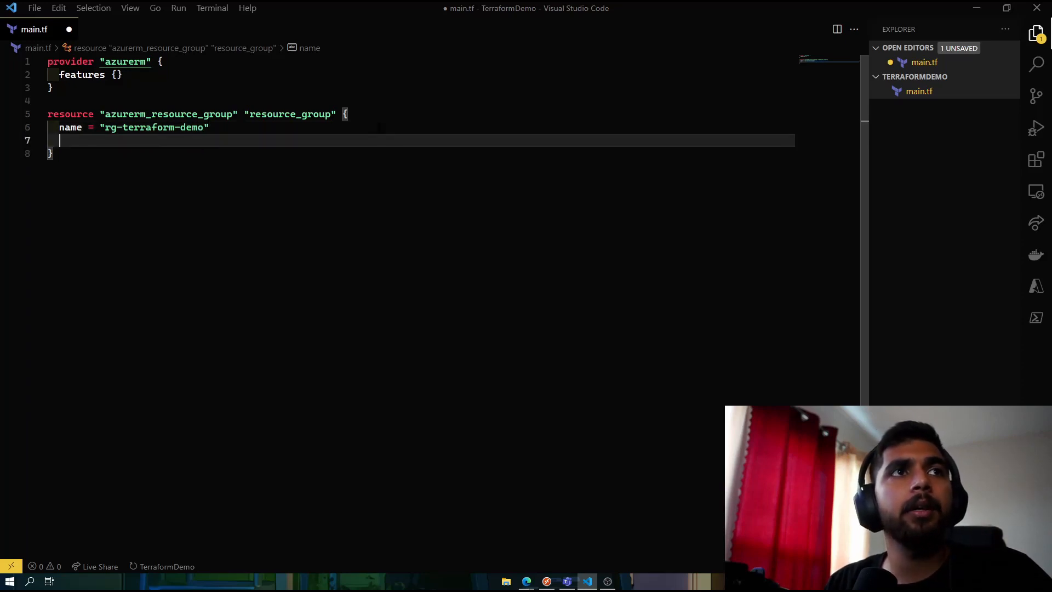
text(location)
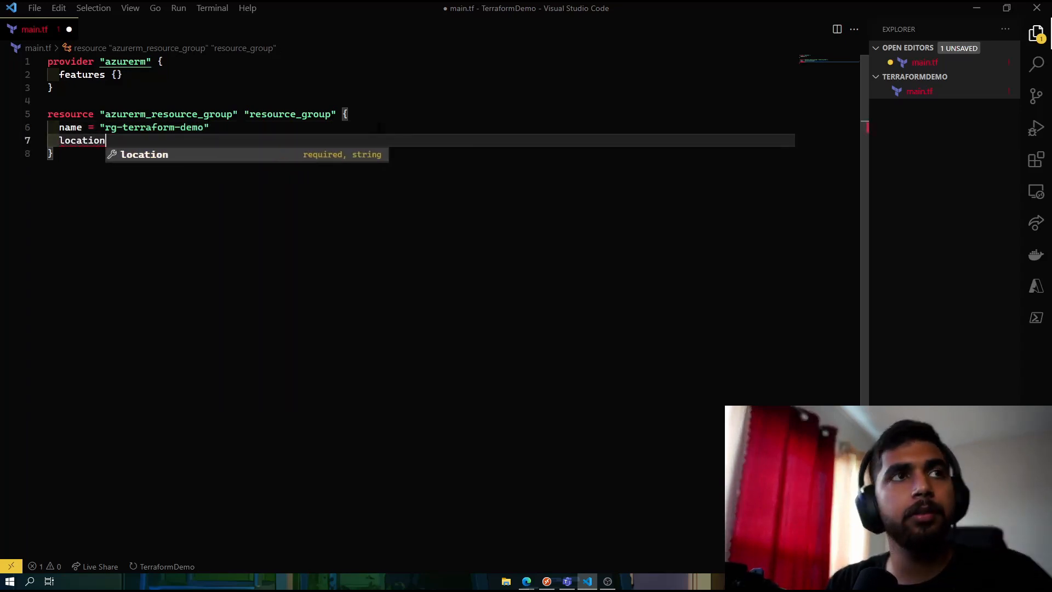
text(="")
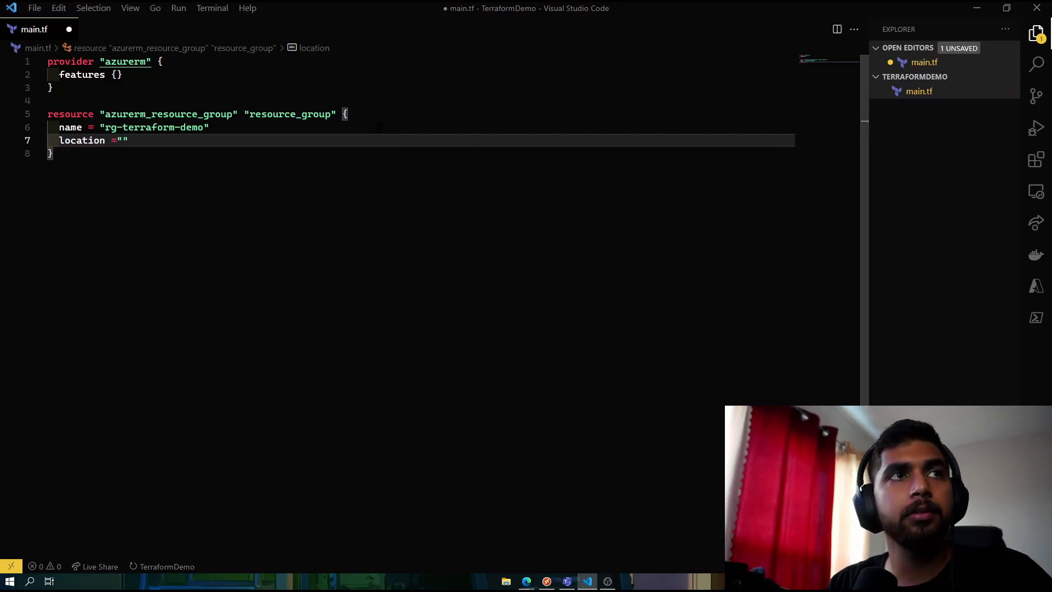
text(eastus)
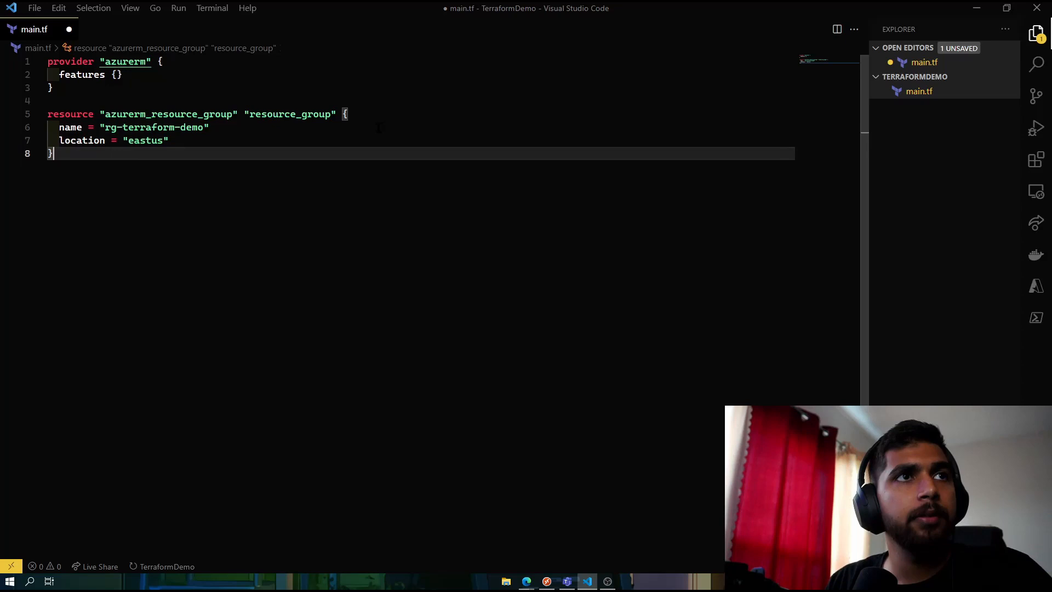
key(Enter)
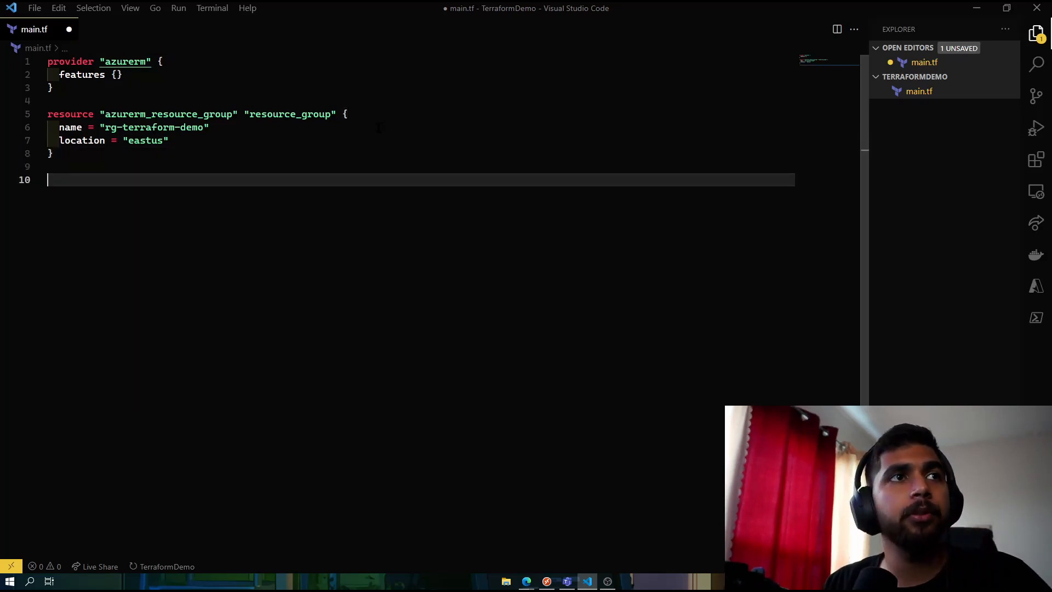
- Declare resource "azurerm_storage_account" "storage_account" with its opening brace
text(resourc)
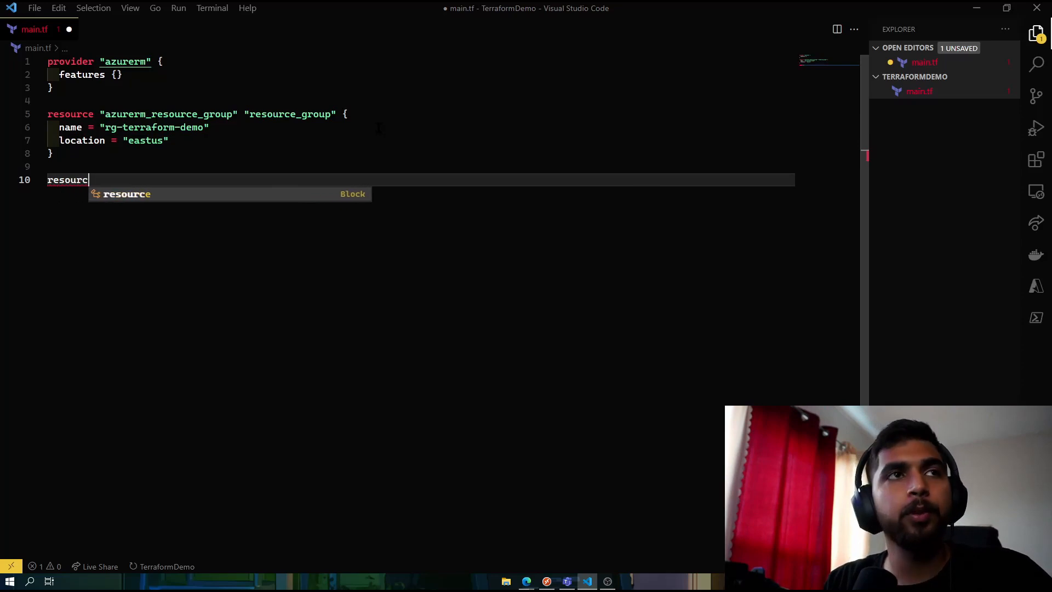
key(Tab)
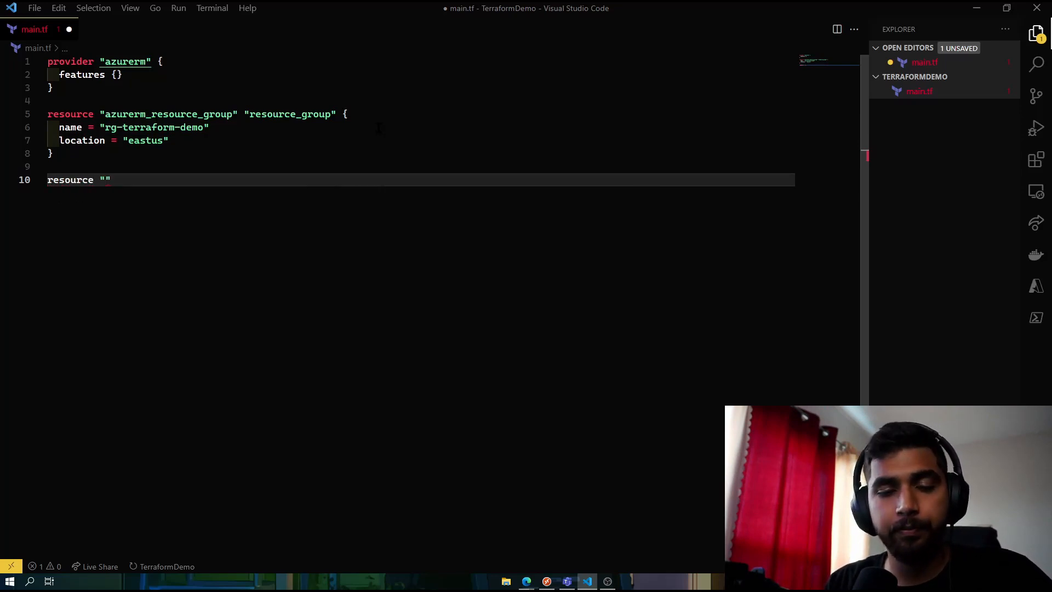
text(azure)
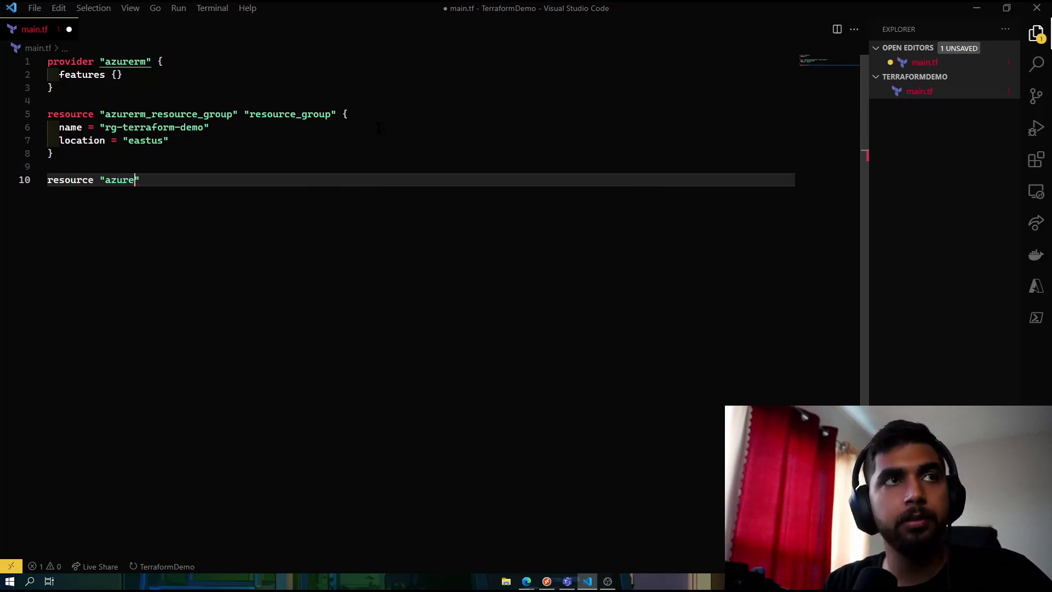
text(rm_)
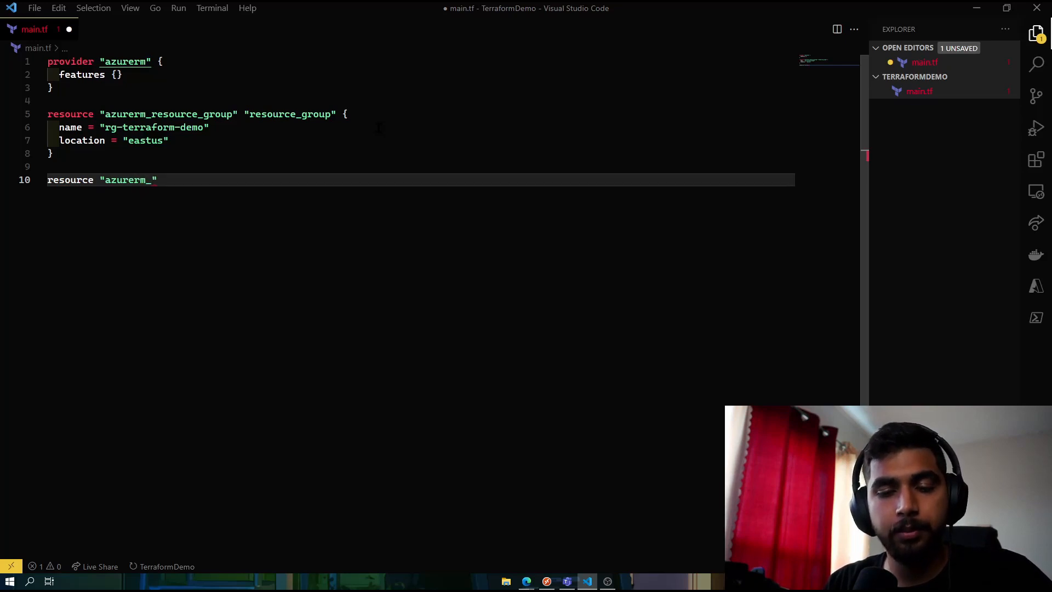
text(stor)
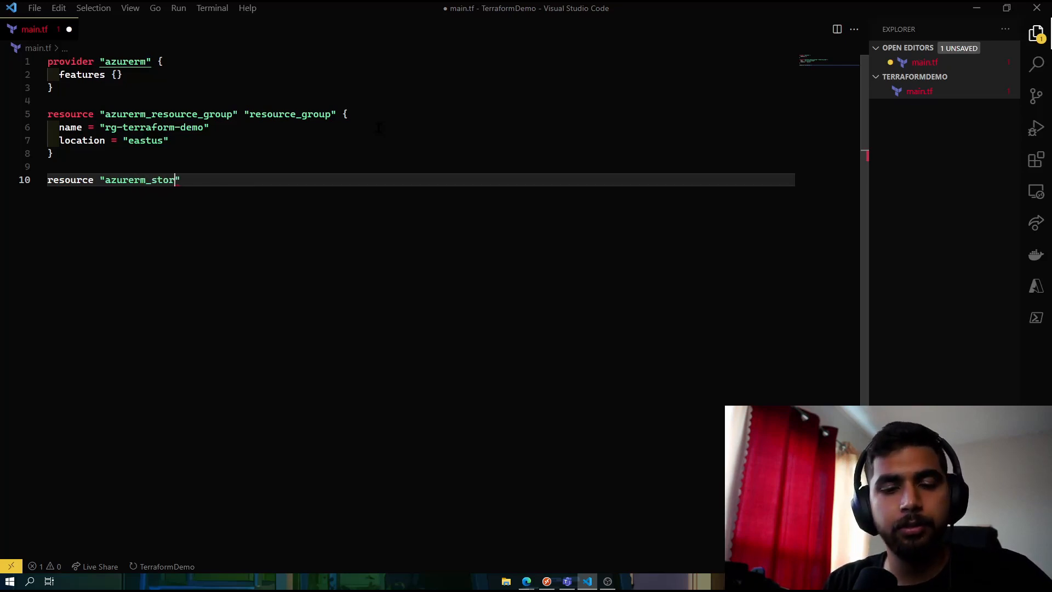
text(age_)
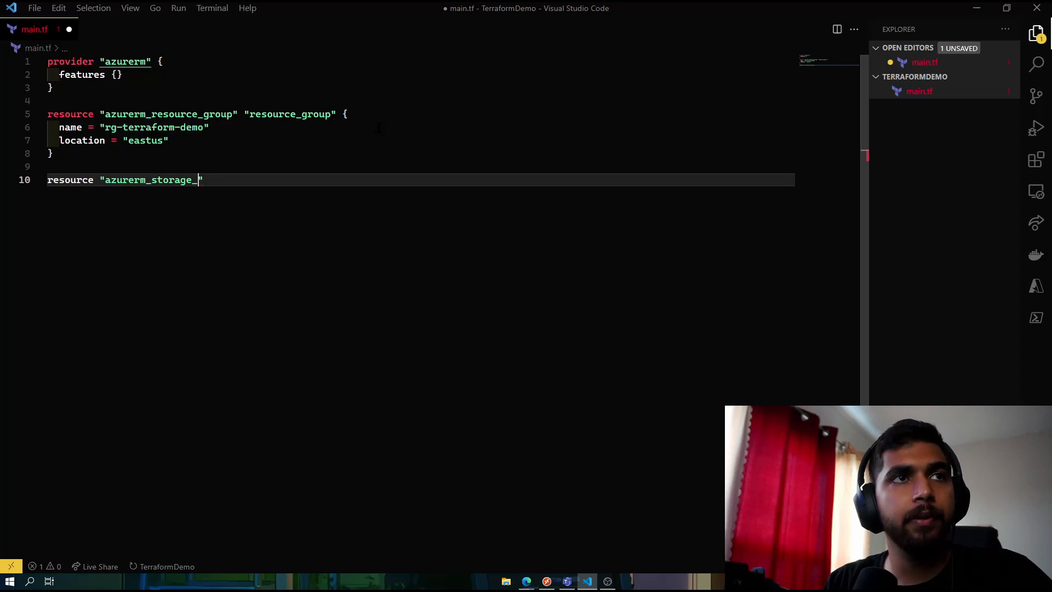
text(account)
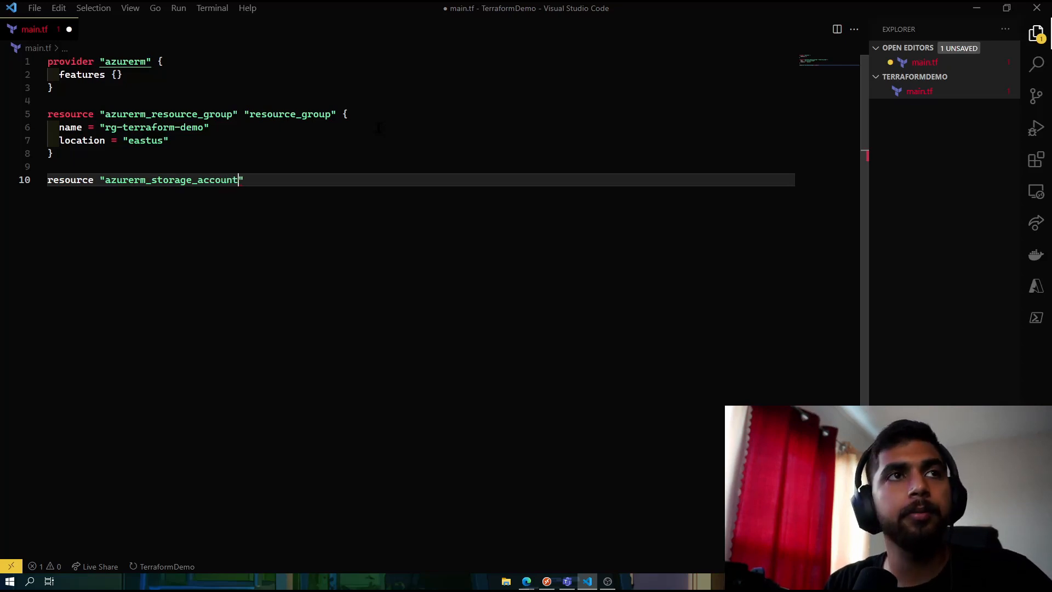
text(")
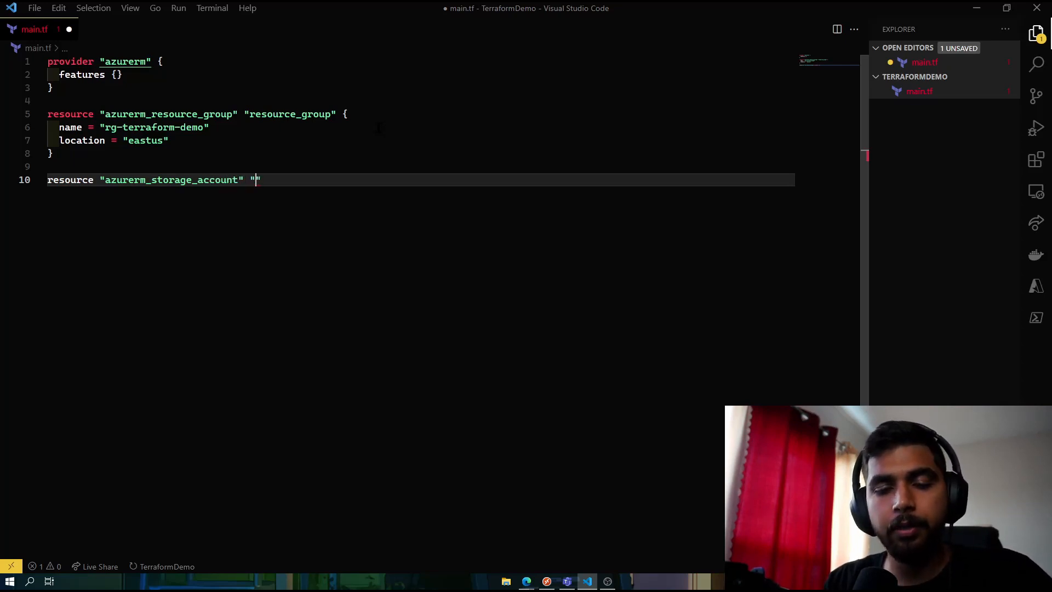
text(stor)
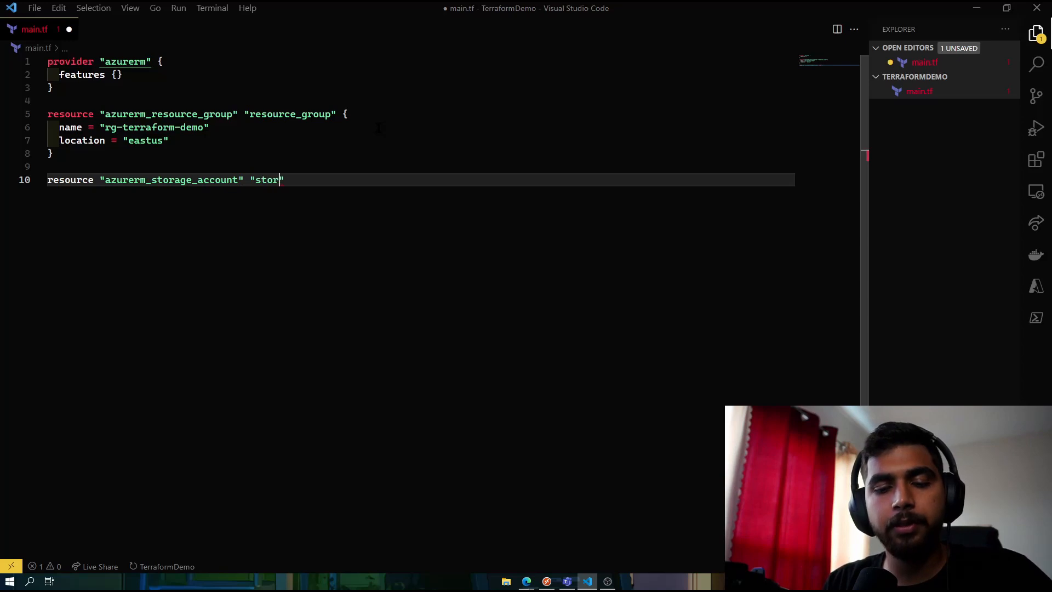
text(age_acco)
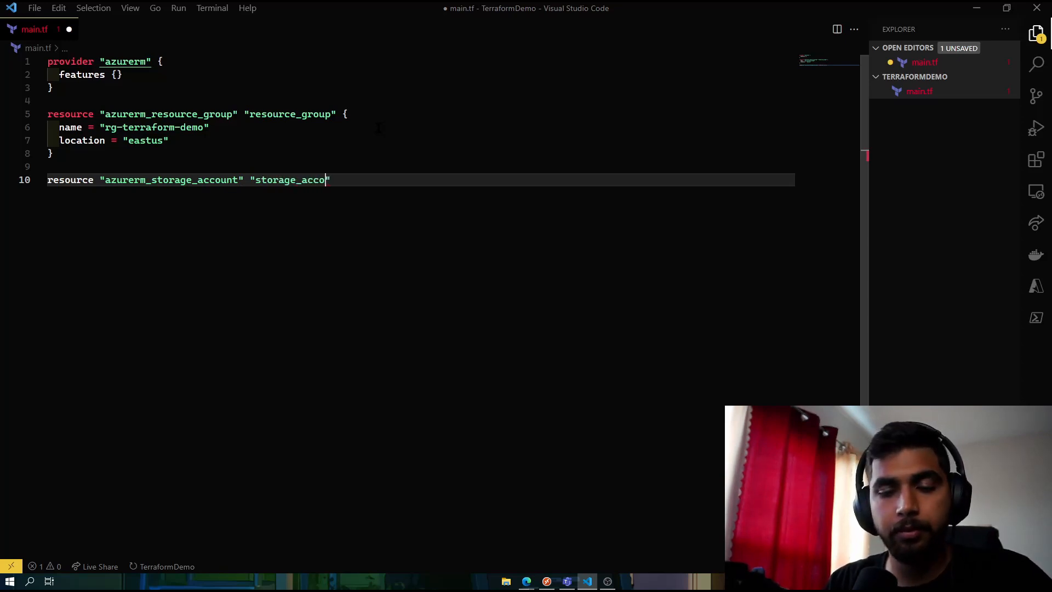
text(unt")
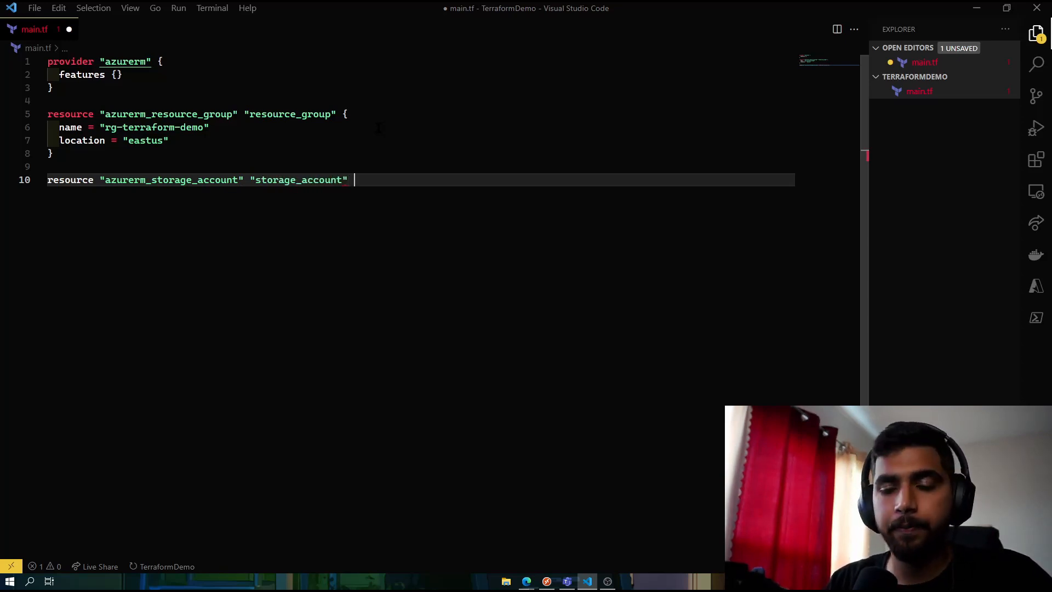
text({)
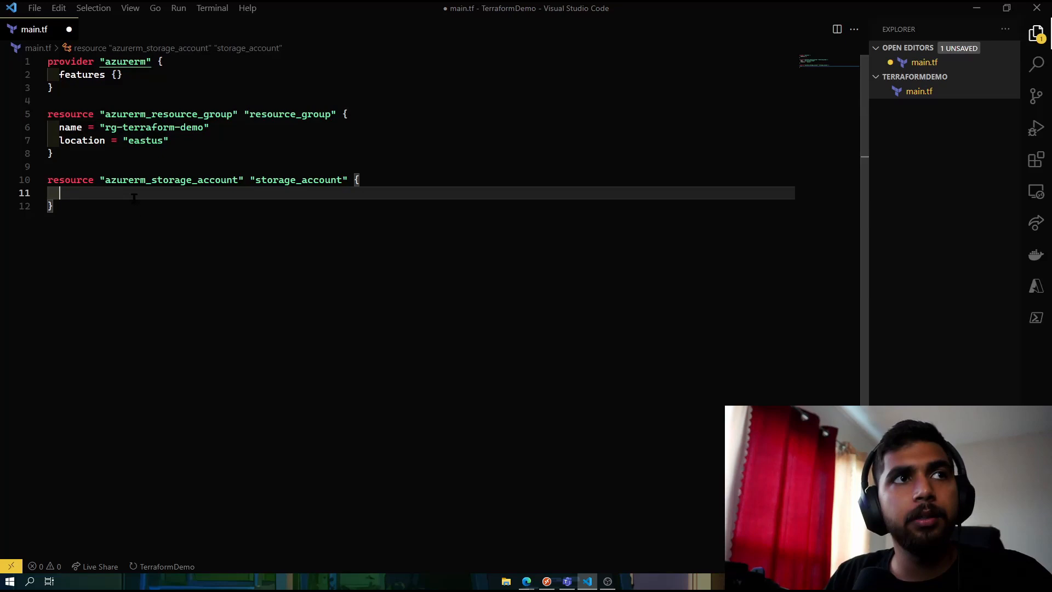
- Name the storage account "storagefortfdemo07"
text(name)
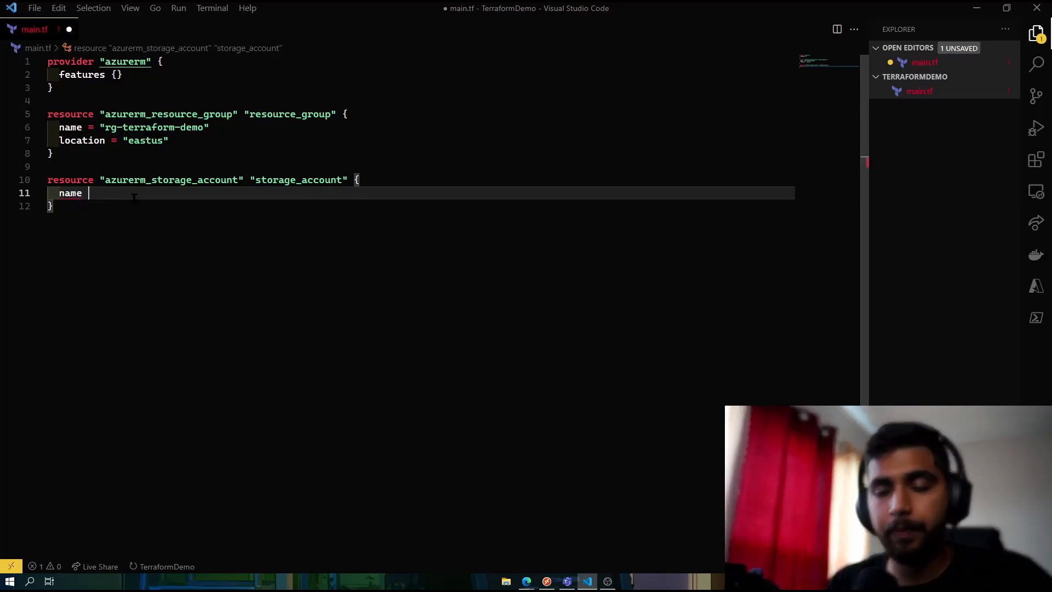
text(= "s")
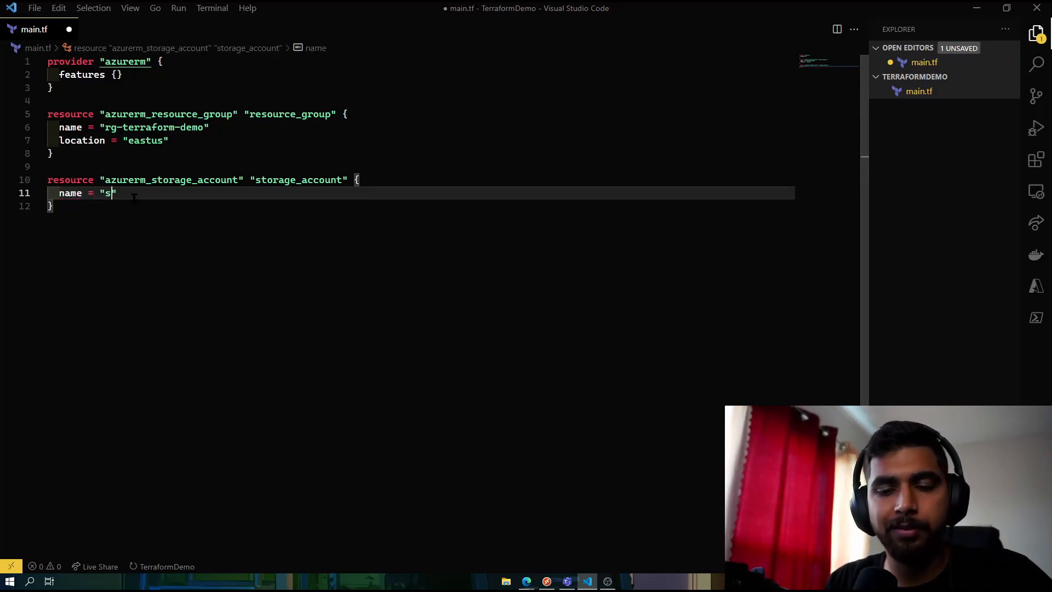
text(toragefor)
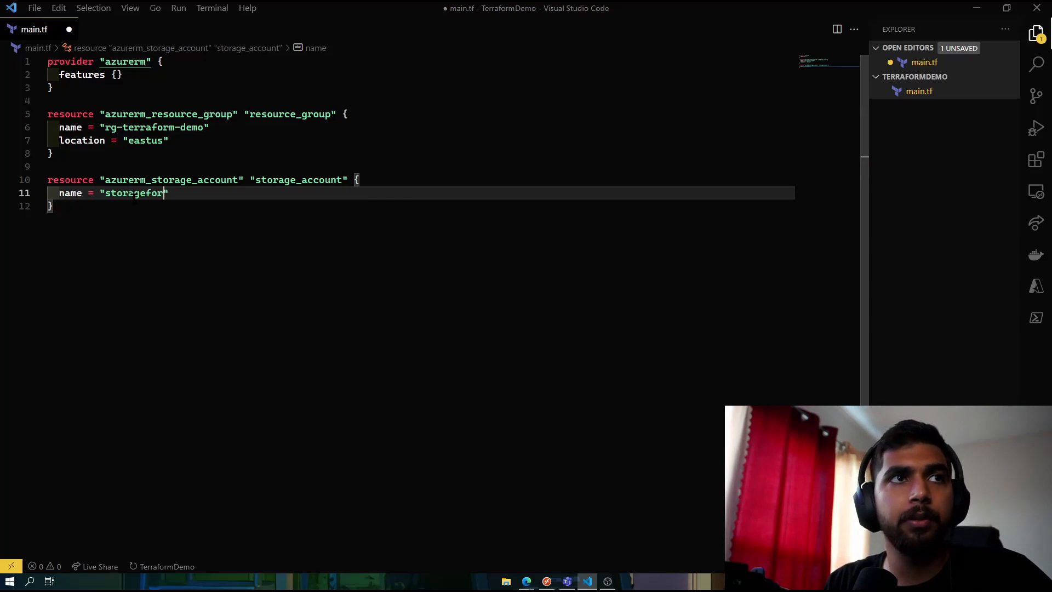
text(fdemo07)
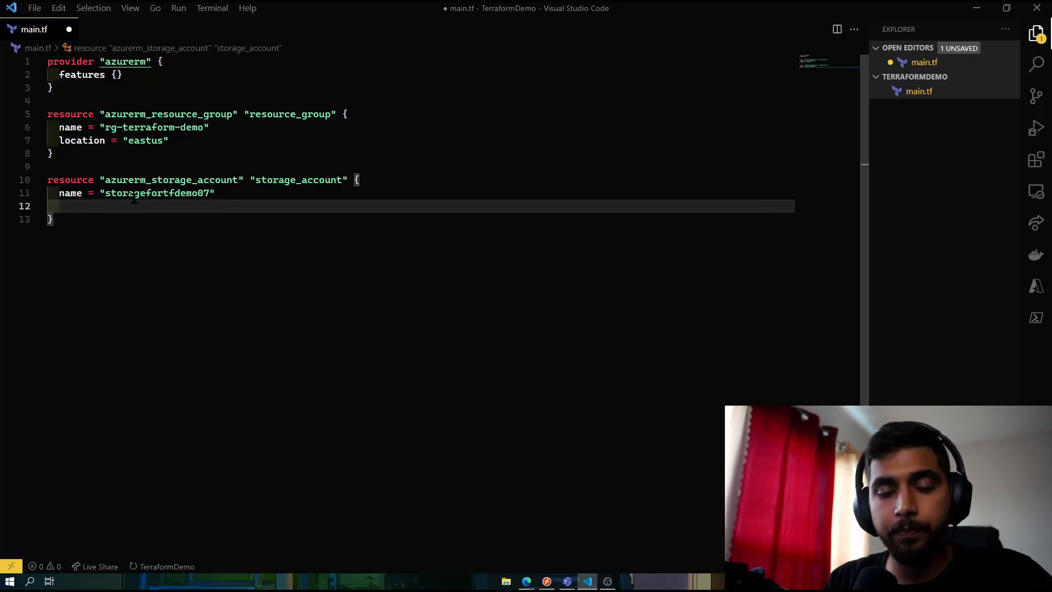
- Reference azurerm_resource_group.resource_group for resource_group_name and location via IntelliSense
text(location =)
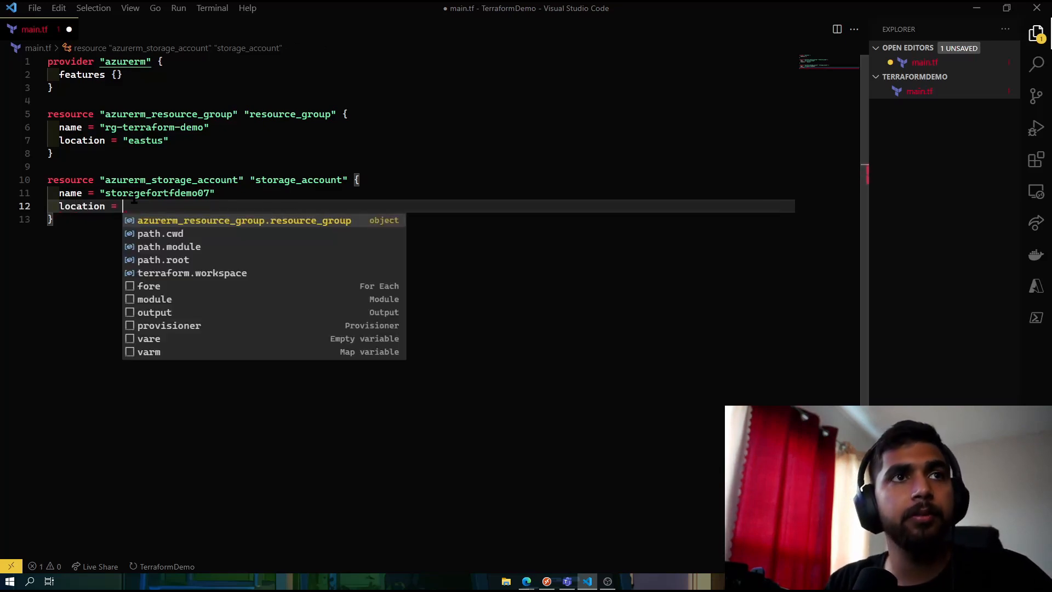
key(Escape)
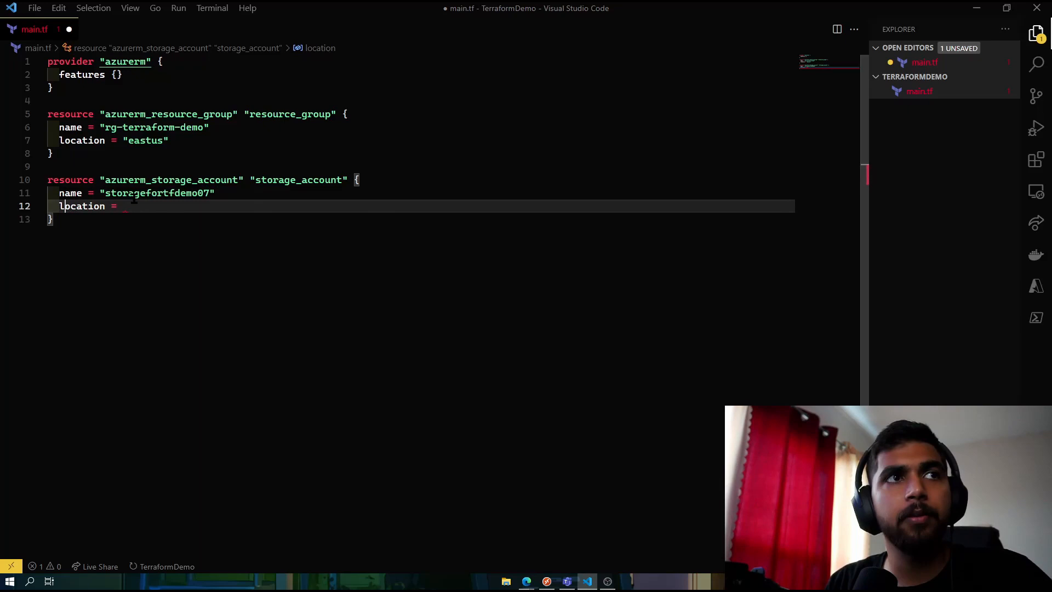
text(resource_group_name =)
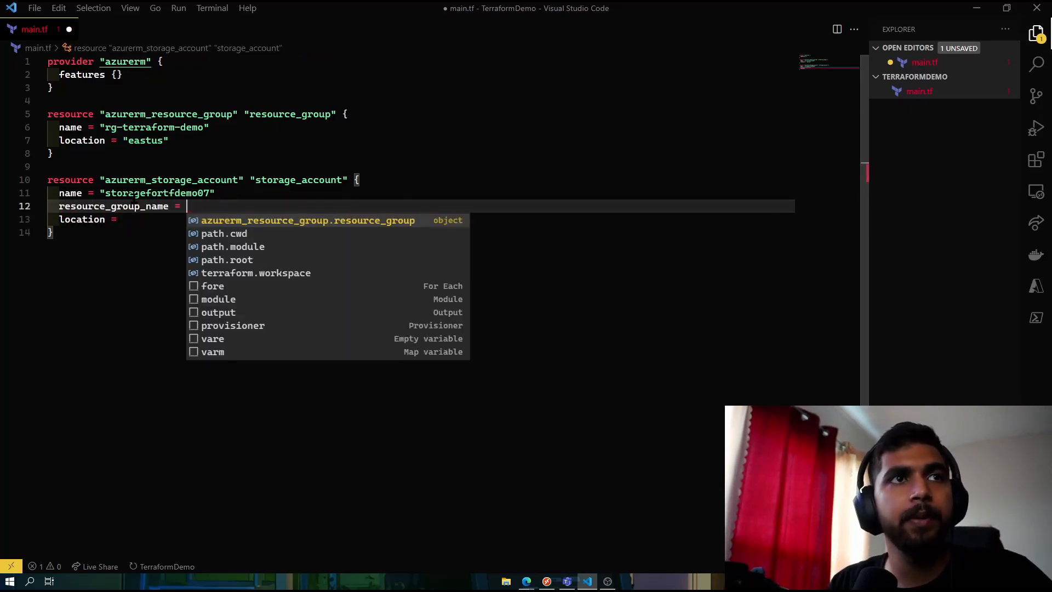
click(306, 220)
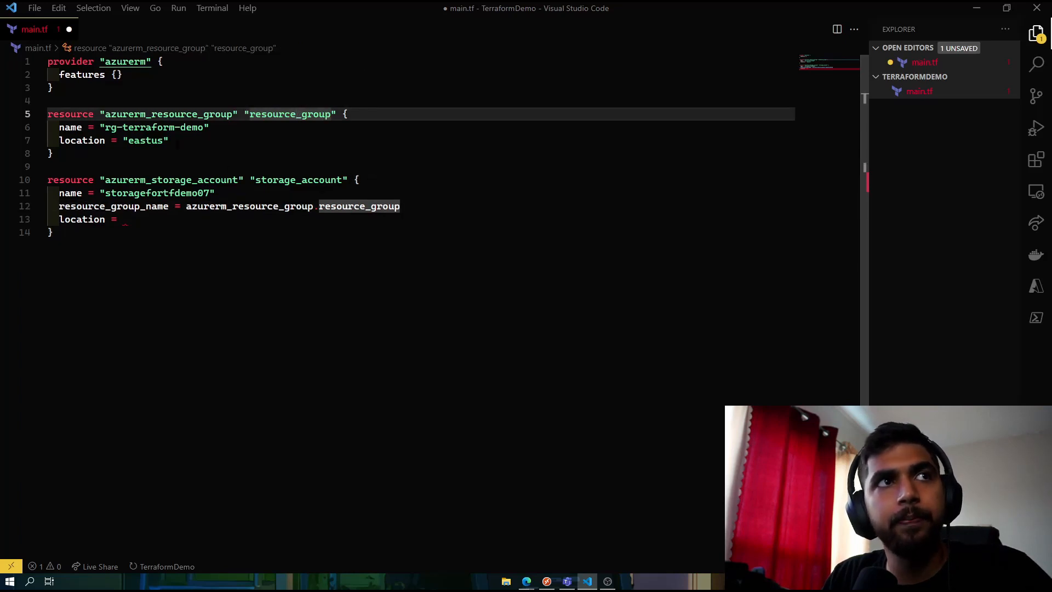
text(.)
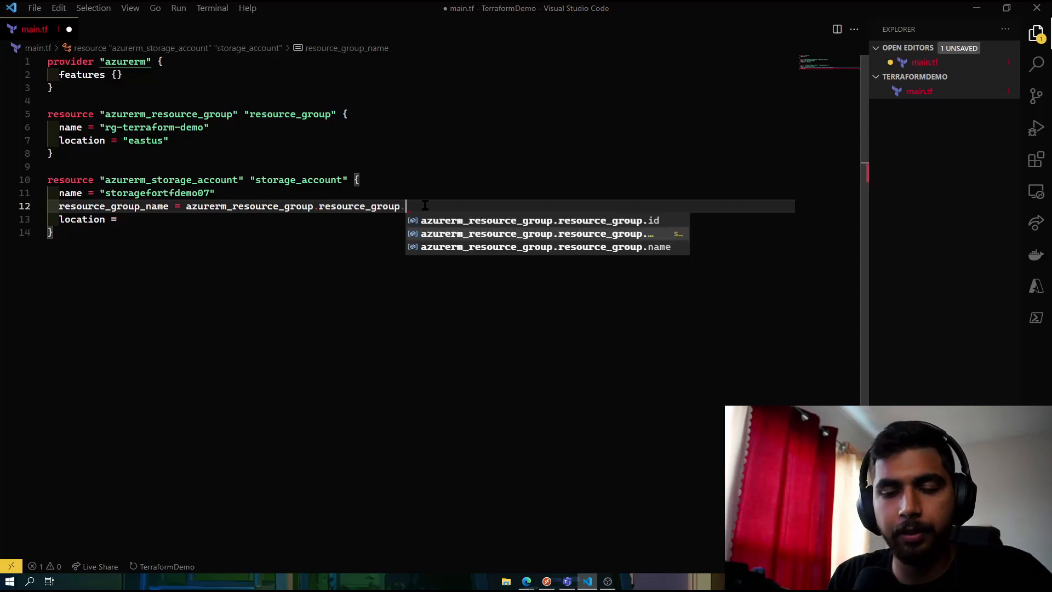
click(546, 246)
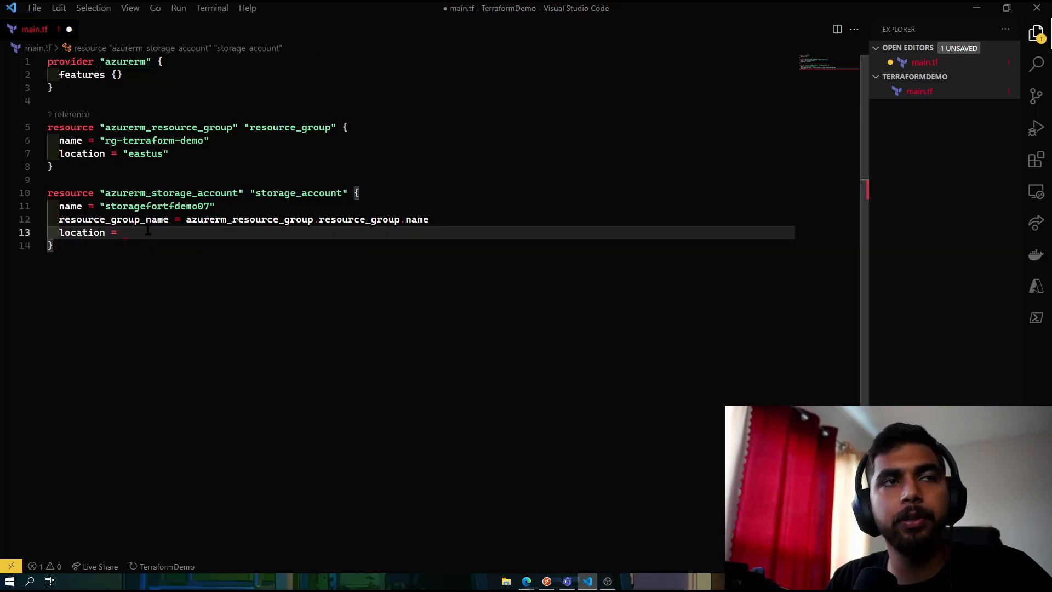
text(azurerm_resource_group.resource_group)
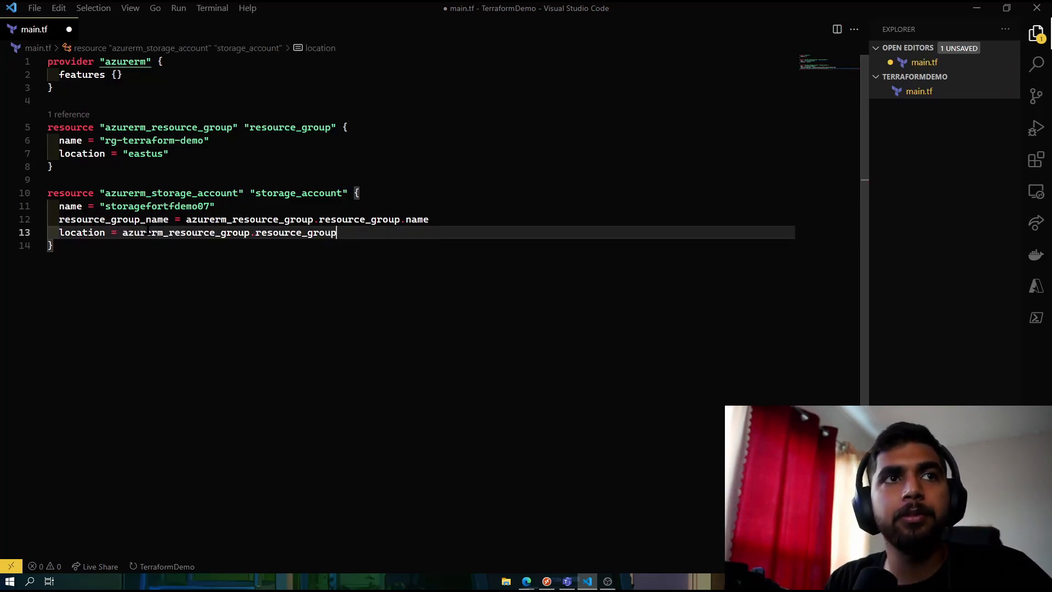
text(.location)
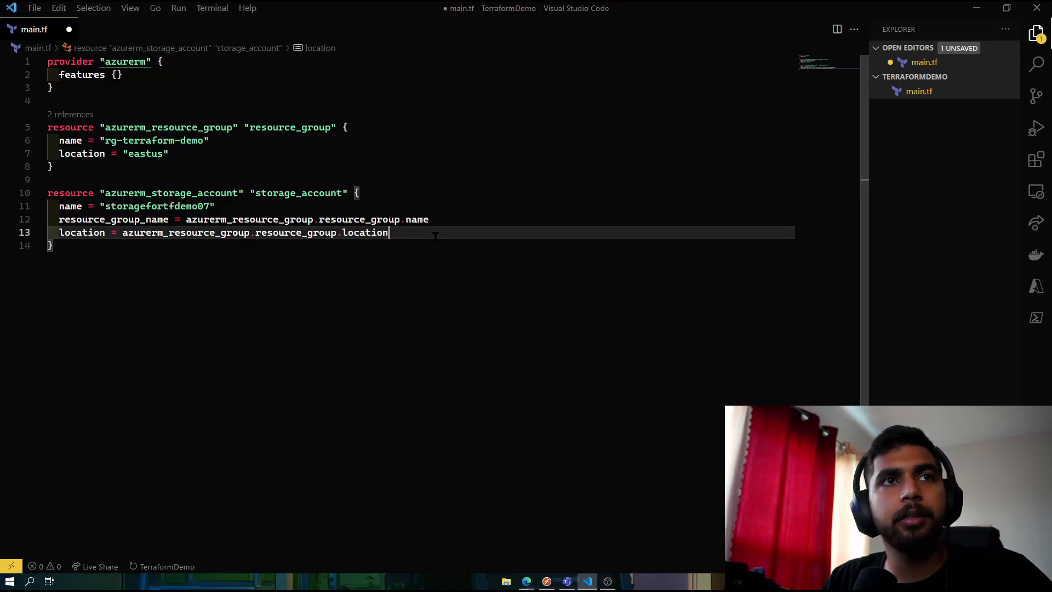
key(Enter)
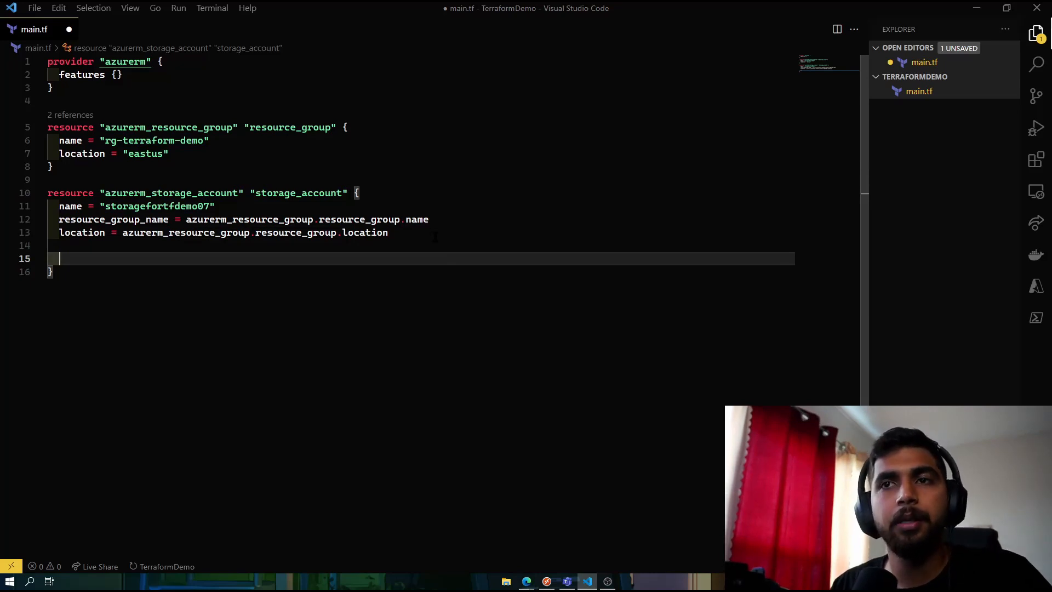
mouse_move(208, 256)
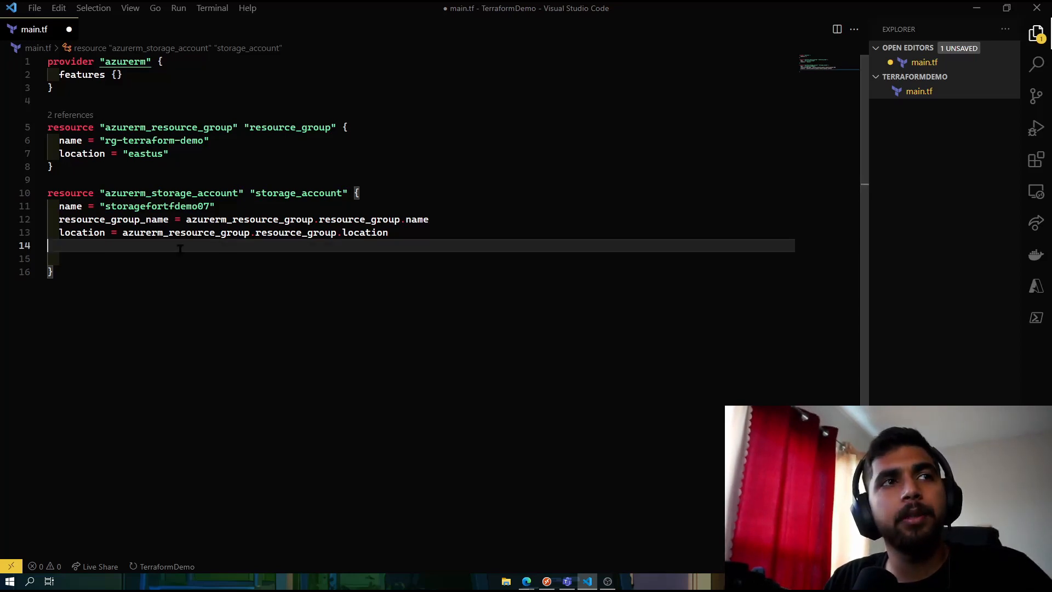
- Set account_tier to "Standard" and account_replication_type to "LRS"
text(acco)
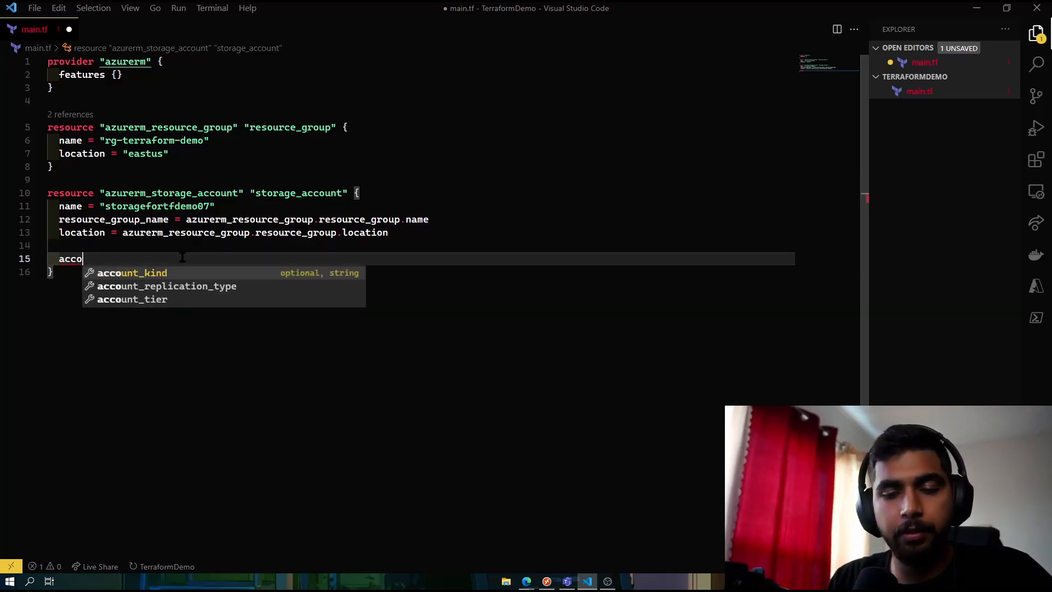
text(unt_tier = "Stan)
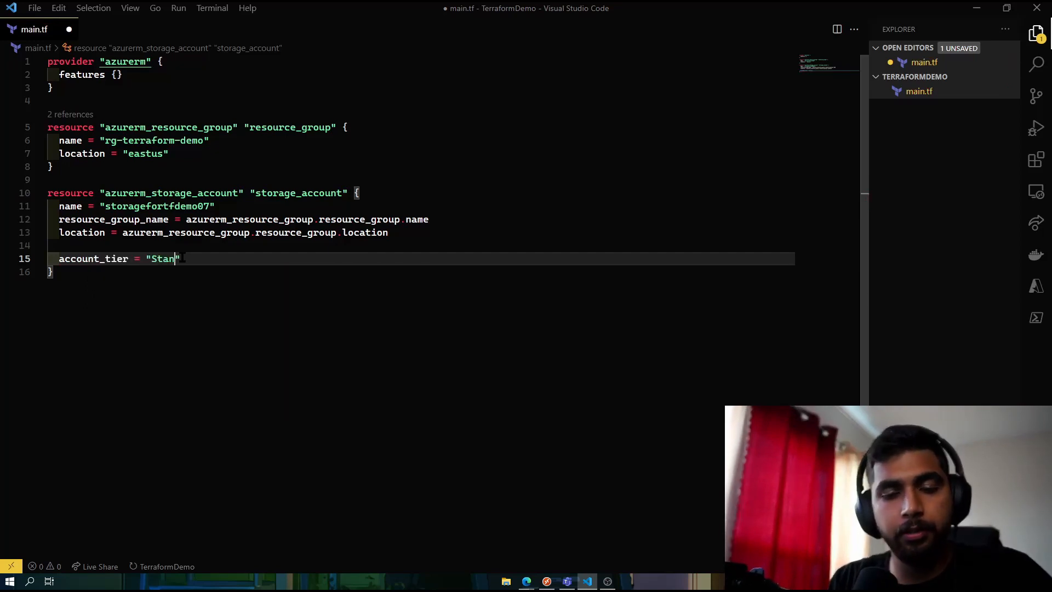
text(dard)
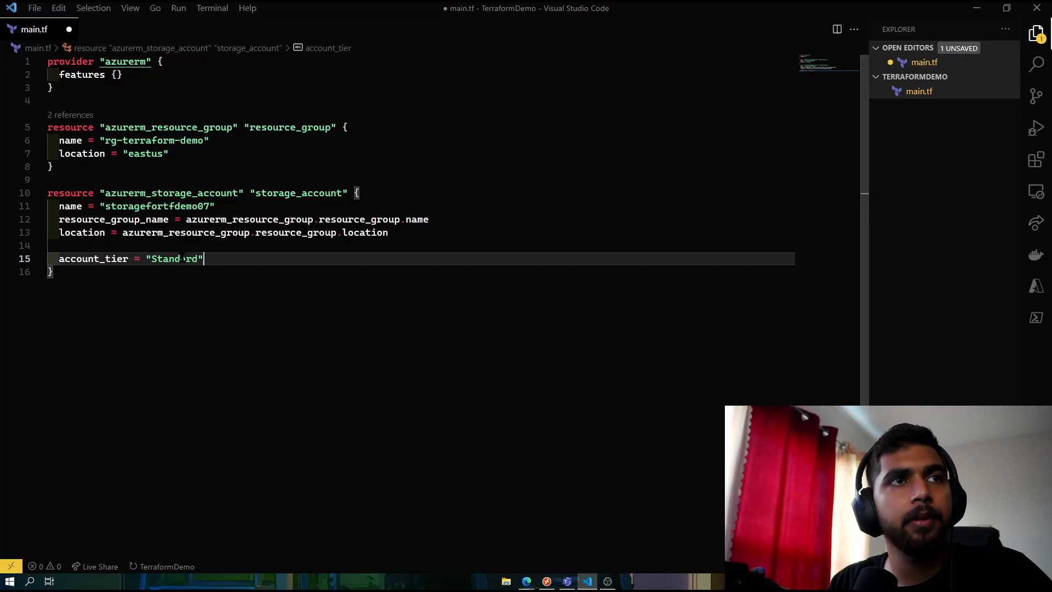
key(enter)
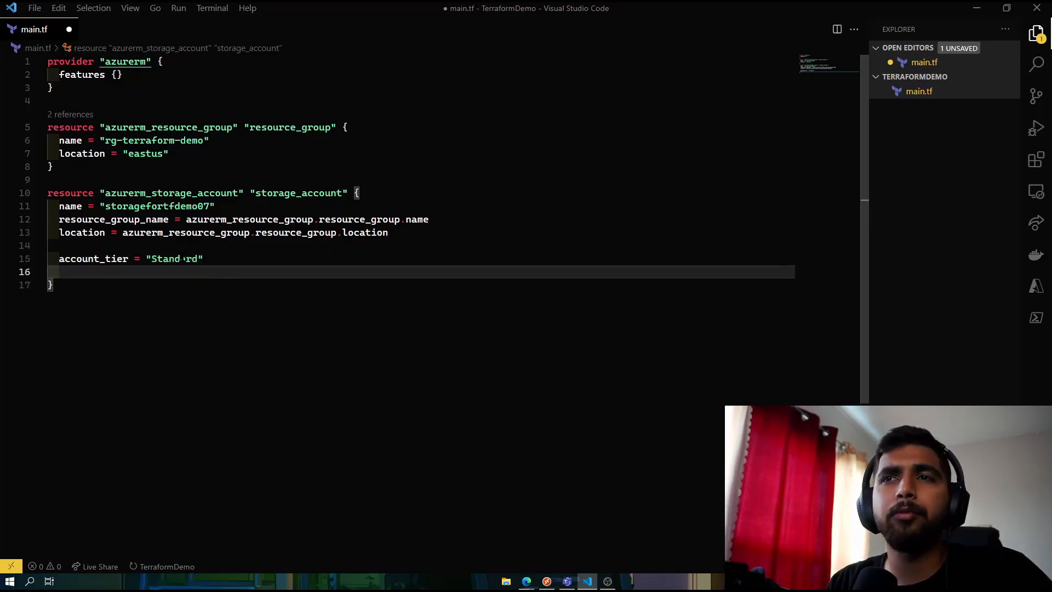
text(account_replication_type =)
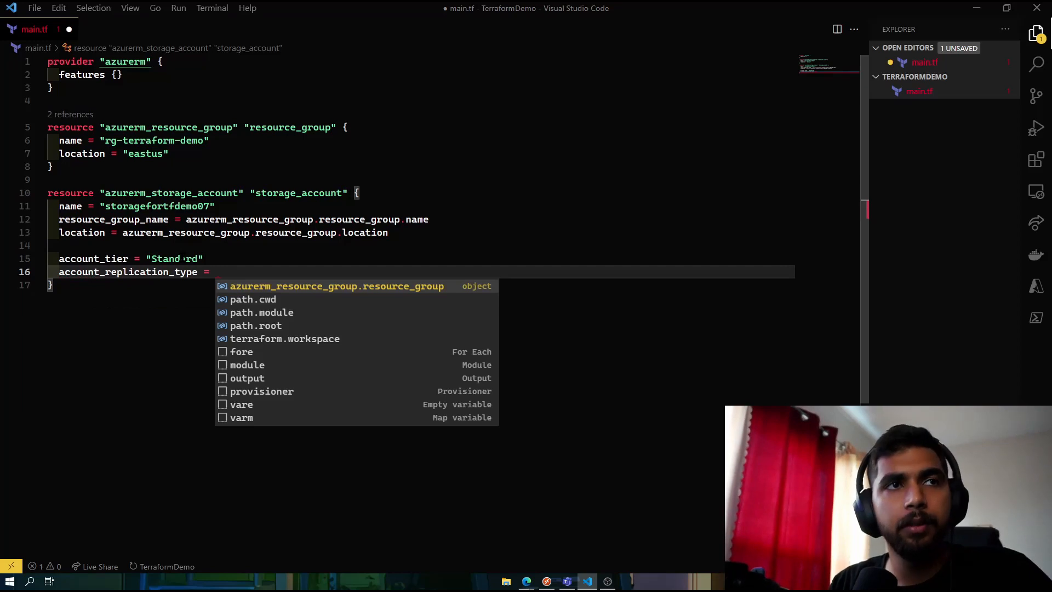
text(LRS")
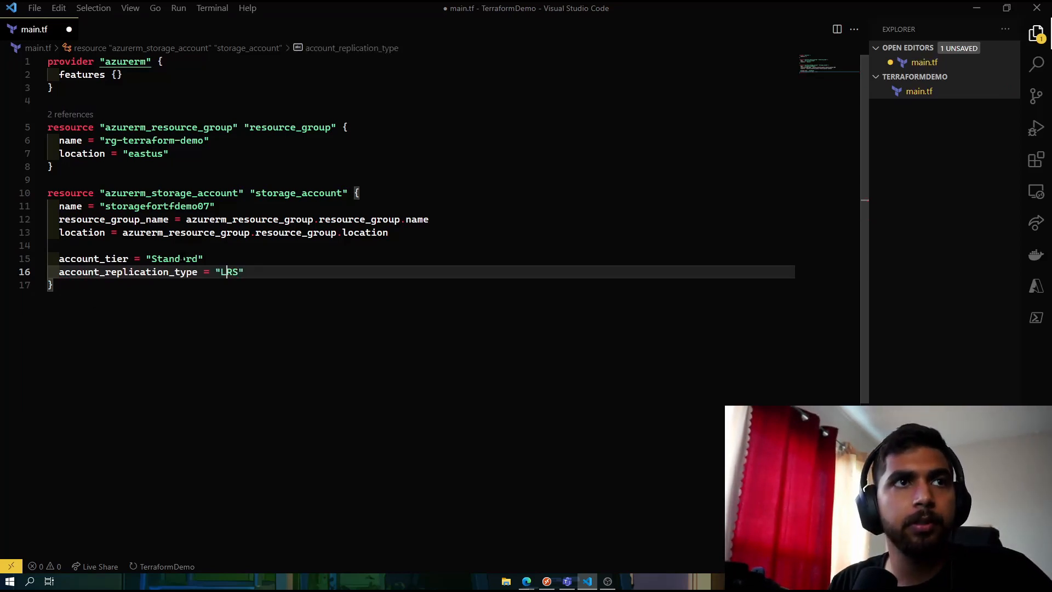
key(Enter)
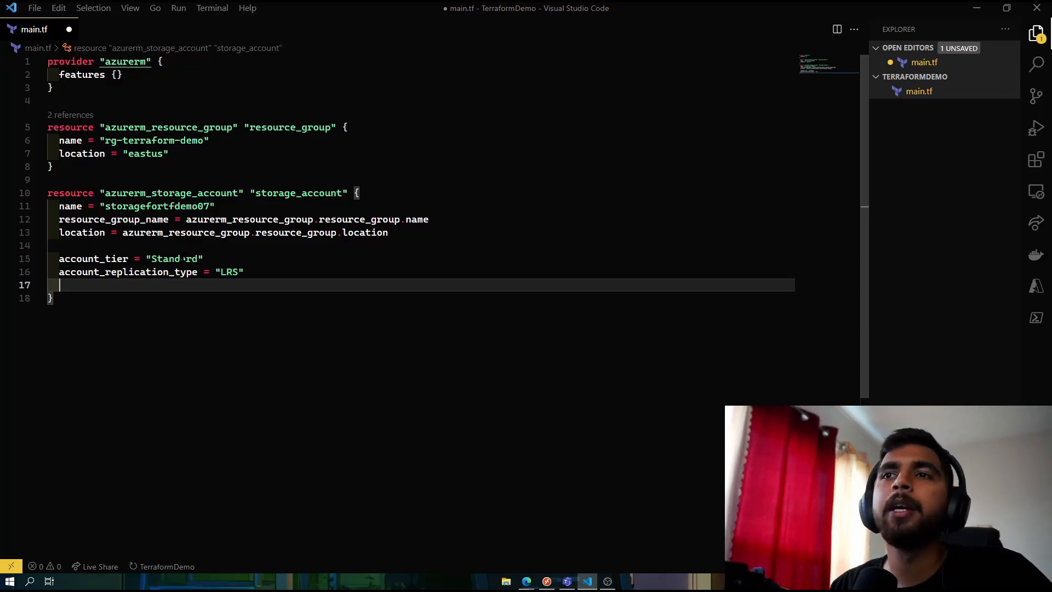
- Set account_kind to "StorageV2", correcting a typo in the value
text(account_kind = ")
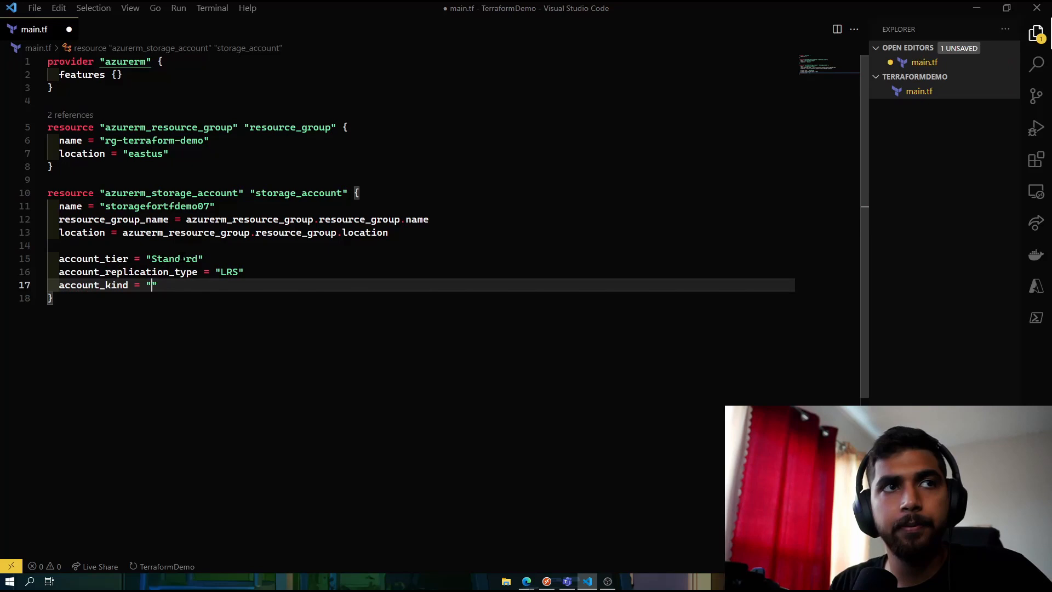
text(Sot)
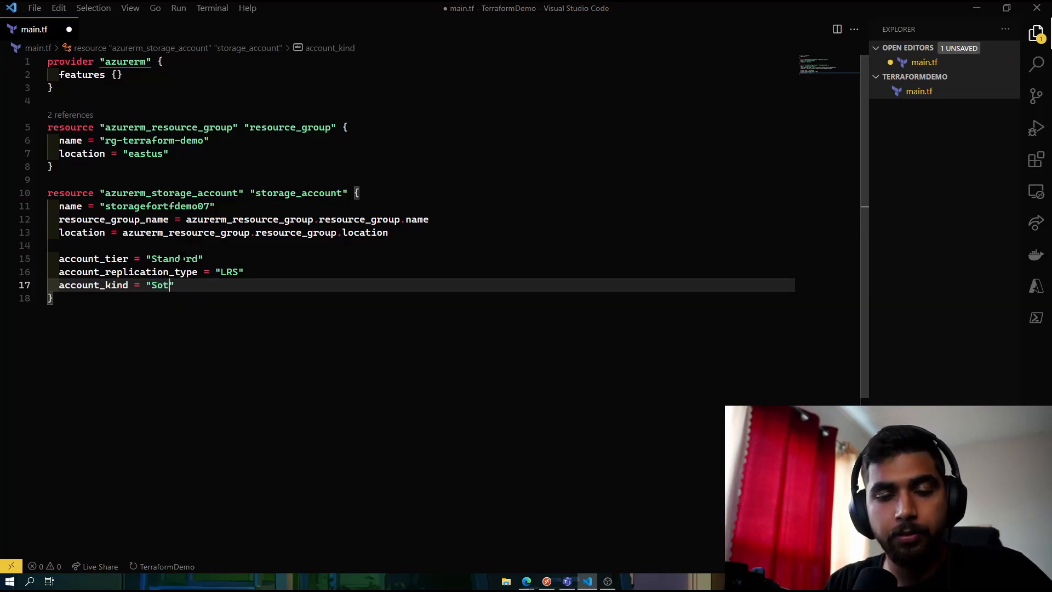
key(Backspace)
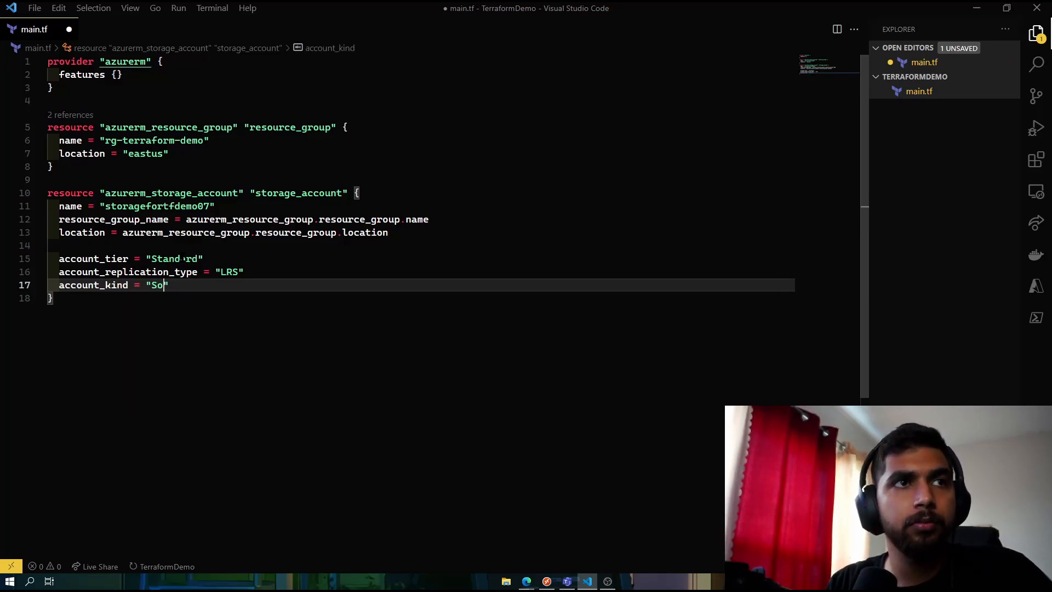
text(rage)
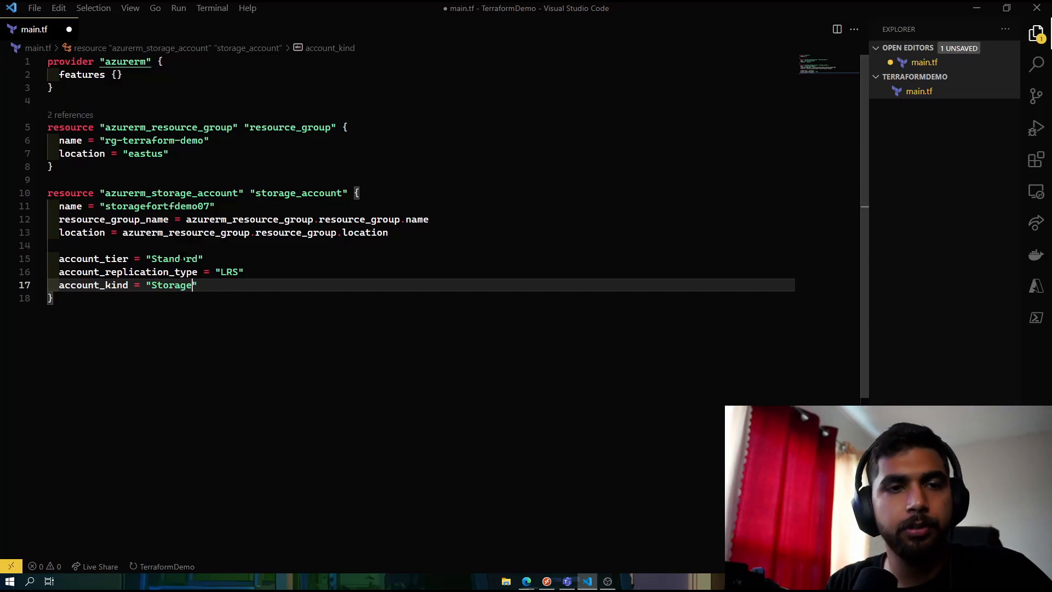
text(V2)
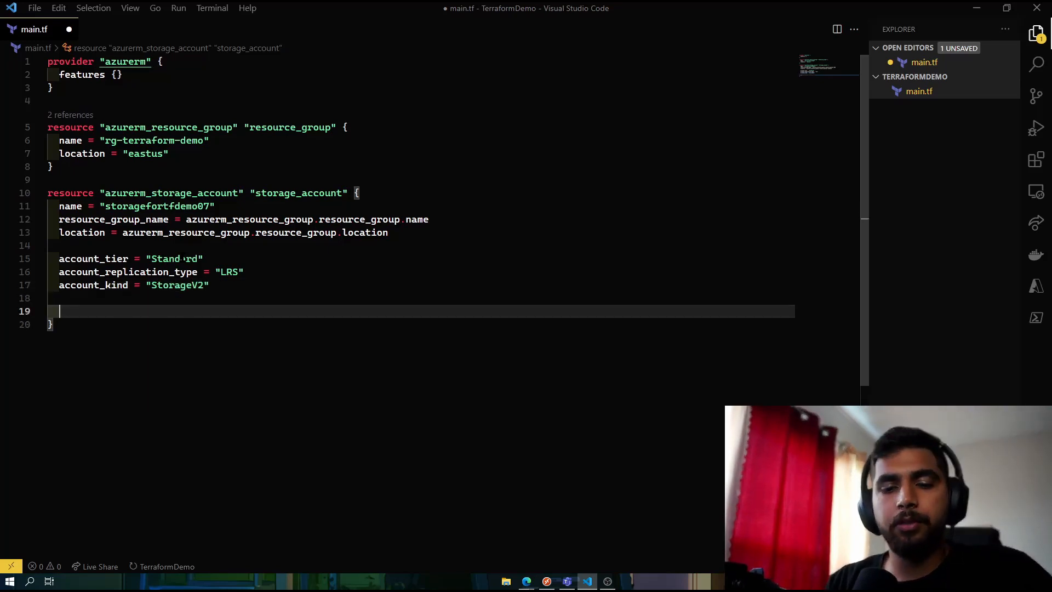
- Add a static_website block with index_document = "index.html"
text(static_website {)
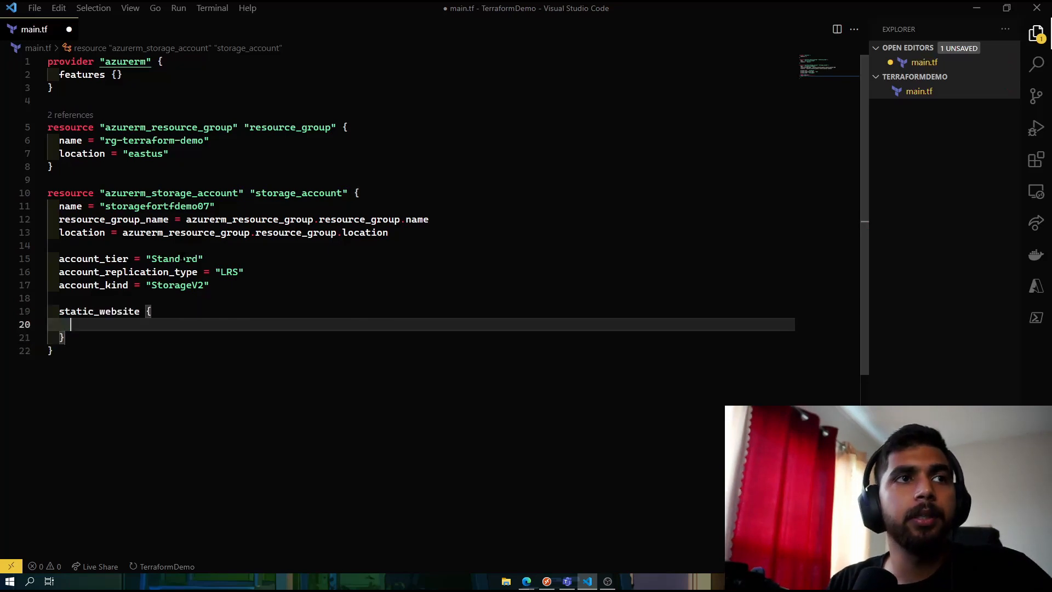
text(ind)
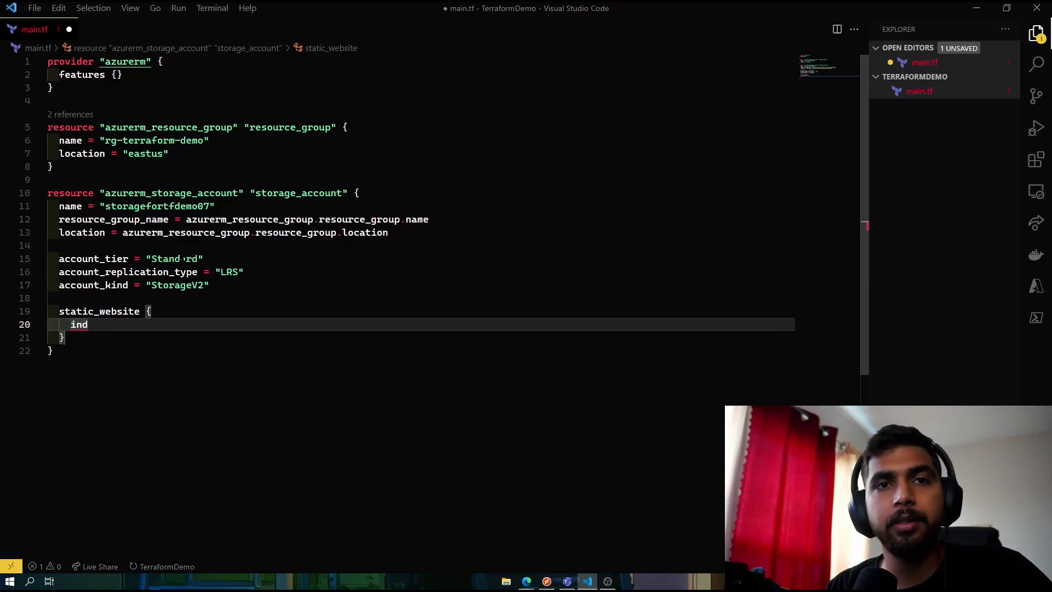
text(e)
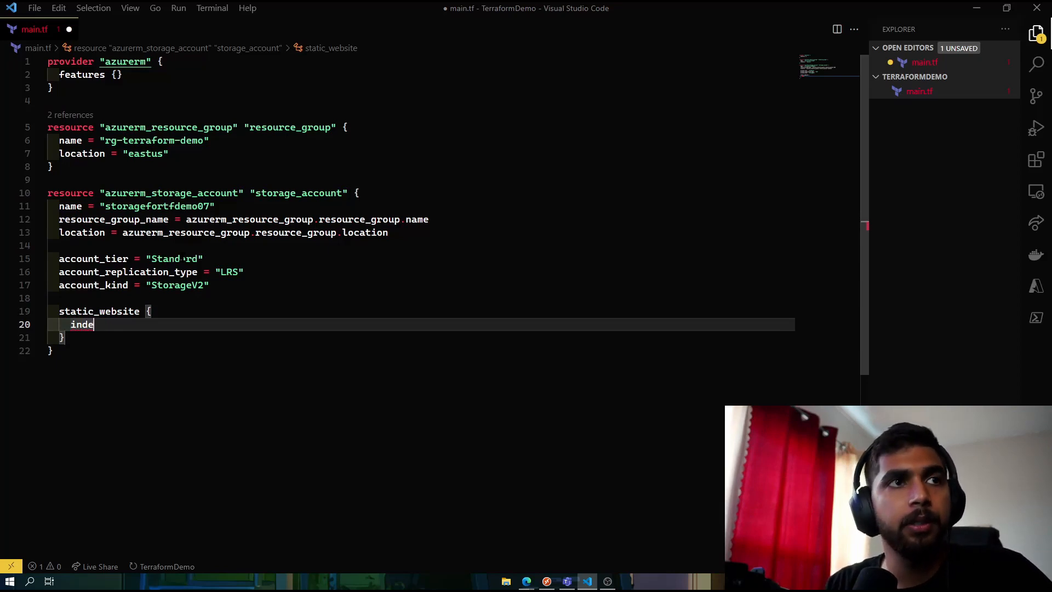
text(x_)
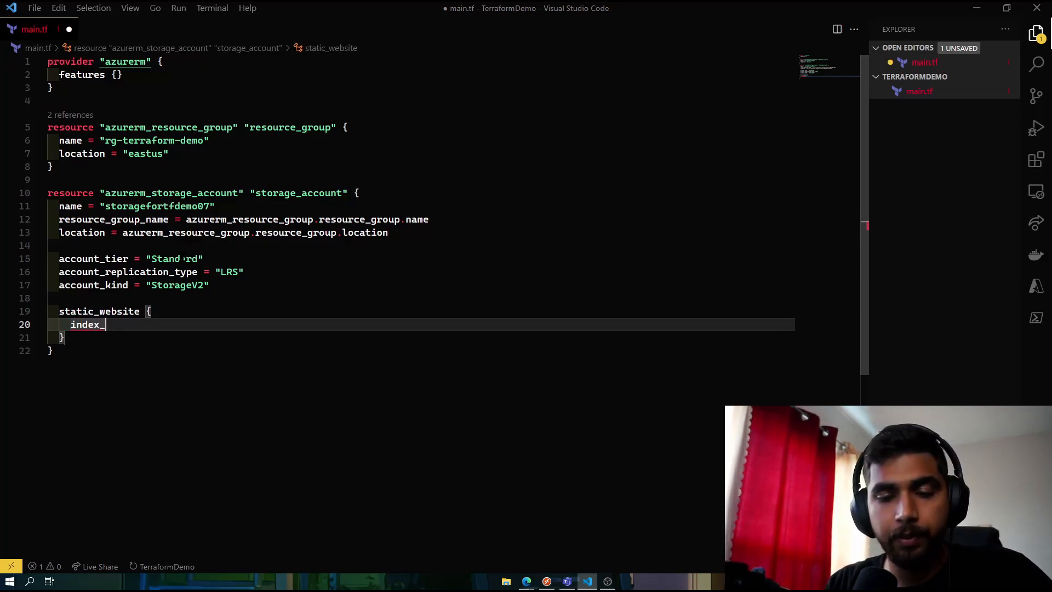
text(document)
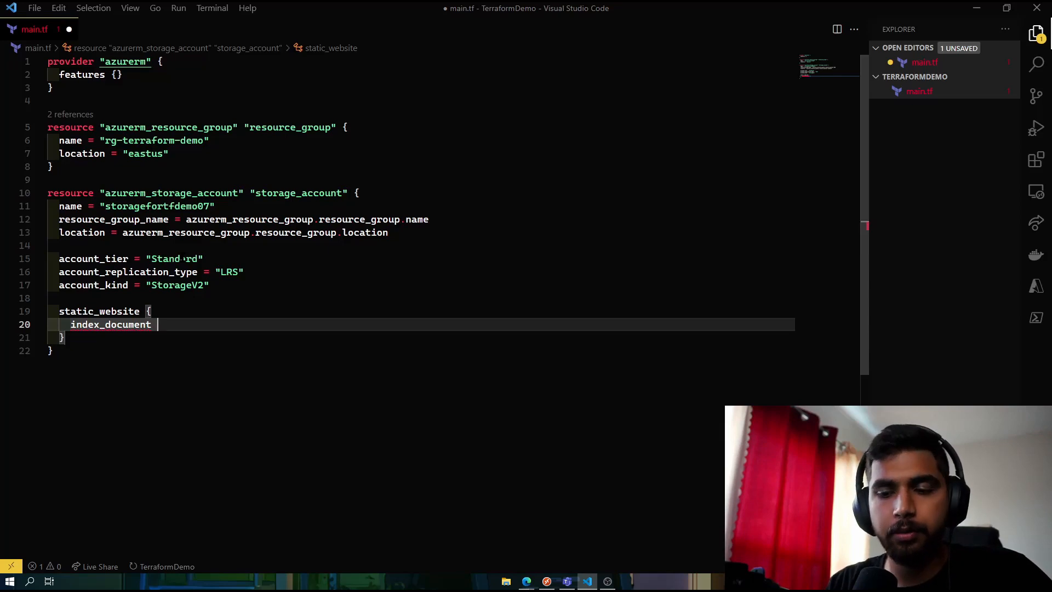
text(= "index.")
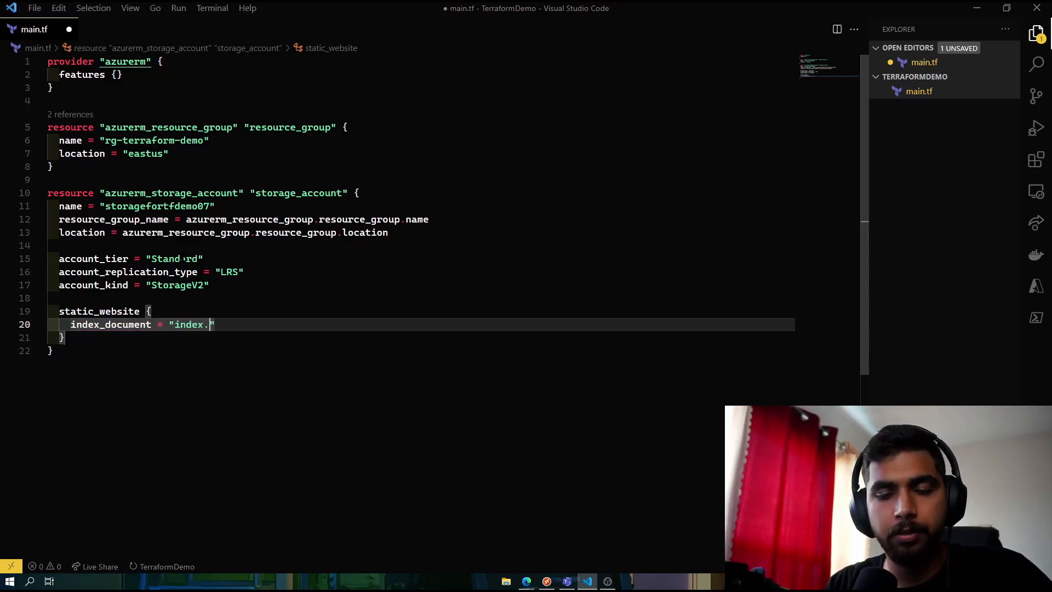
text(html)
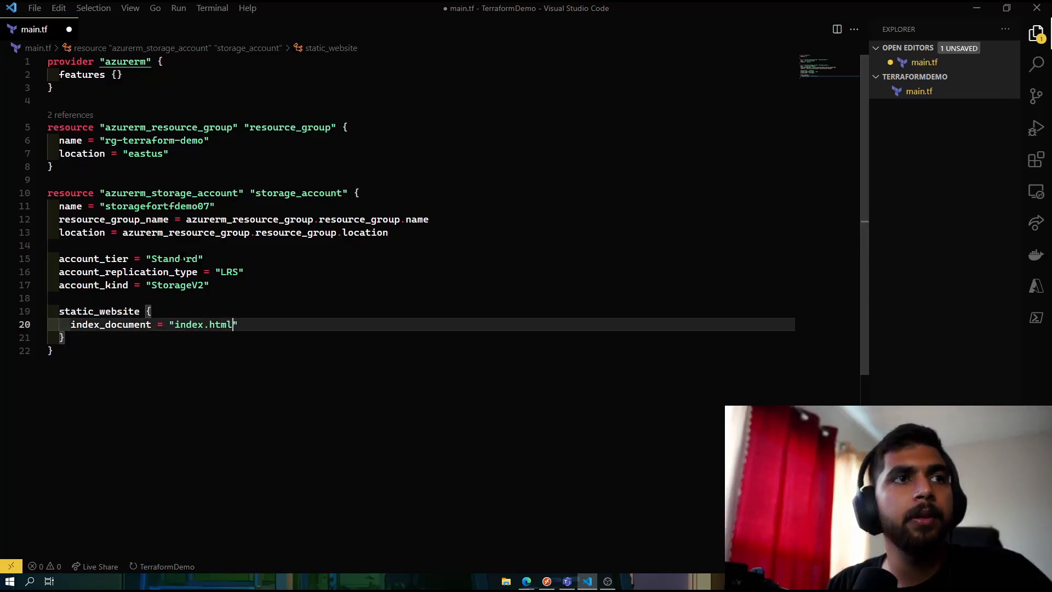
key(Enter)
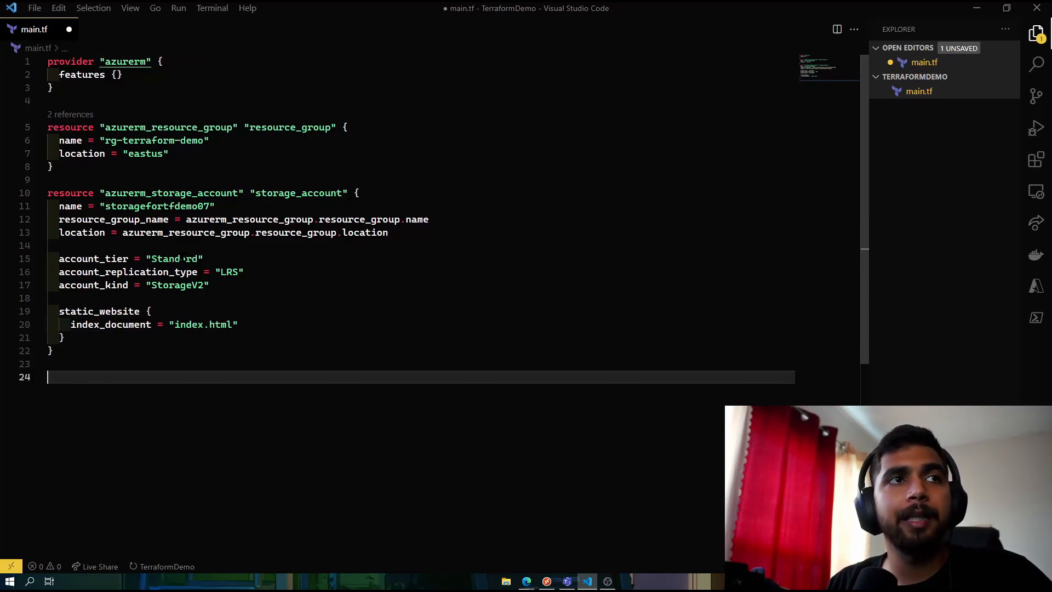
- Declare resource "azurerm_storage_blob" "example" with its opening brace
text(resource)
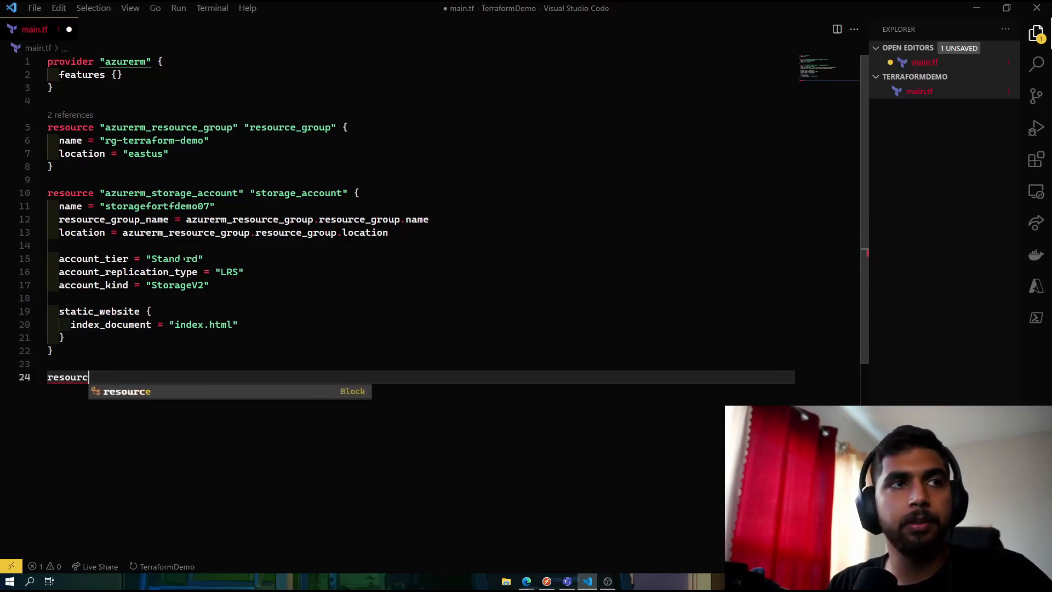
text("a)
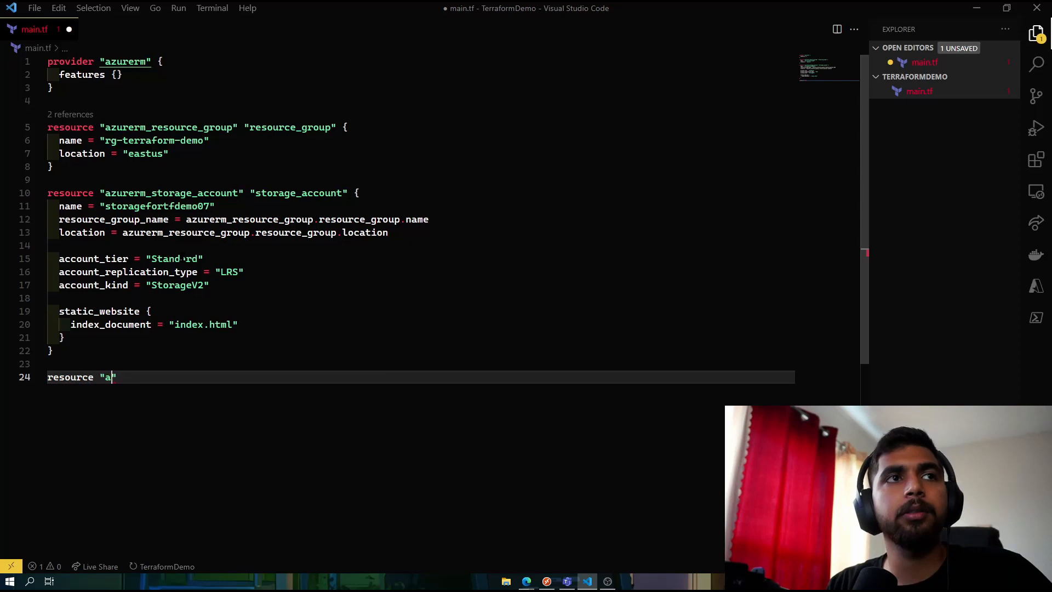
text(zurerm)
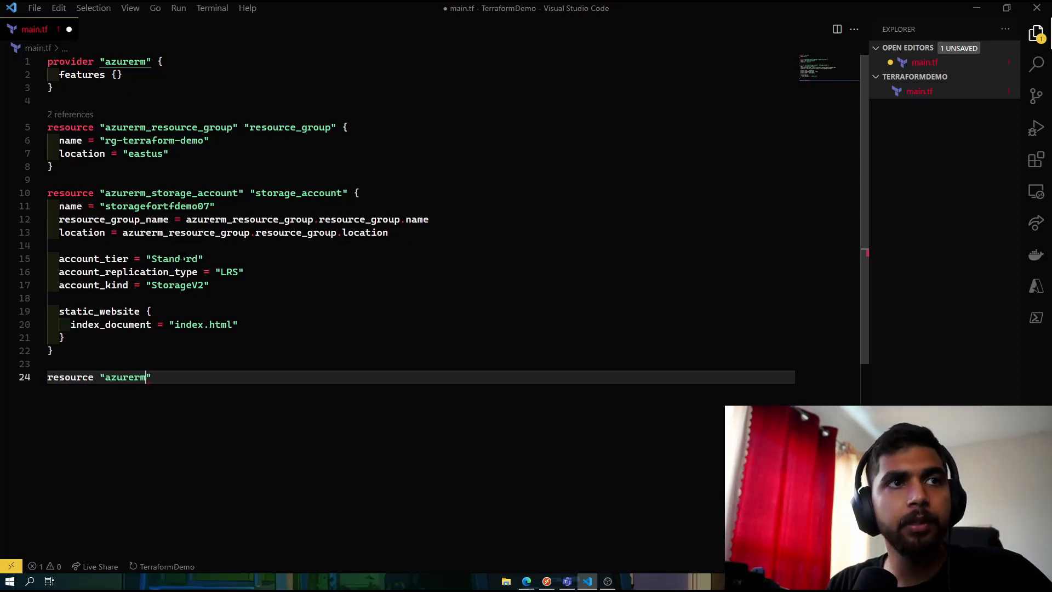
text(_)
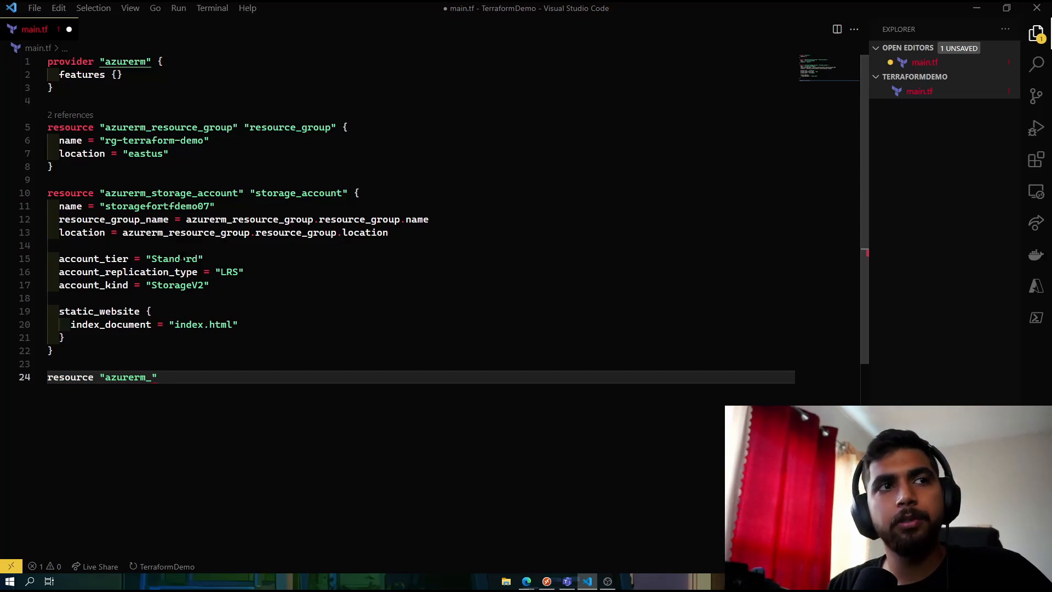
text(st)
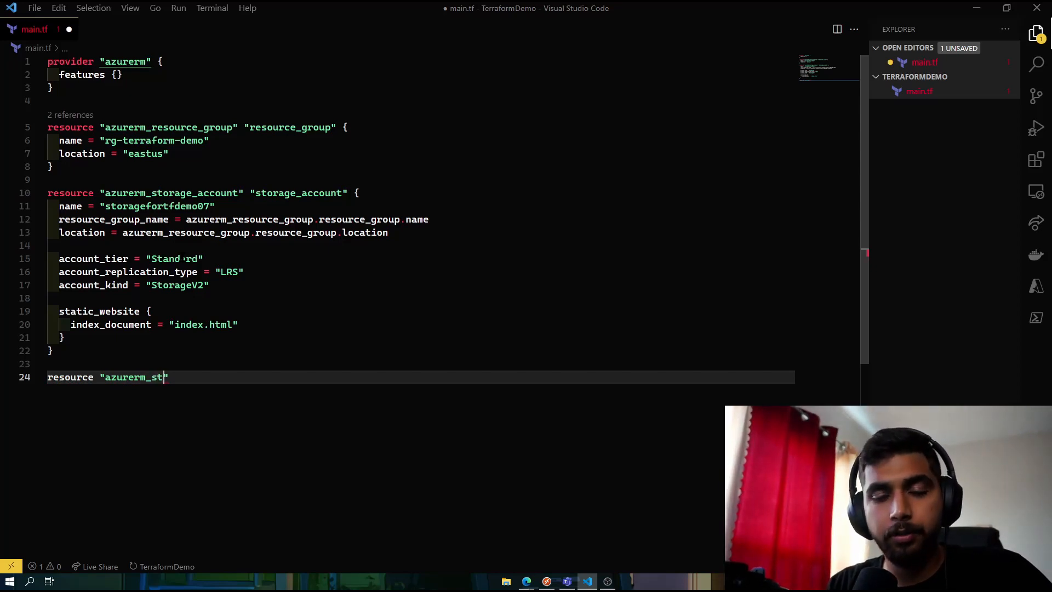
text(orage_)
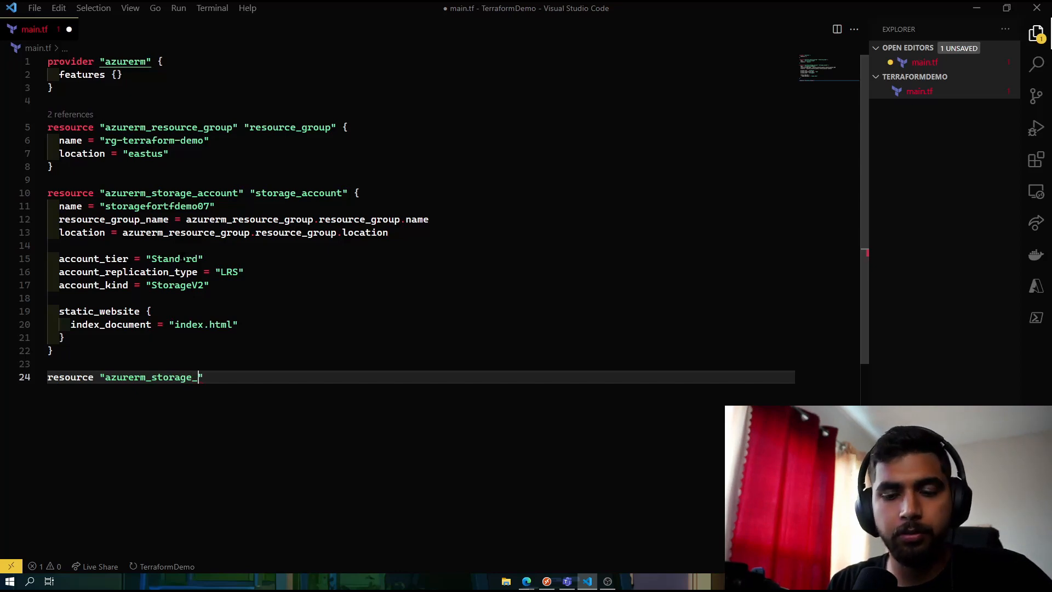
text(blob" ")
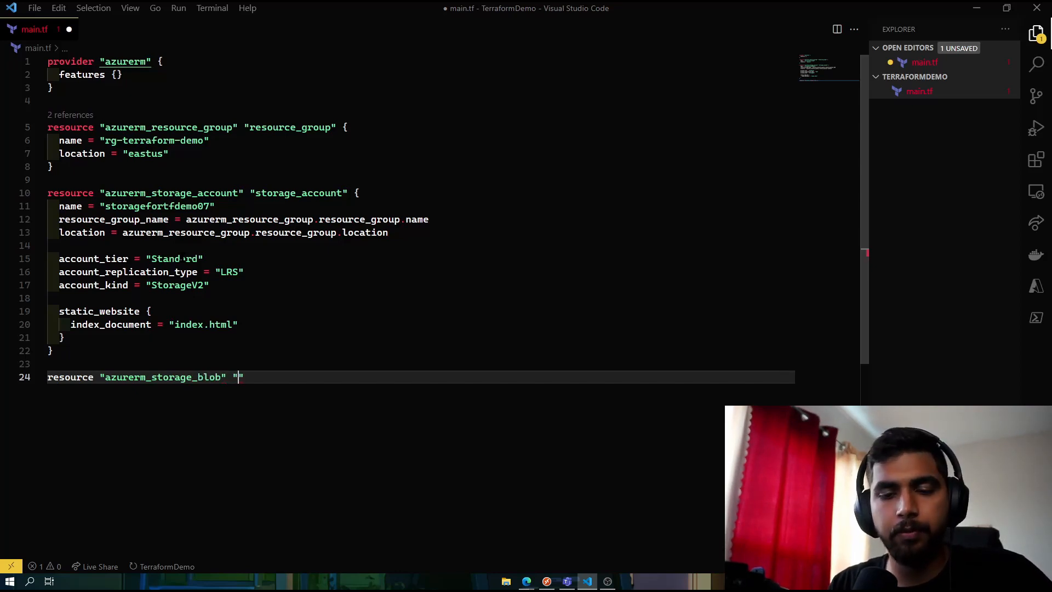
text(examp)
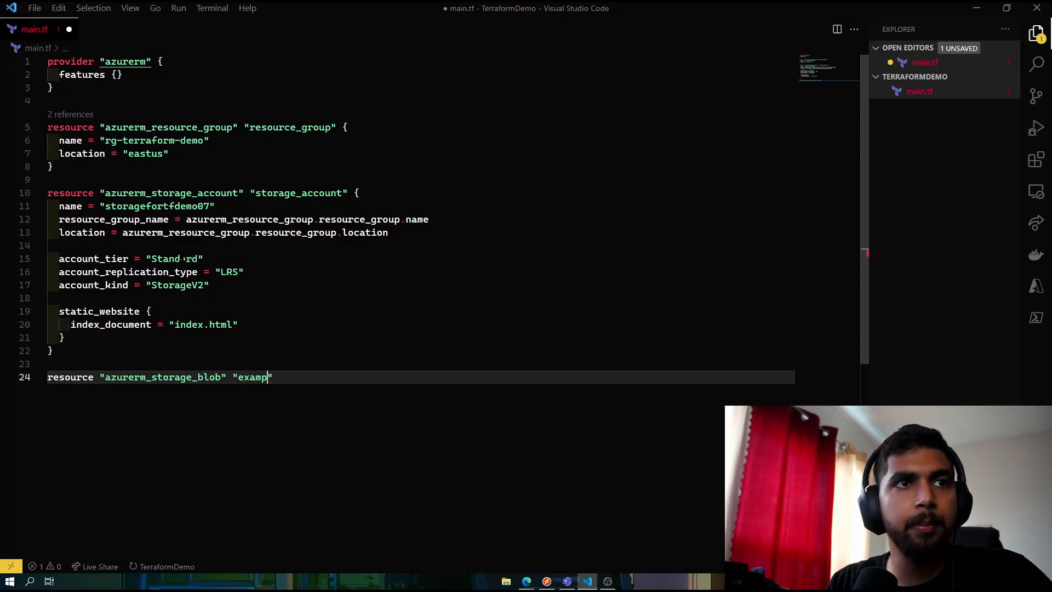
text(le)
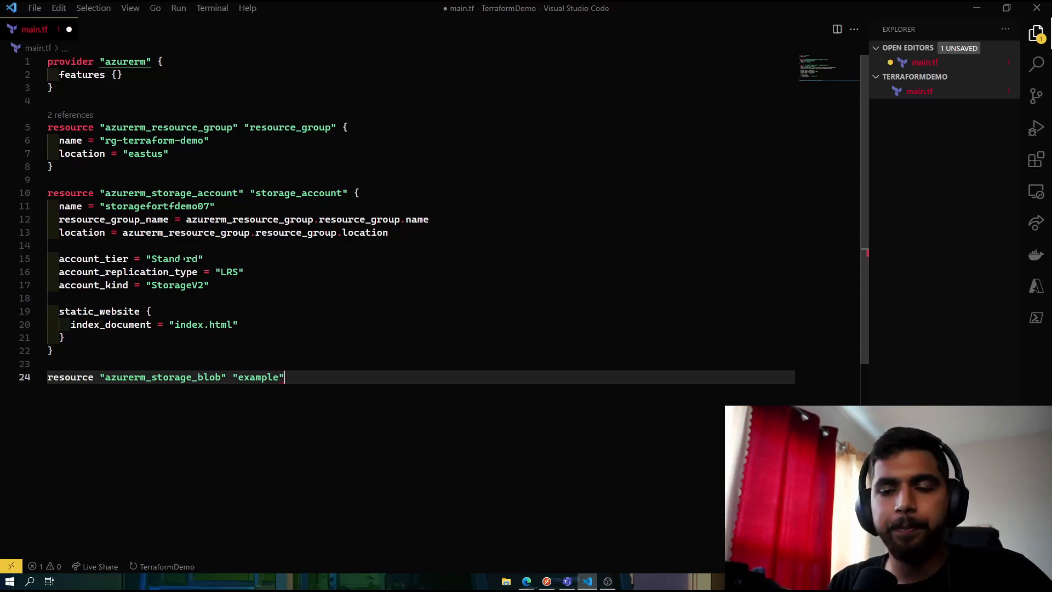
text({)
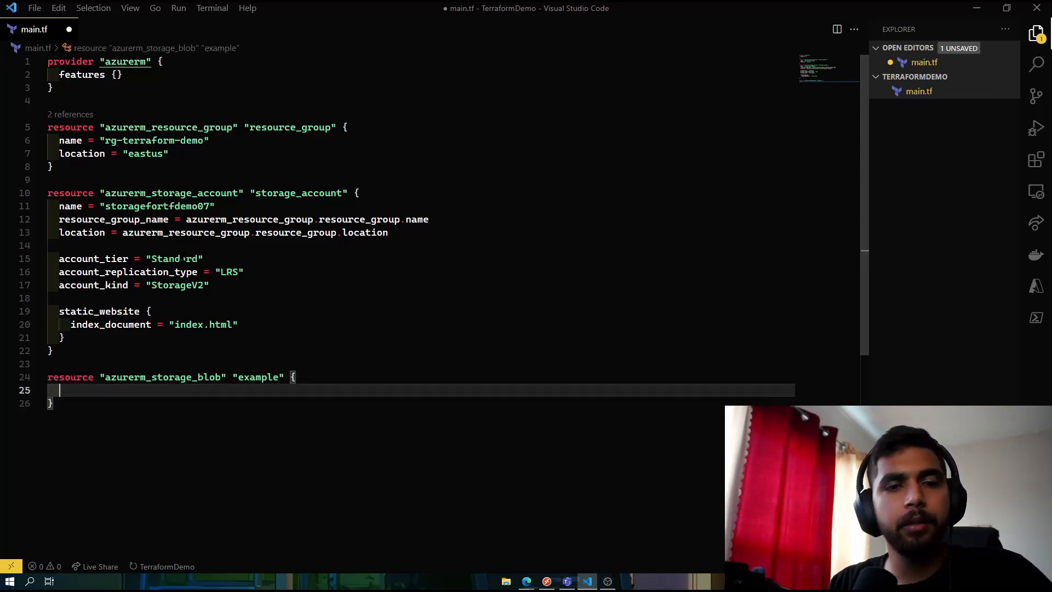
- Set blob name index.html, storage_account_name from the storage account reference, and container $web
text(n)
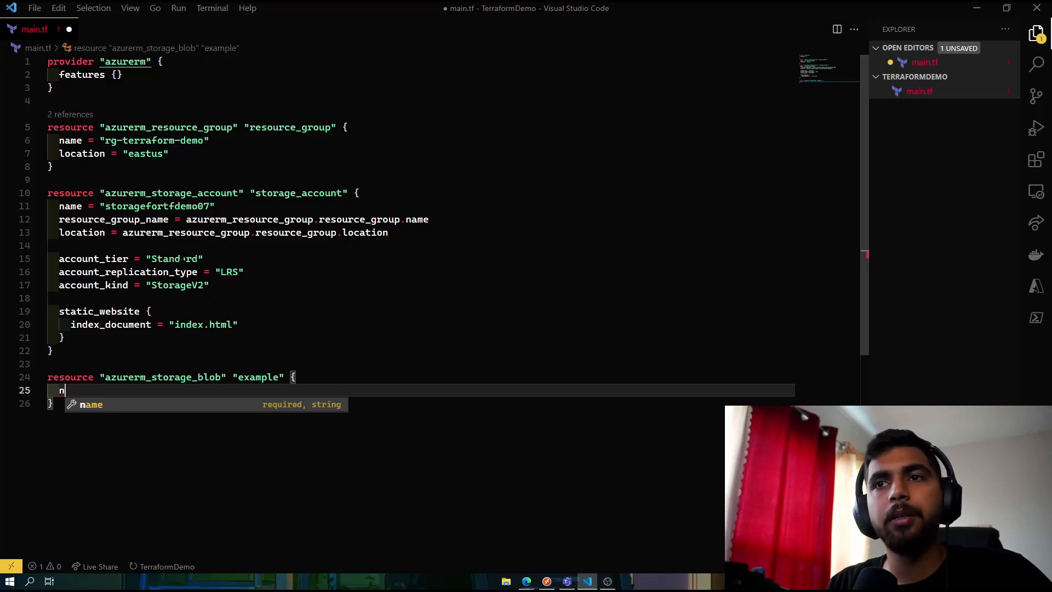
text(ame = "index")
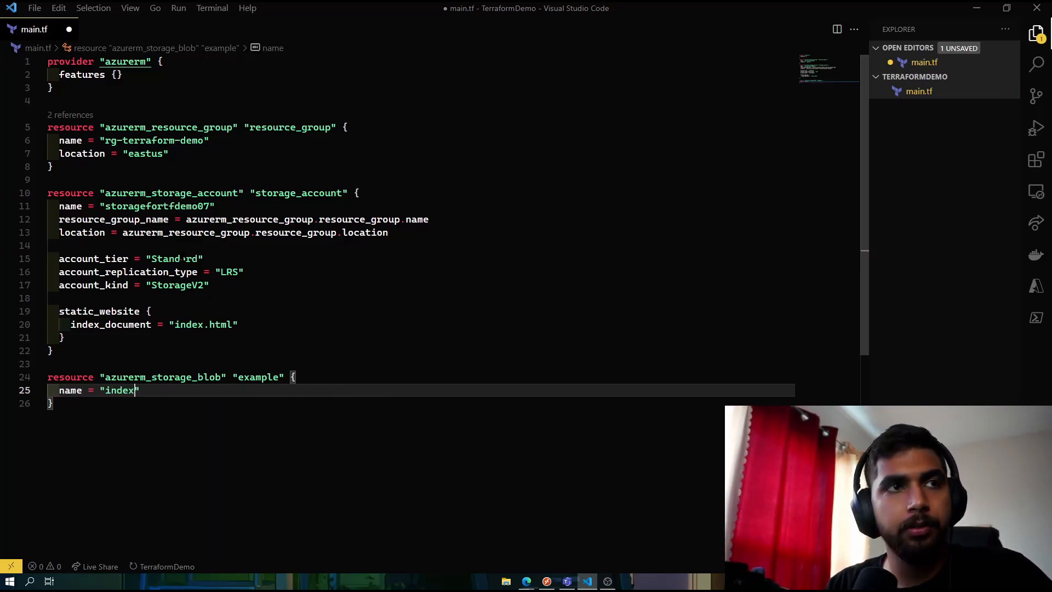
text(.html)
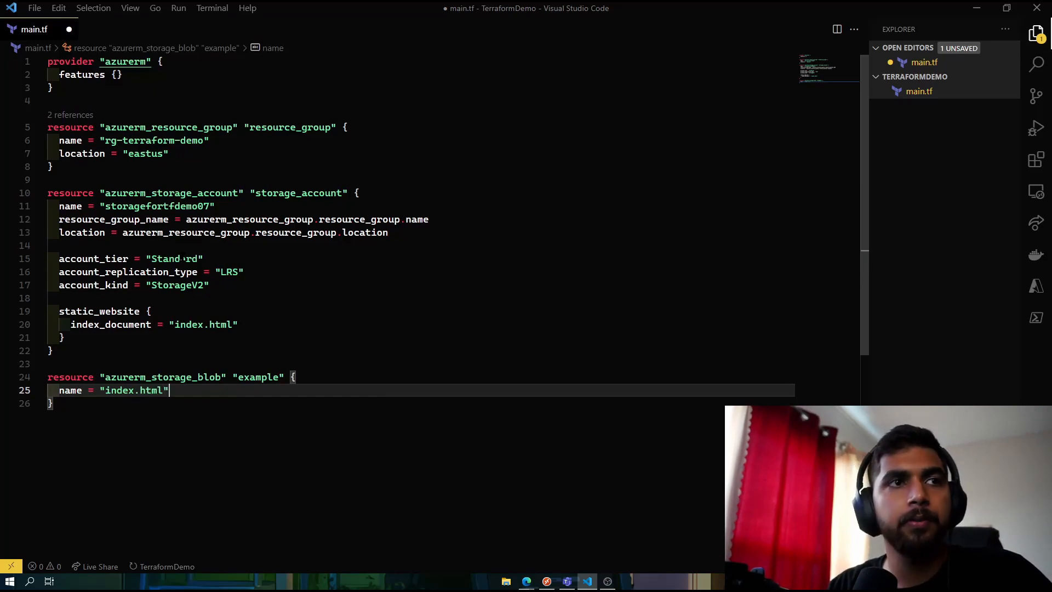
text(s)
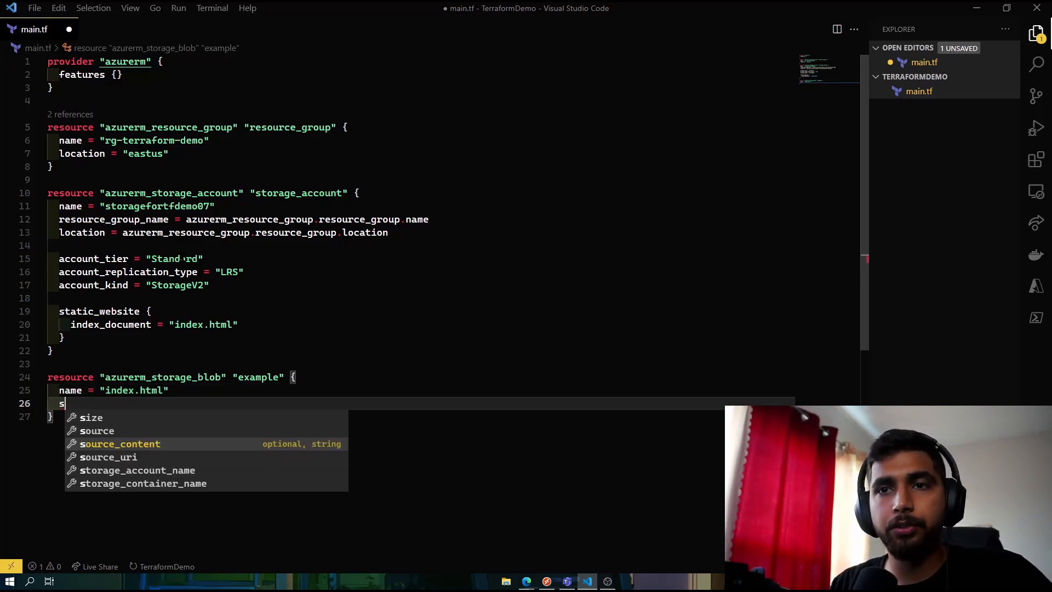
text(torage_account_name =)
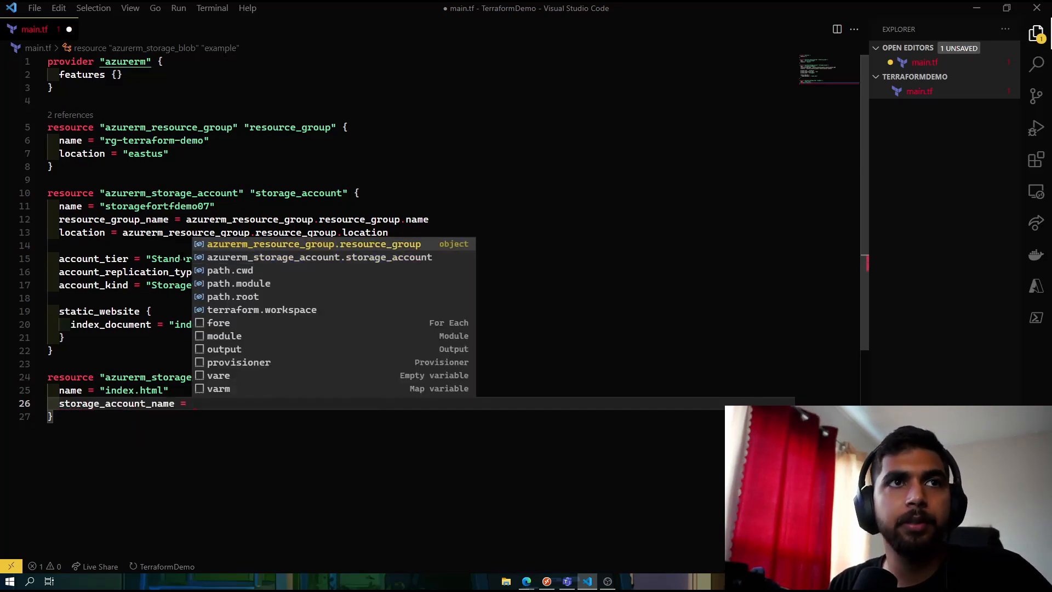
click(319, 256)
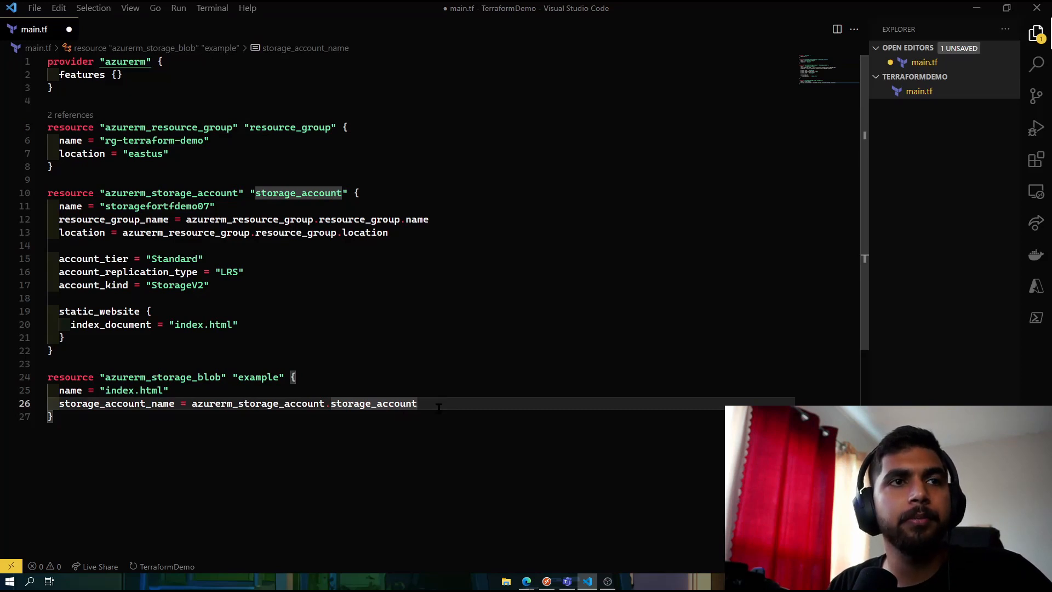
text(.name)
text(s)
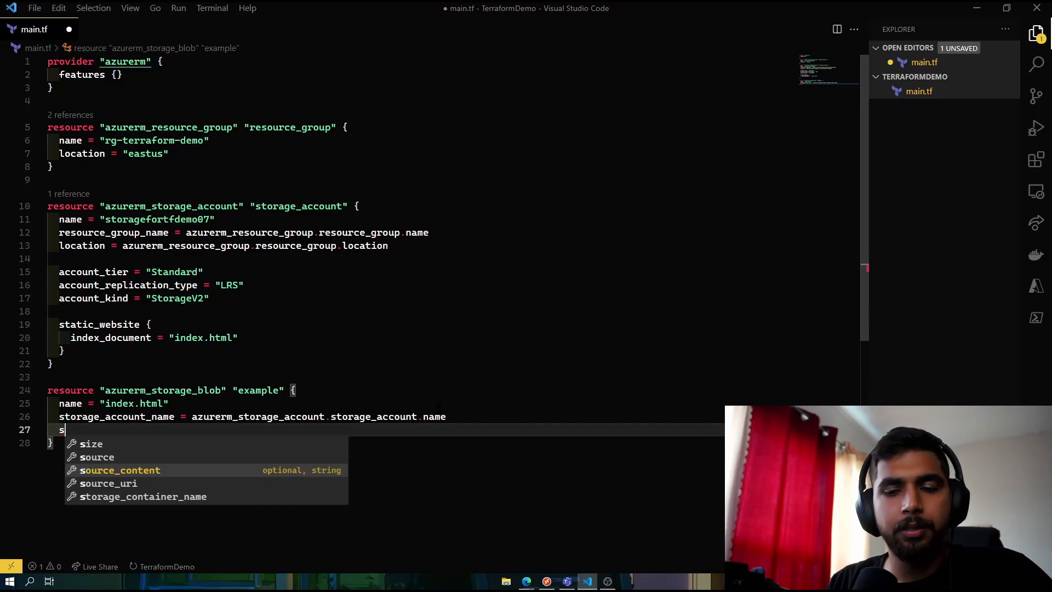
text(tp)
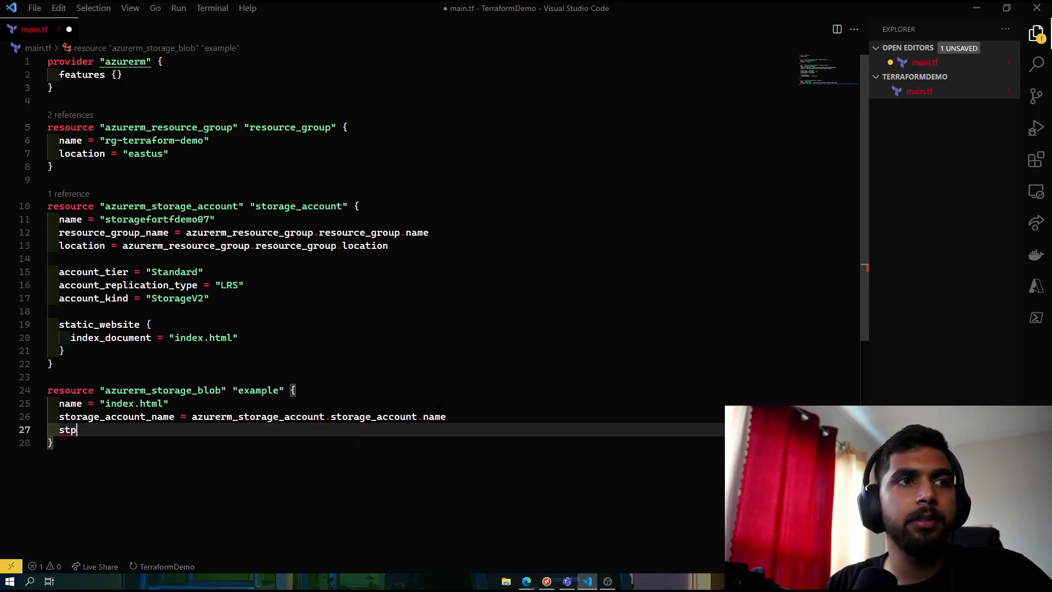
text(orage_container_name = "$we)
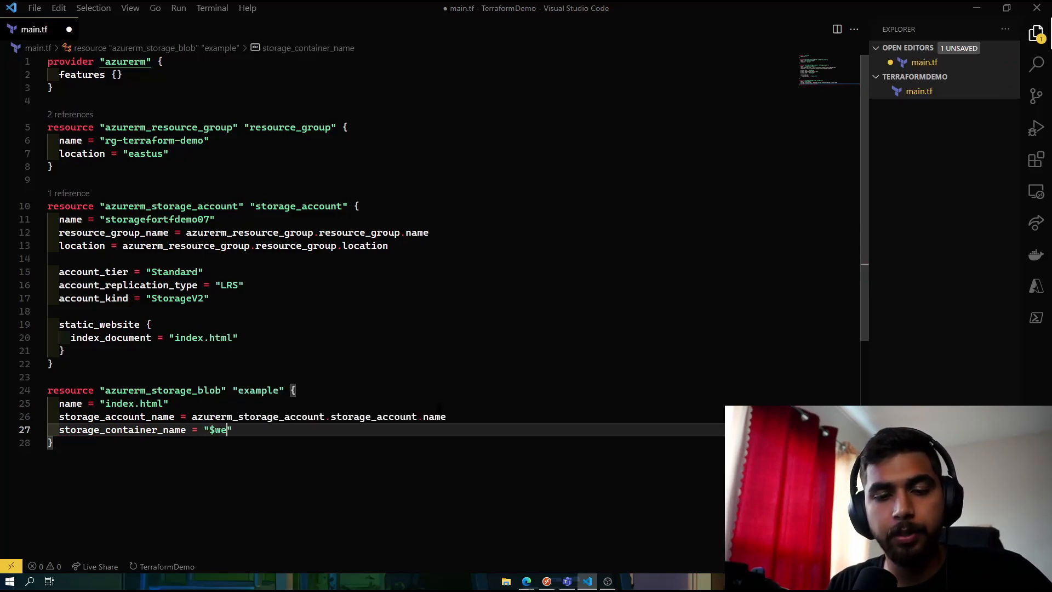
text(b)
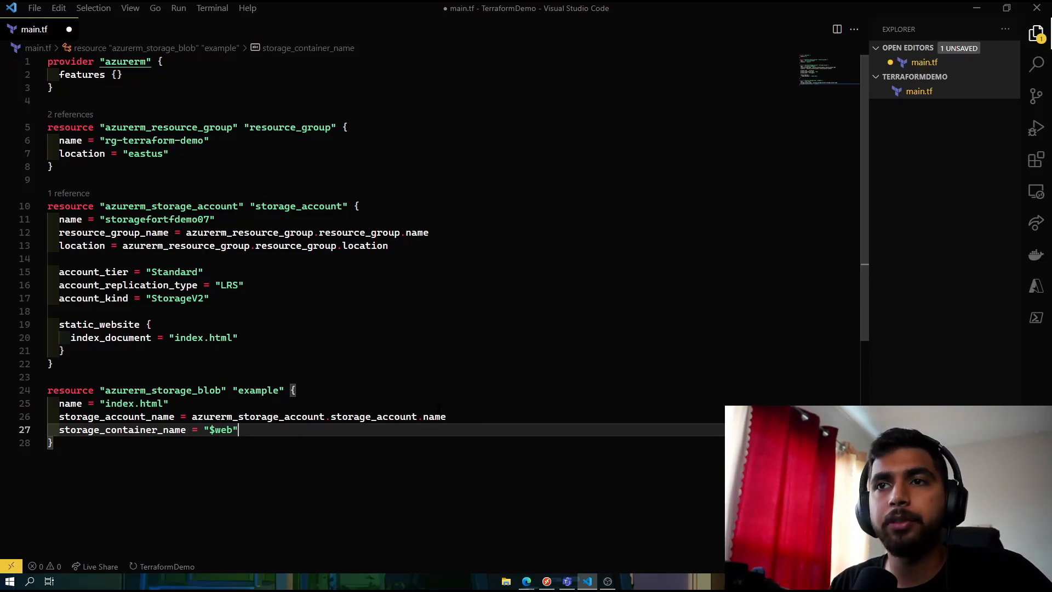
key(Enter)
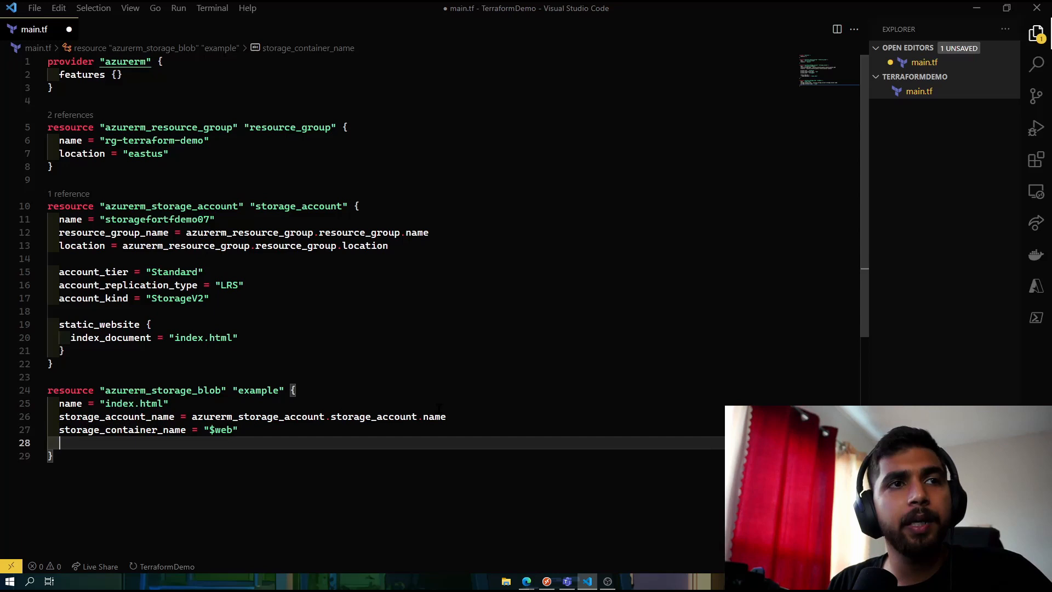
- Set type "Block" and content_type "text/html"
text(typr)
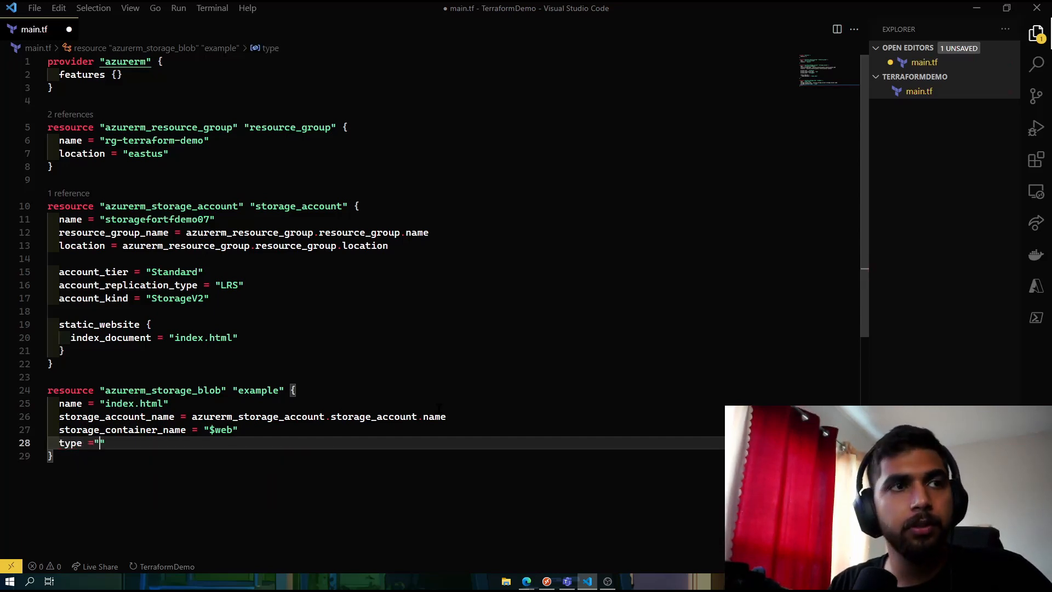
text(Block)
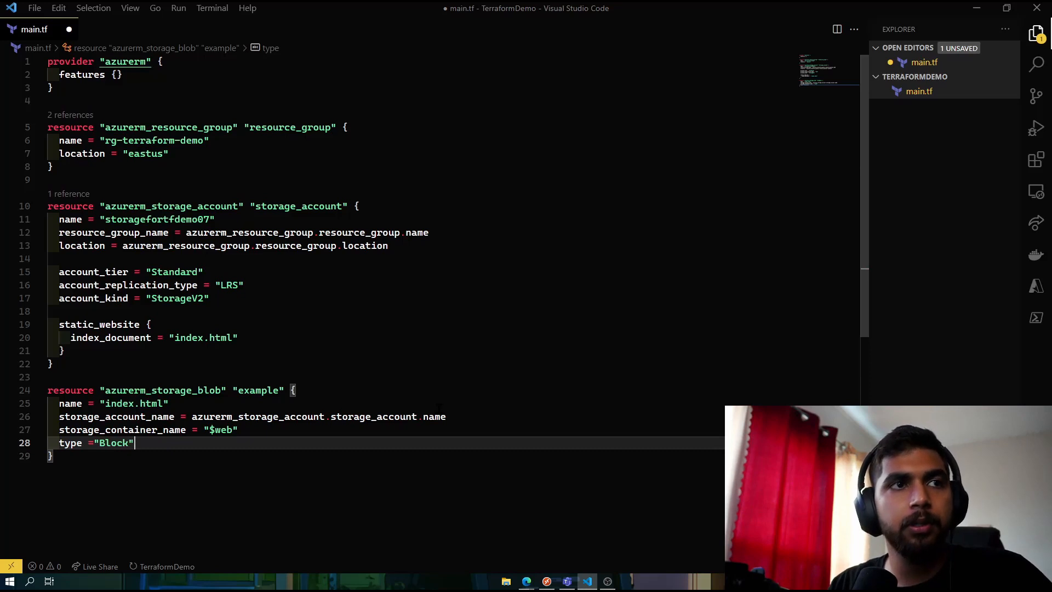
text(content_type = "tex)
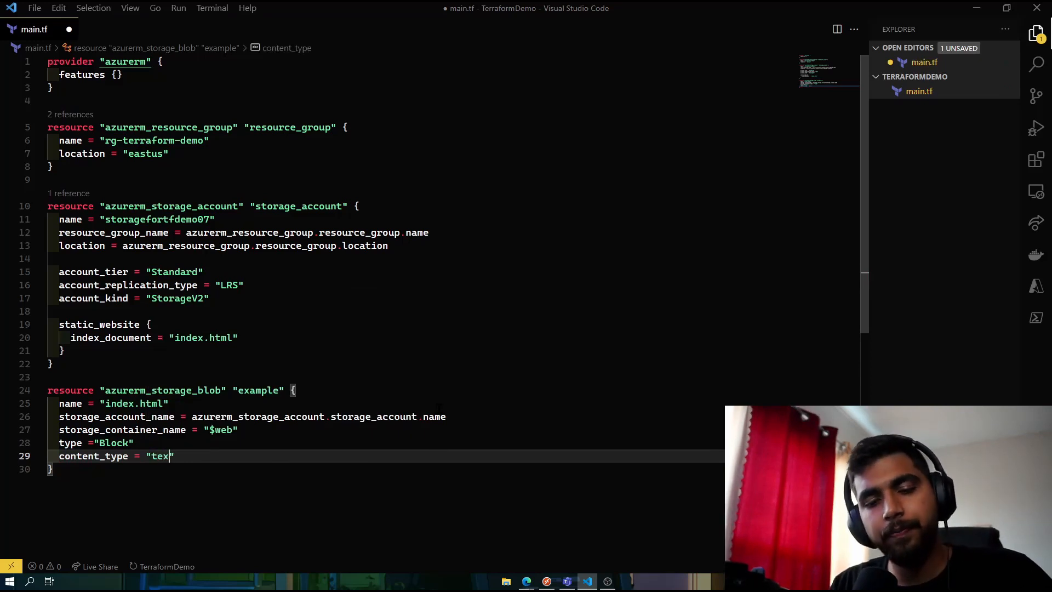
text(t/htm)
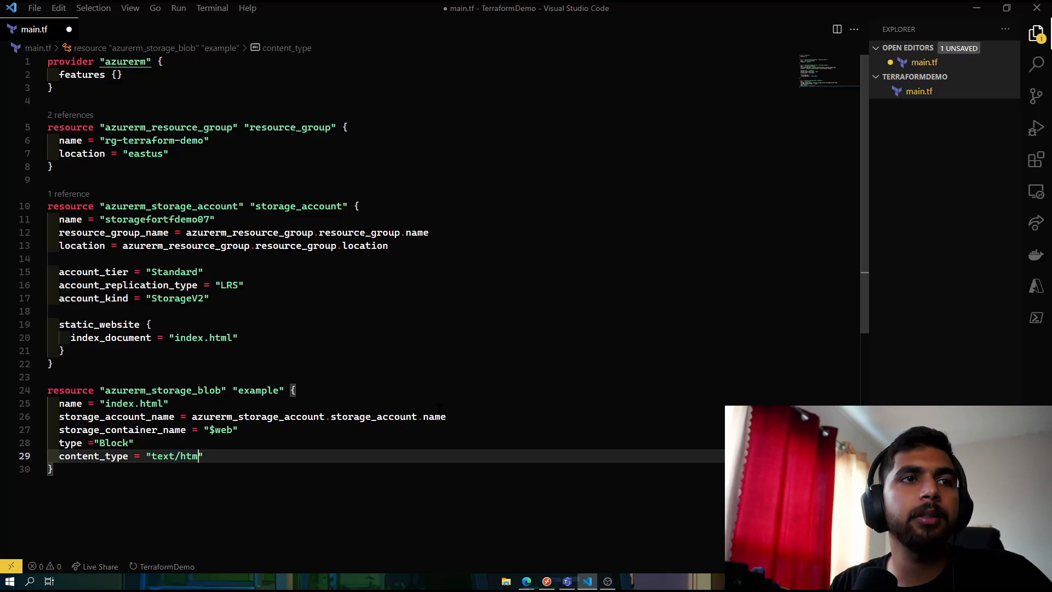
key(Enter)
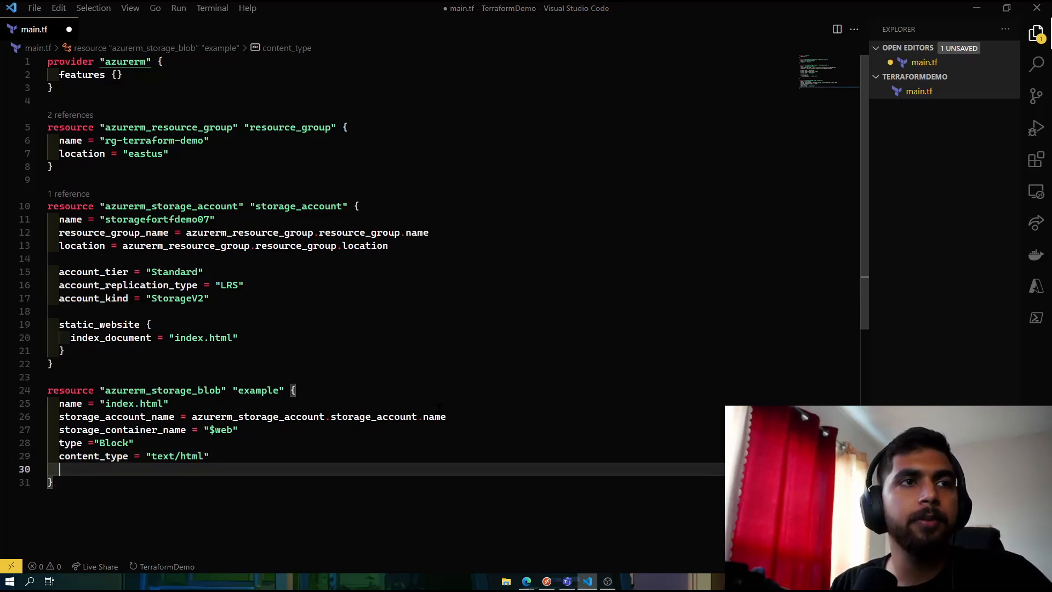
- Set source_content to an <h1>Hey Friends heading about being deployed with Terraform storage
text(source_content = ")
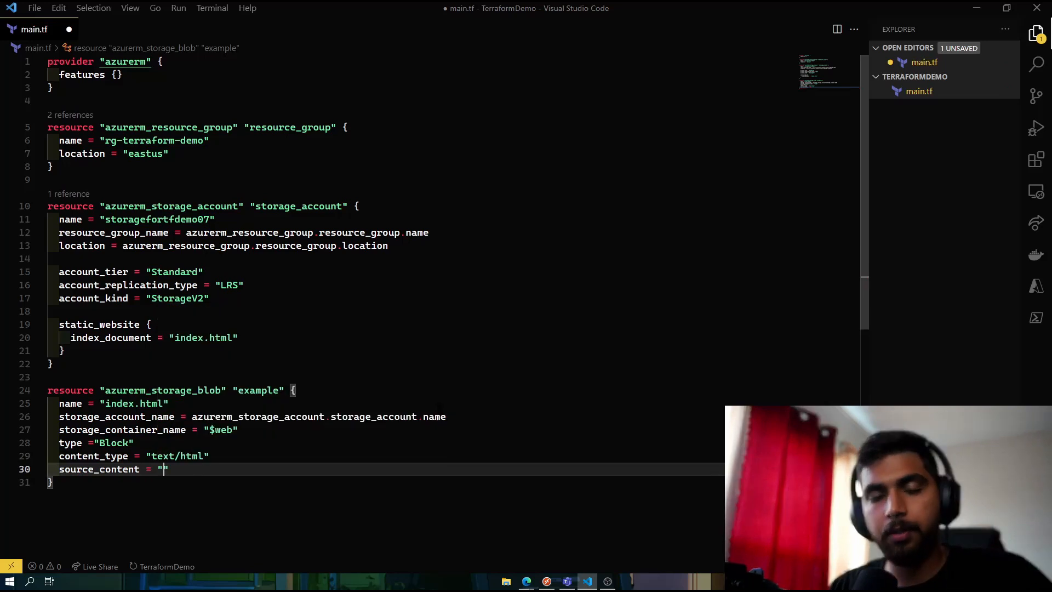
text(<h)
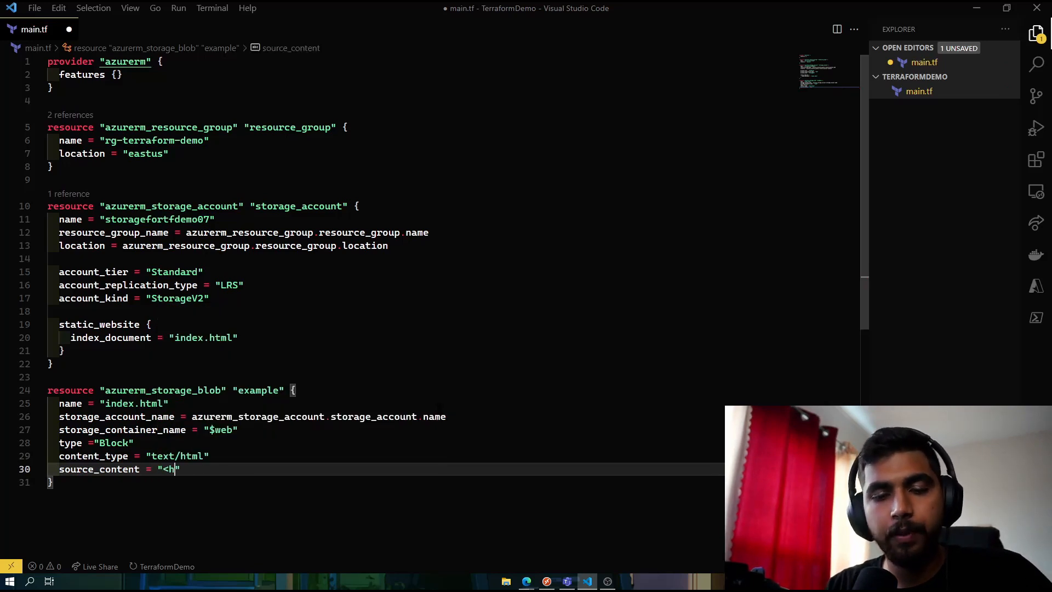
text(1>Hey F)
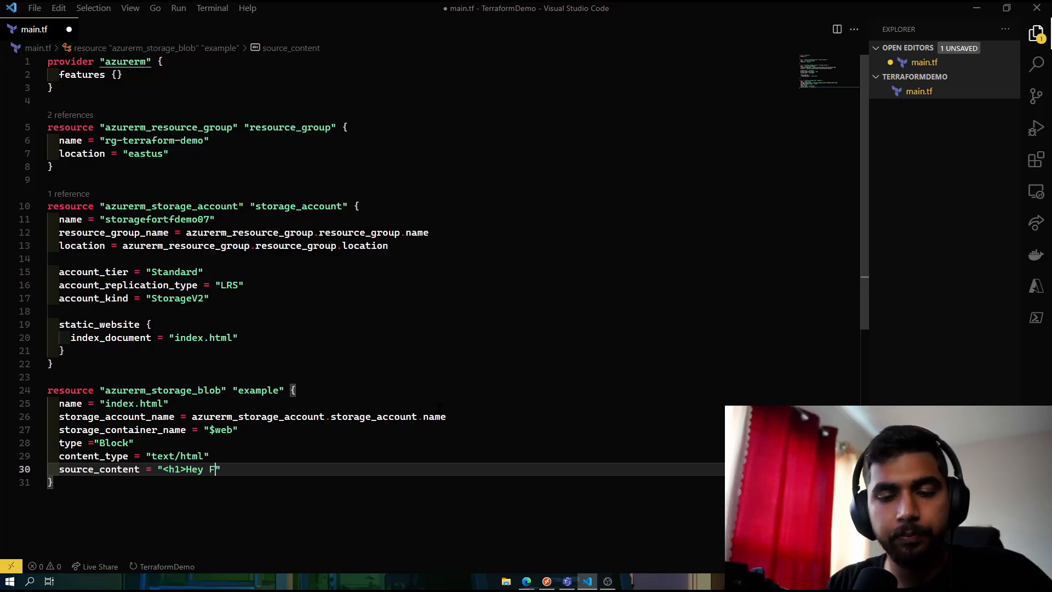
text(riends.)
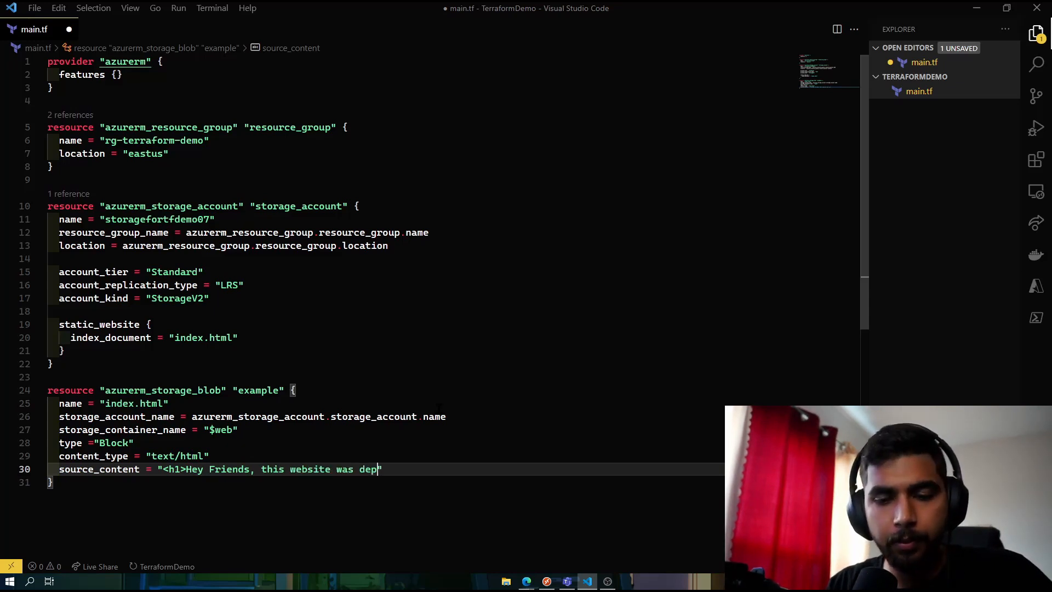
text(loyed with)
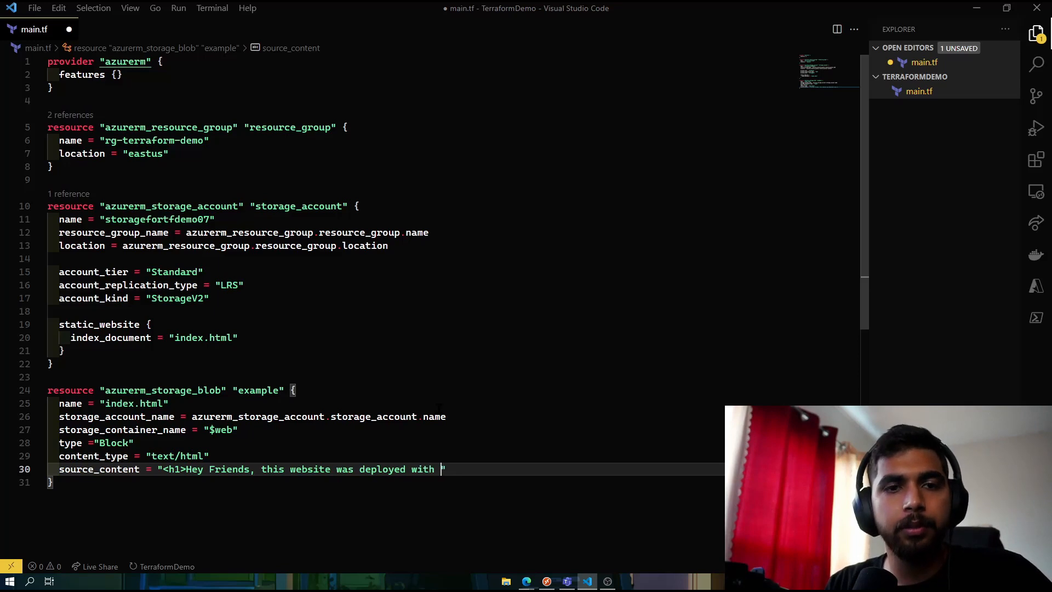
text(Terraform us)
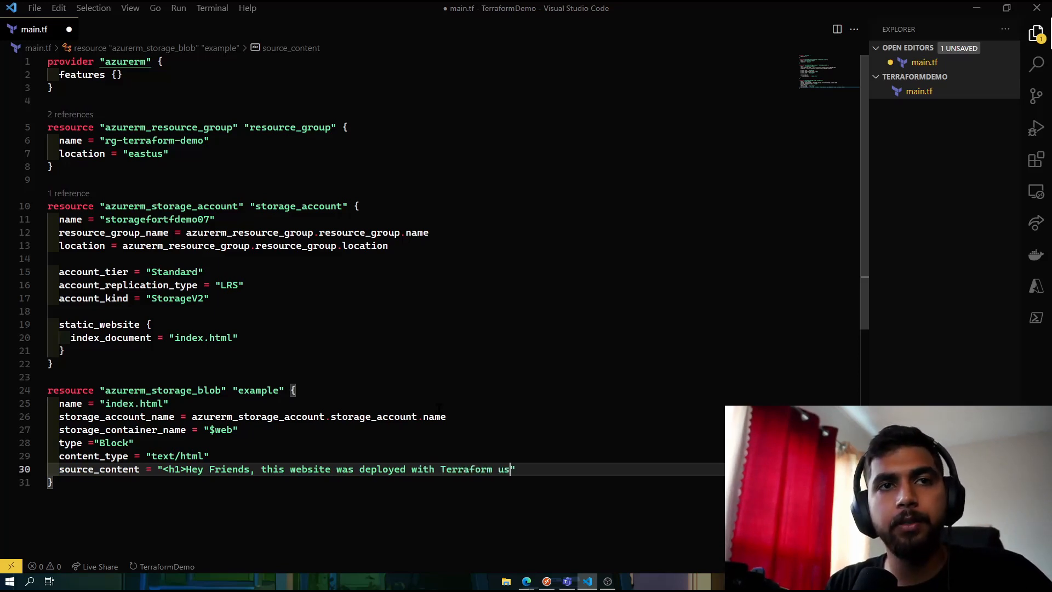
key(BackSpace)
text(on Azure )
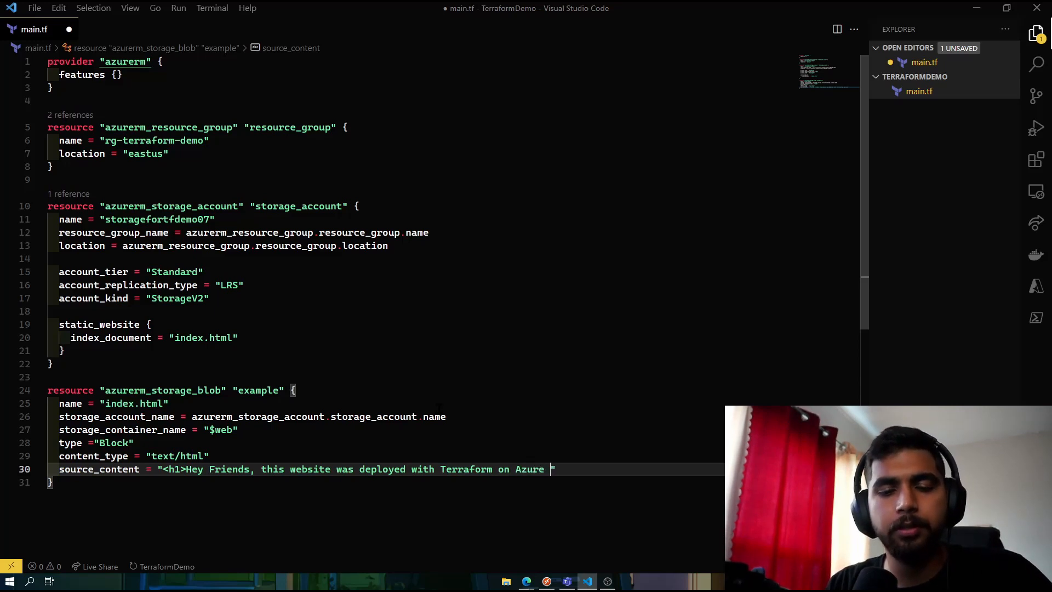
text(storage.)
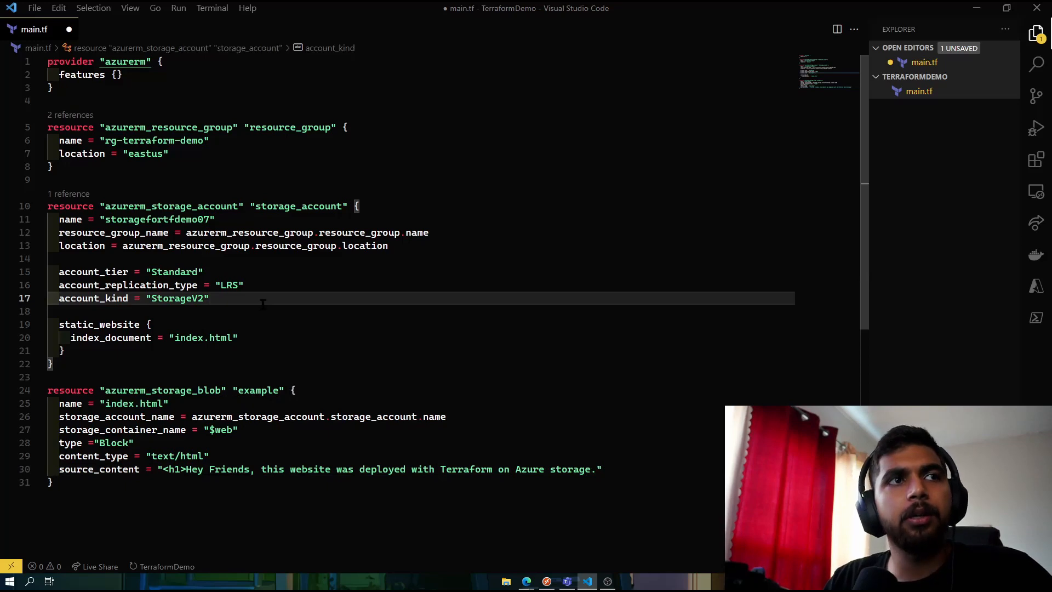
- Add enable_https_traffic_only = true and allow_blob_public_access = true, then save main.tf
text(enab)
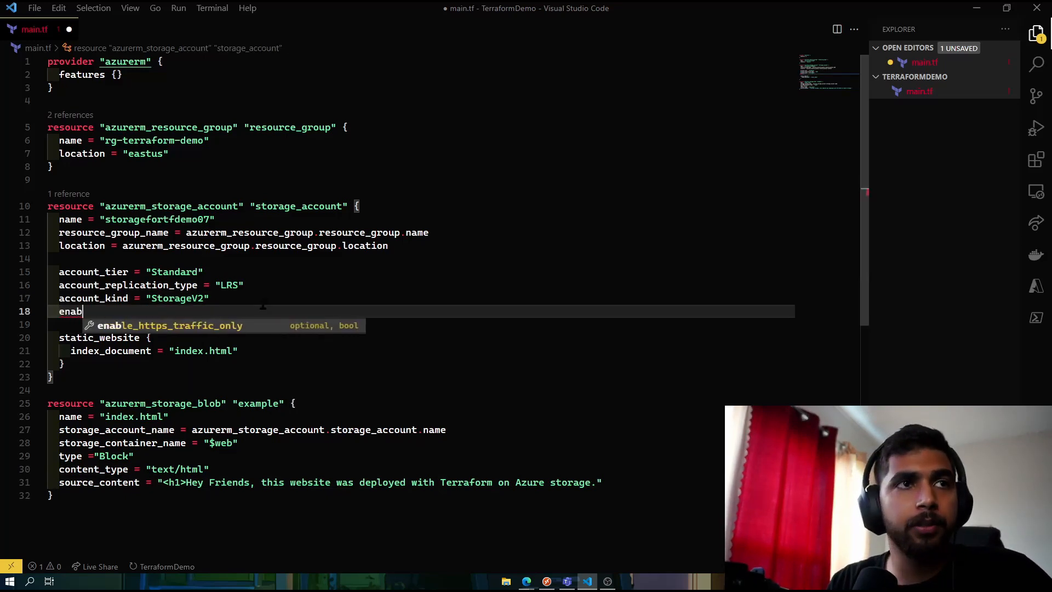
text(enable_https_traffic_only = true)
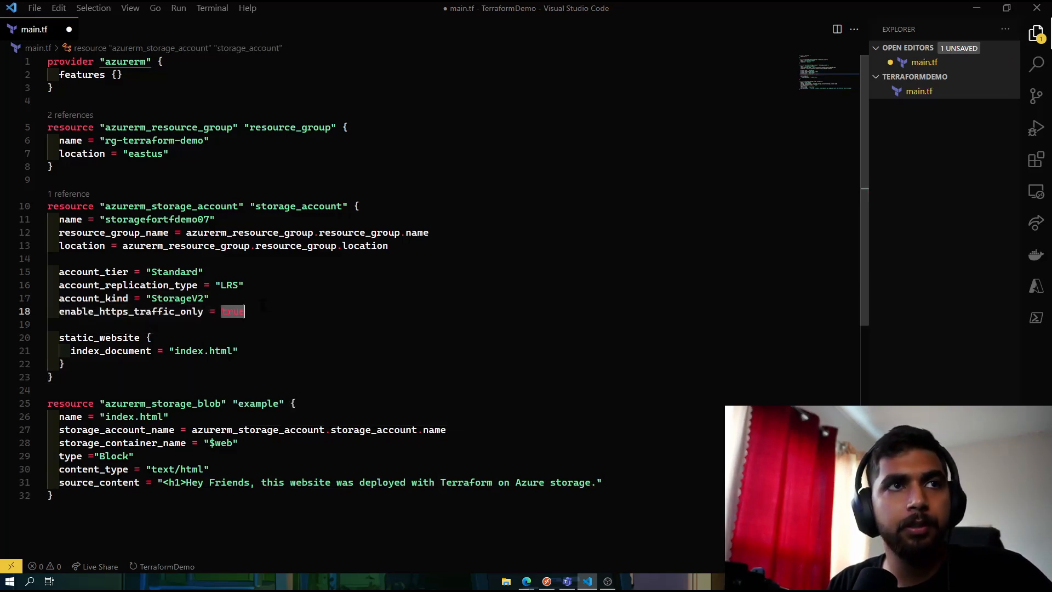
key(Enter)
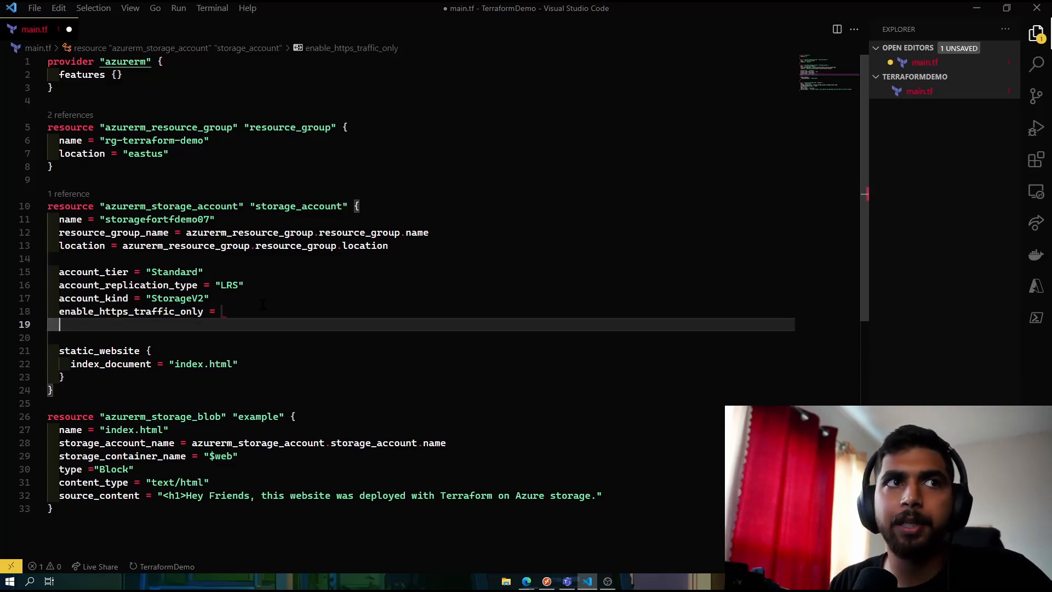
text(t)
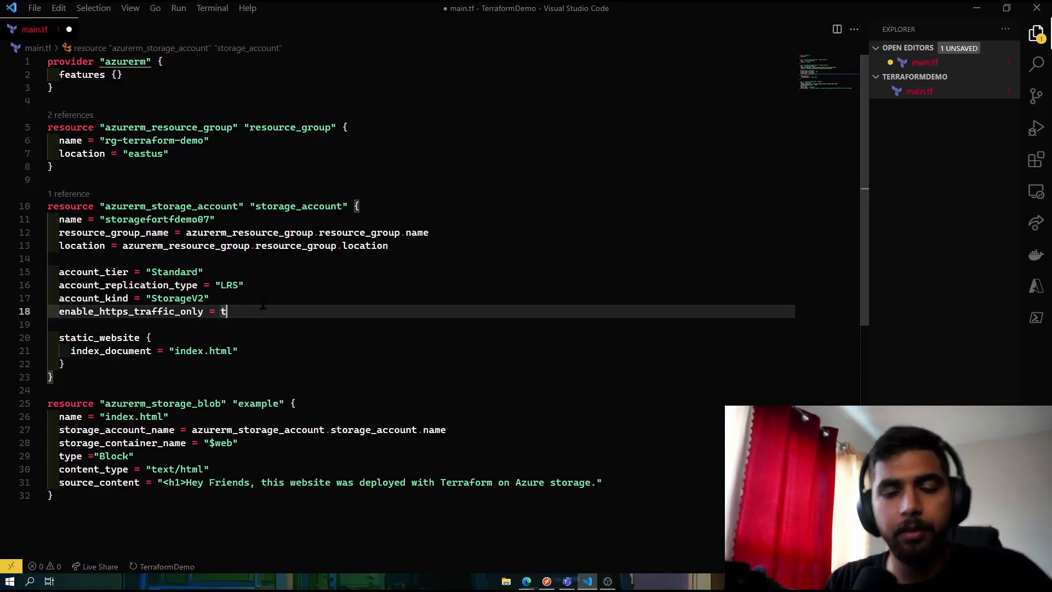
text(rue)
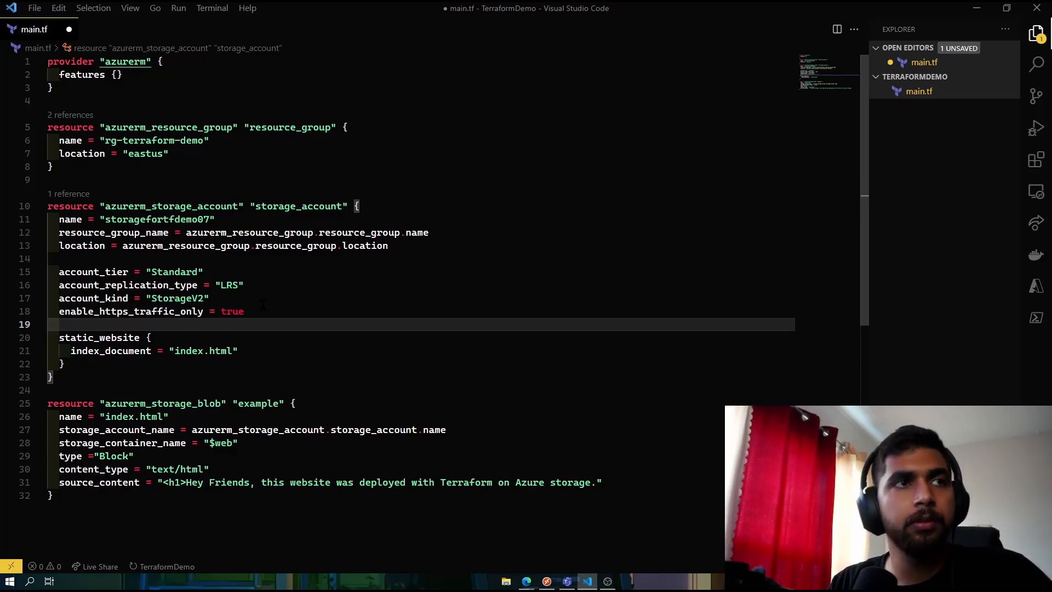
text(allow_blob_public_access =)
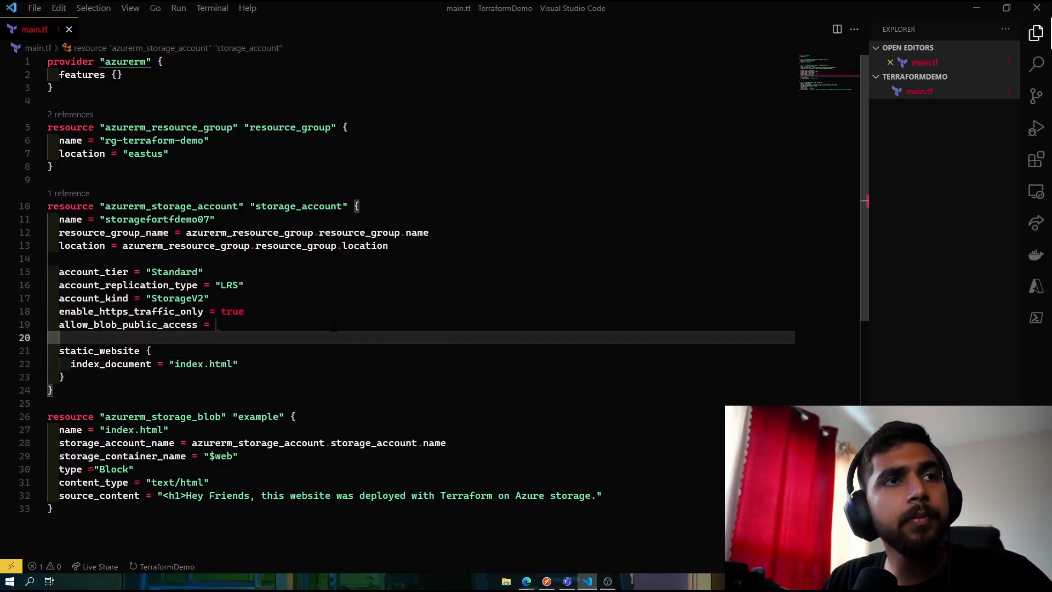
text(true)
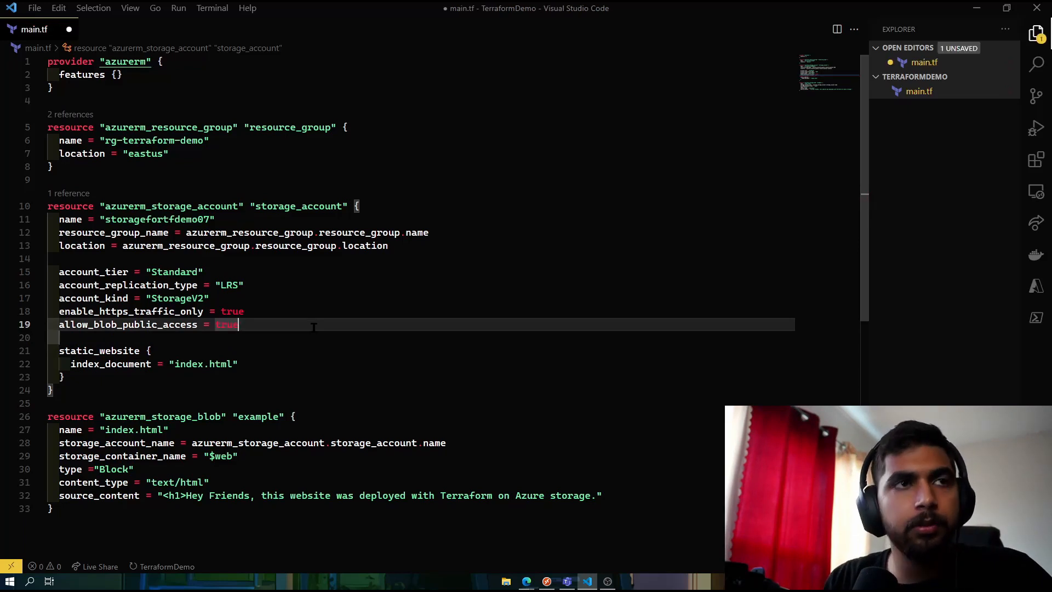
key(ctrl+s)
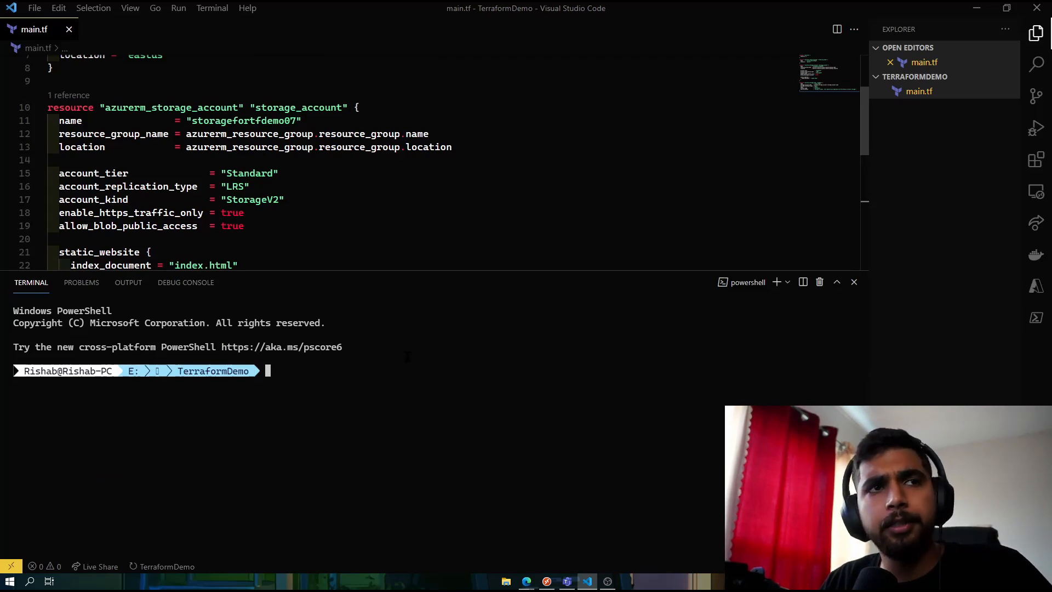
- Run terraform init, then terraform plan in the integrated terminal
text(terr)
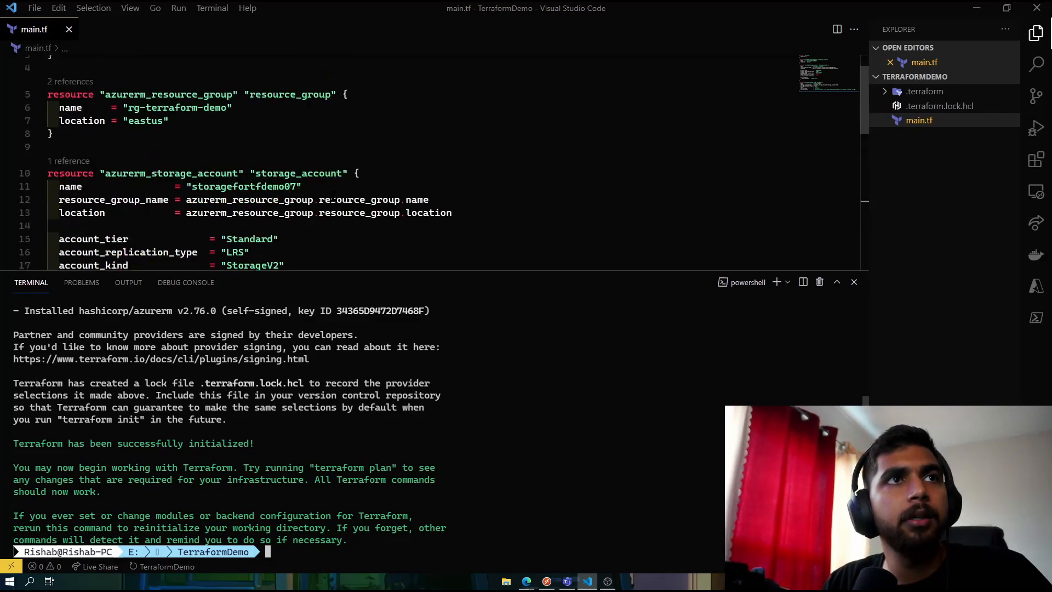
scroll(down, 3)
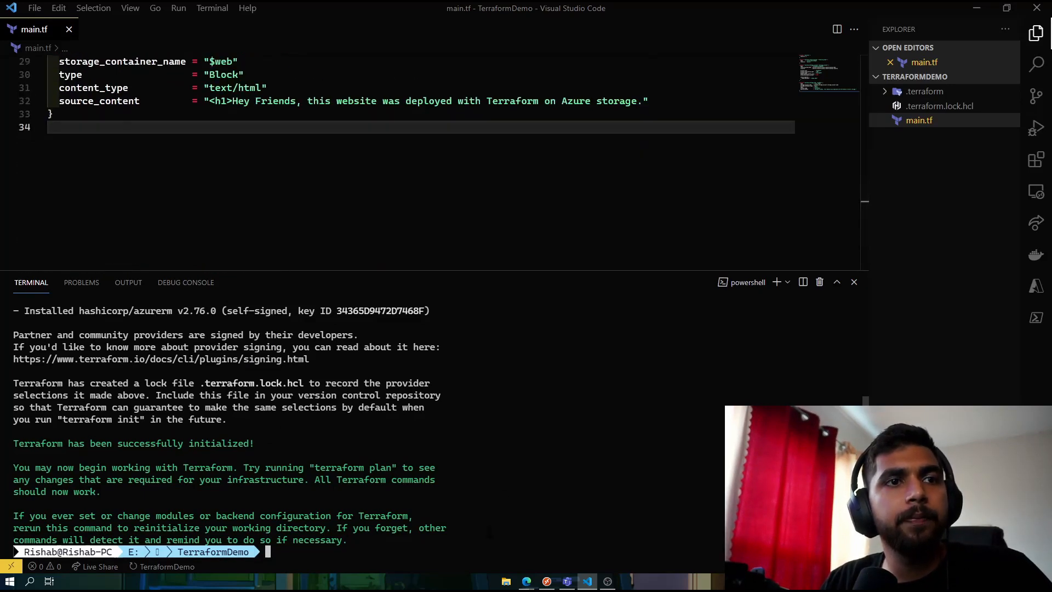
text(terraform)
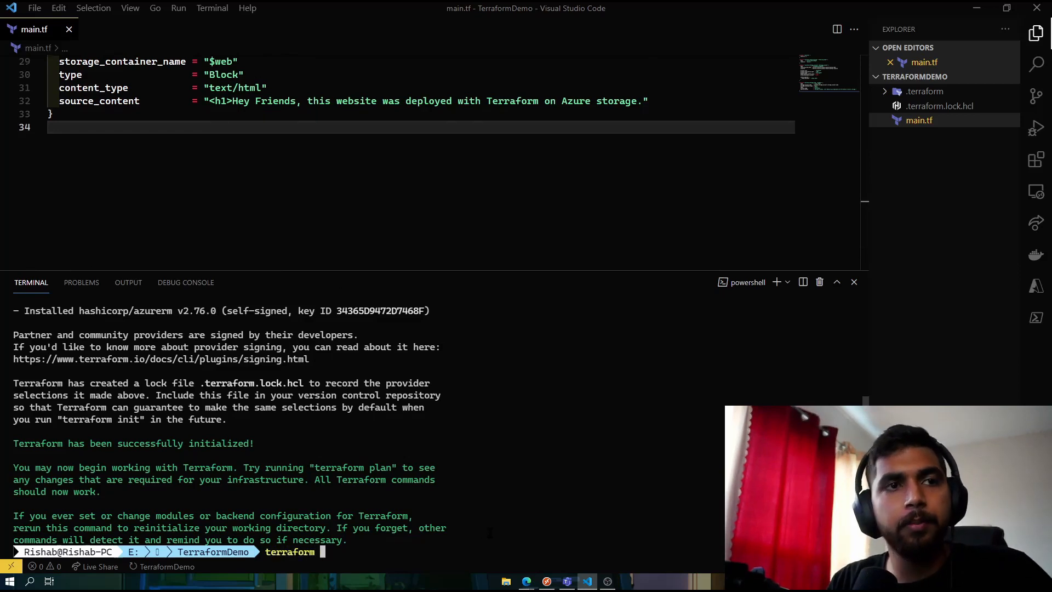
text(plan)
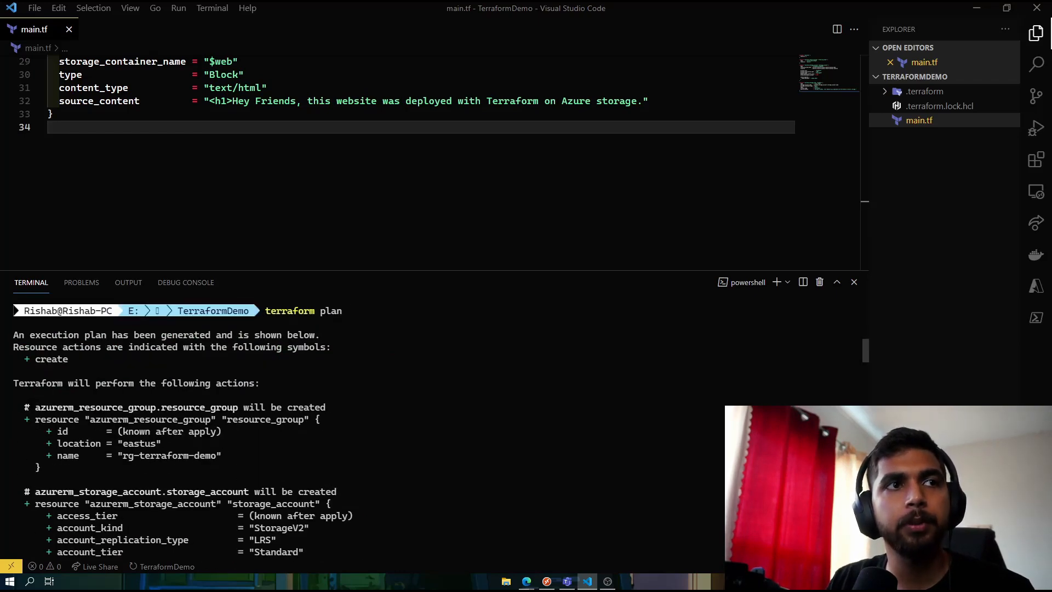
- Review the plan summary of 3 to add, then run terraform apply
scroll(down, 3)
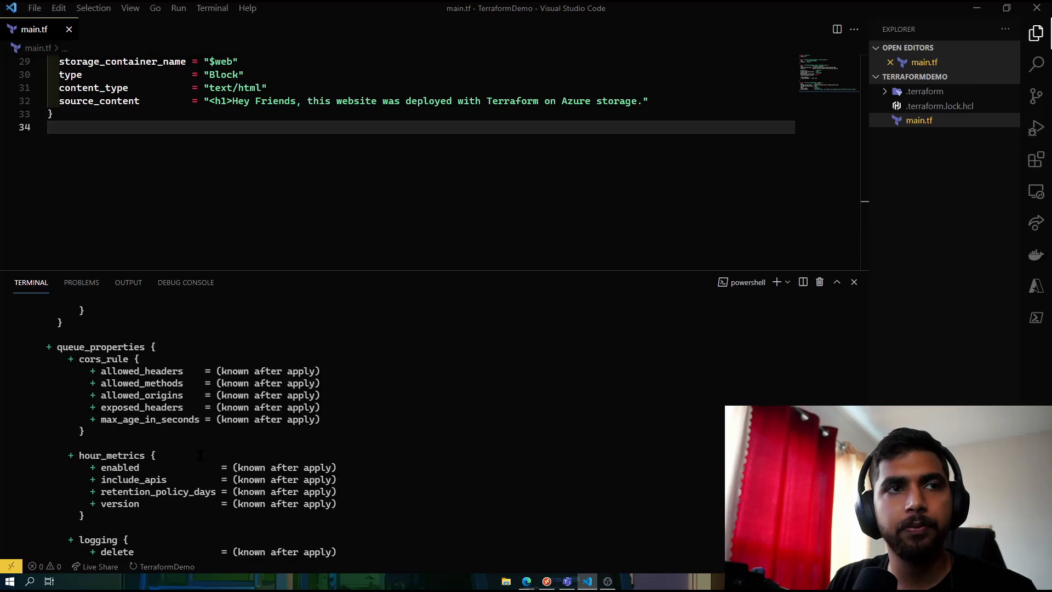
scroll(down, 3)
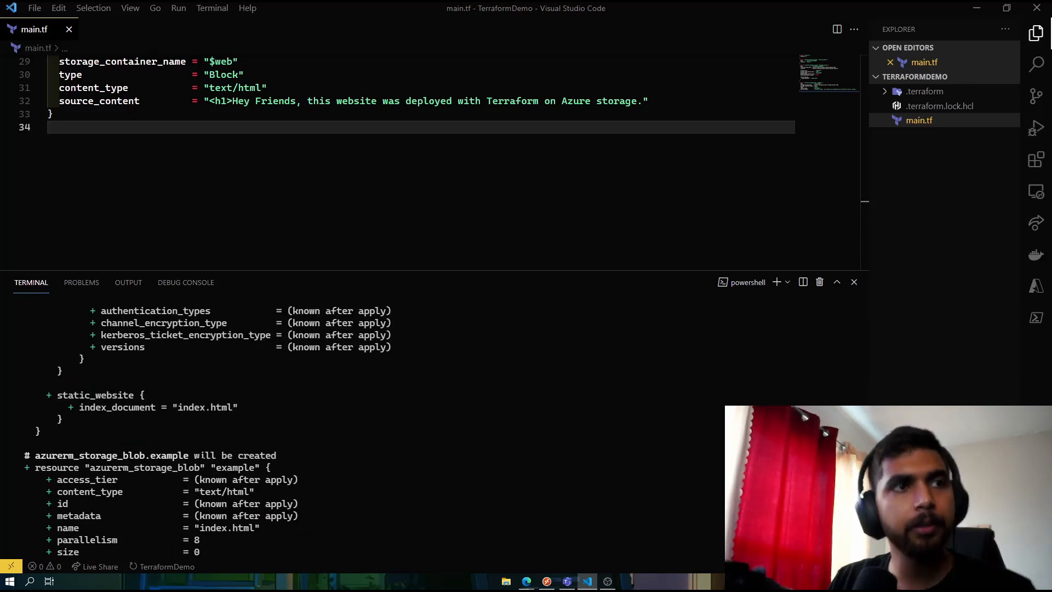
scroll(down, 3)
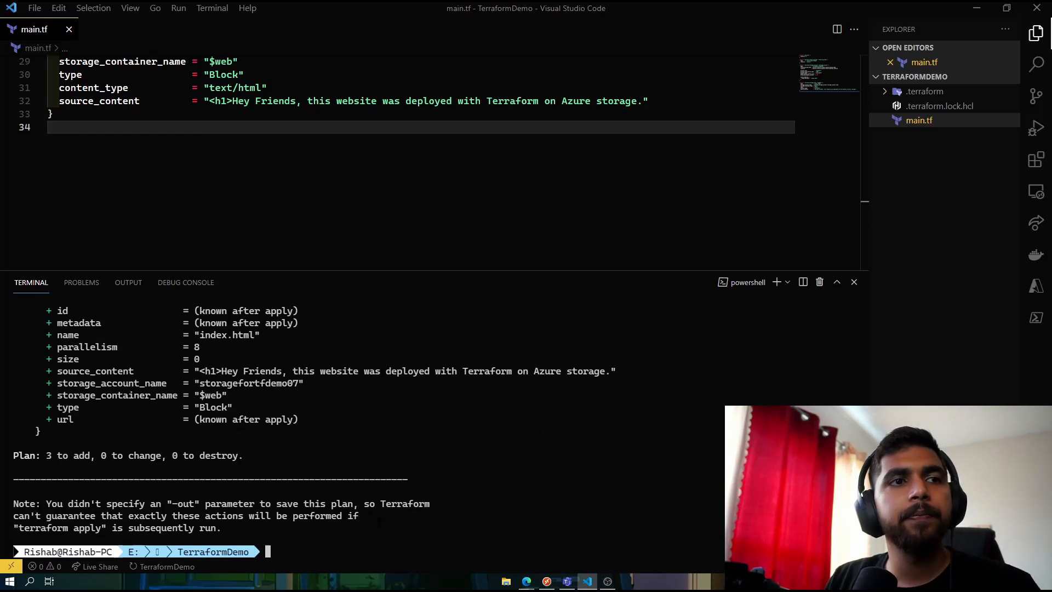
text(terraform appl)
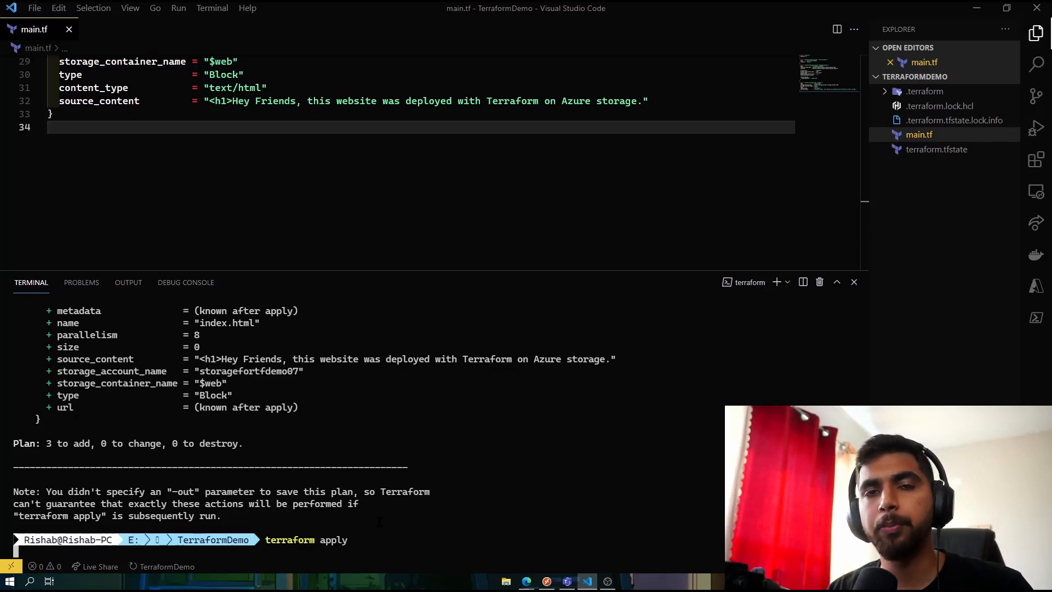
- Answer yes at the apply prompt to deploy the resources
text(y)
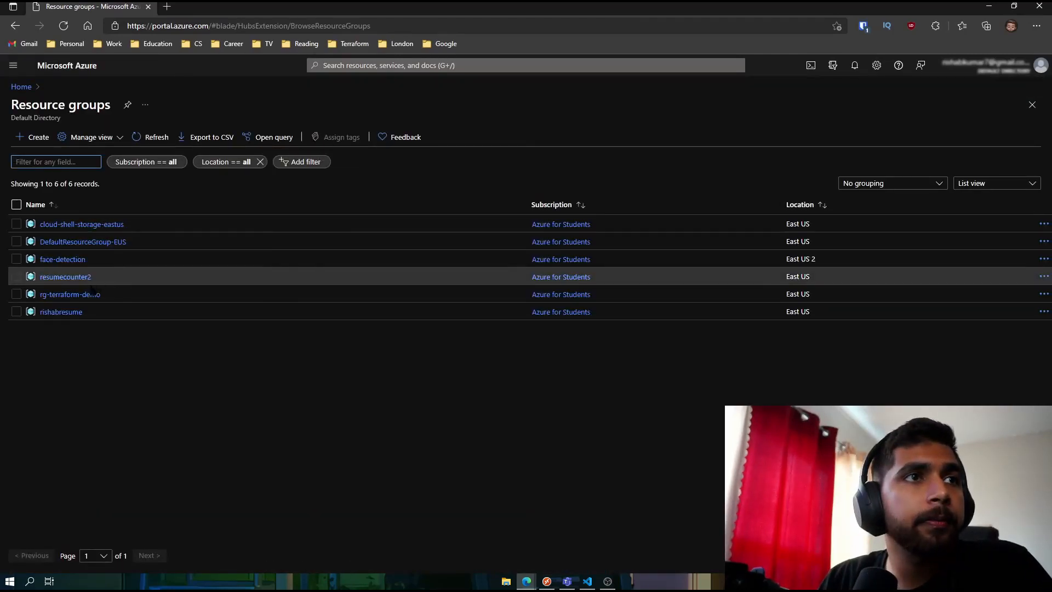
- Navigate rg-terraform-demo > storagefortfdemo07 > Static website and start a new tab for its endpoint
click(70, 294)
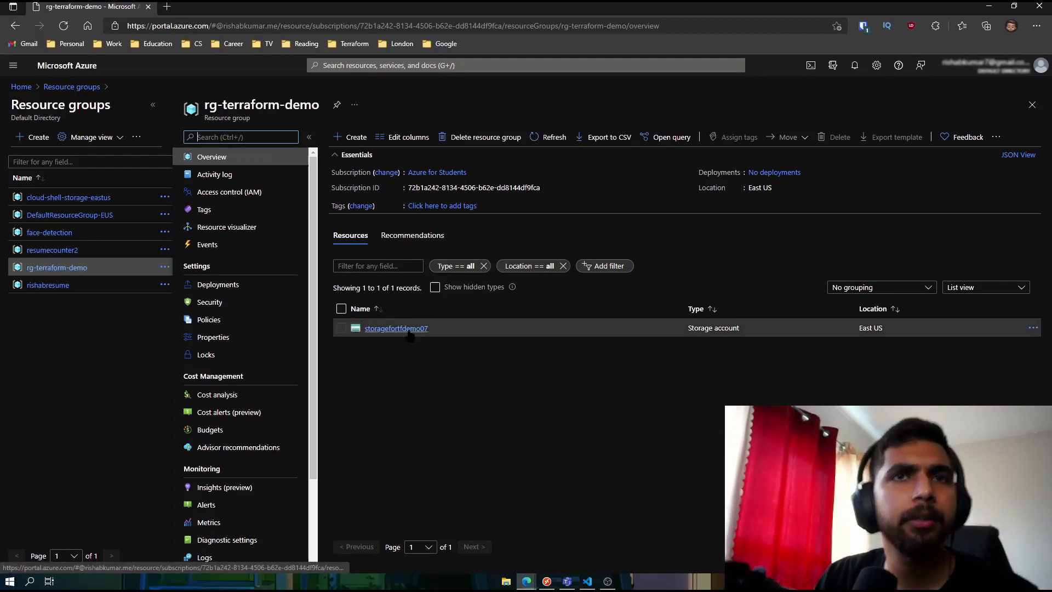
click(395, 327)
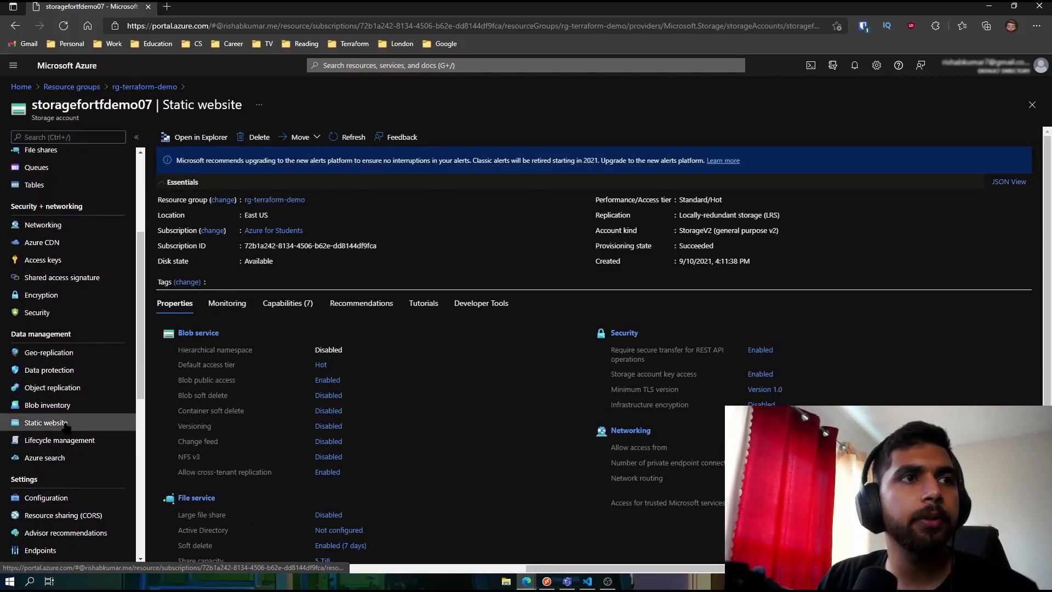
click(46, 421)
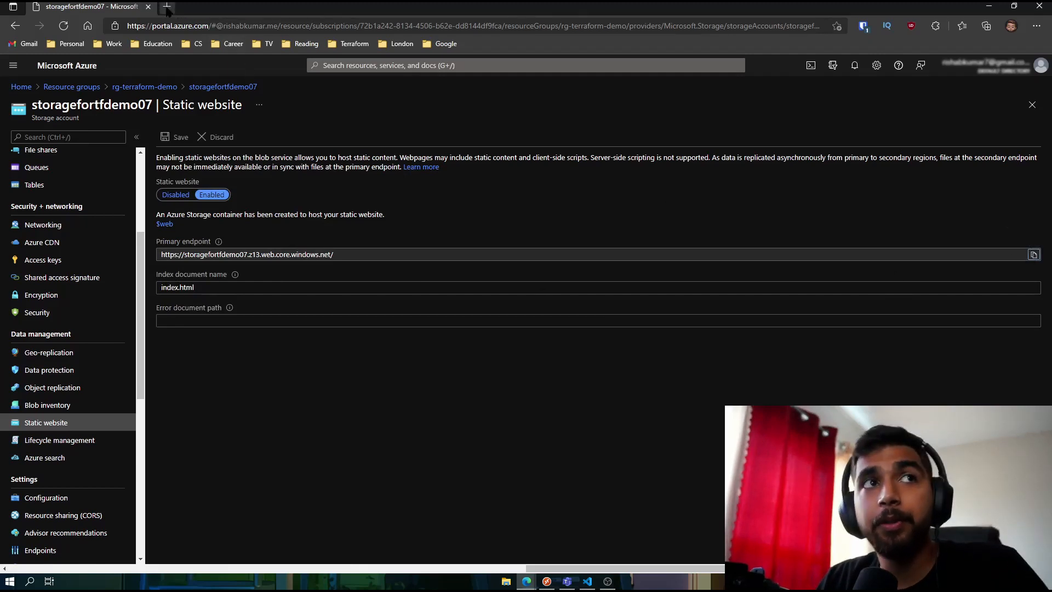
click(167, 7)
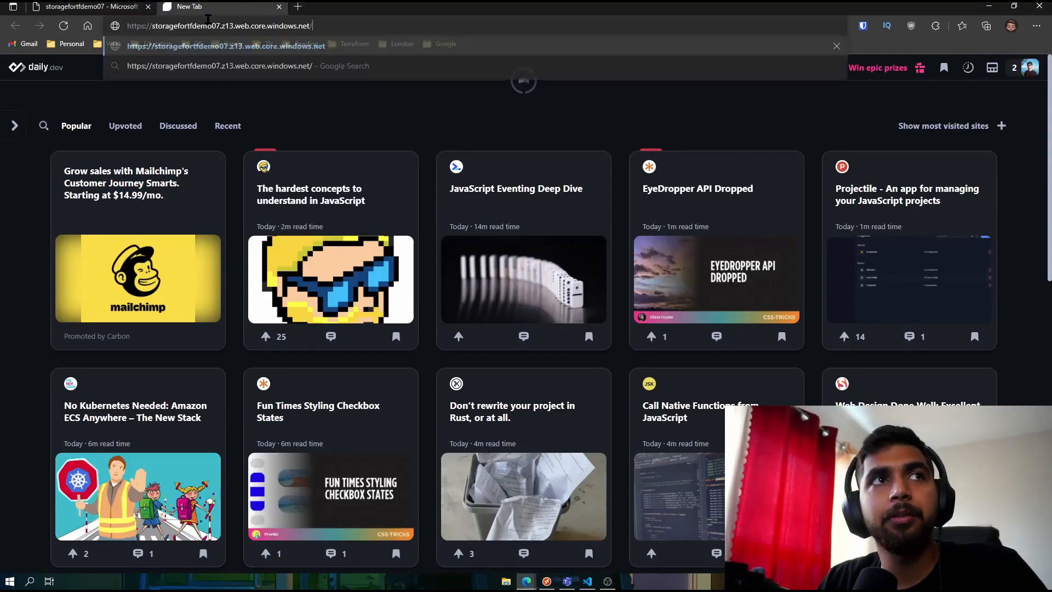
- Load the static website endpoint showing the 'Hey Friends' heading and select the address text
key(Enter)
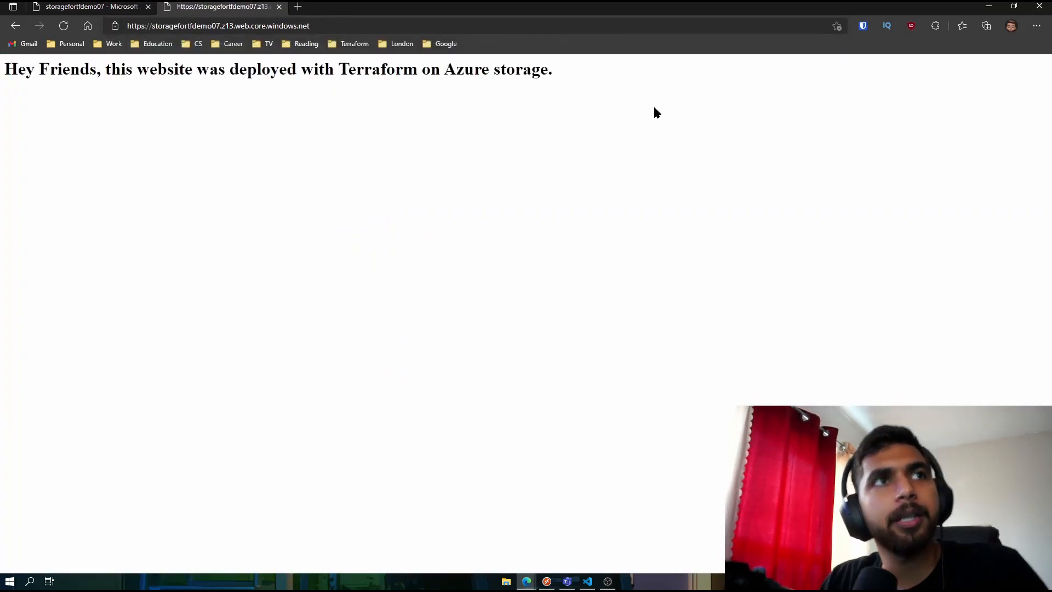
drag(48, 69, 552, 69)
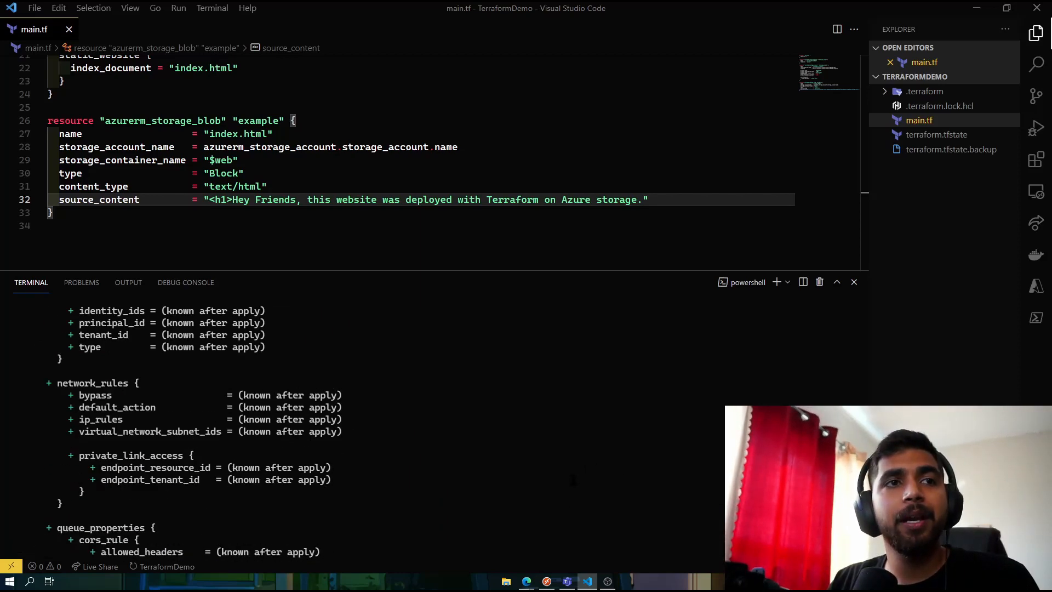
scroll(down, 3)
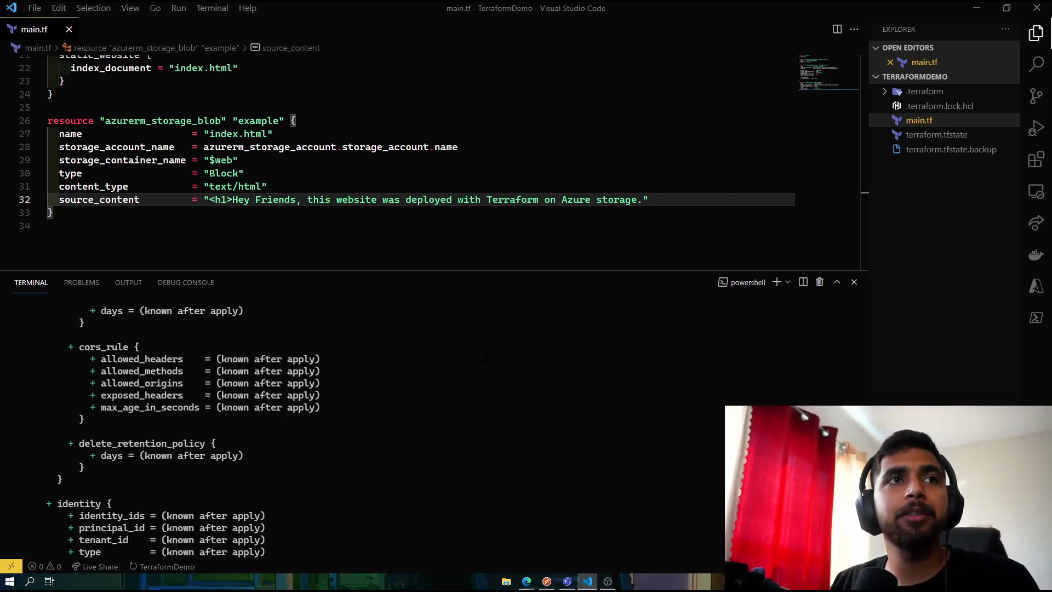